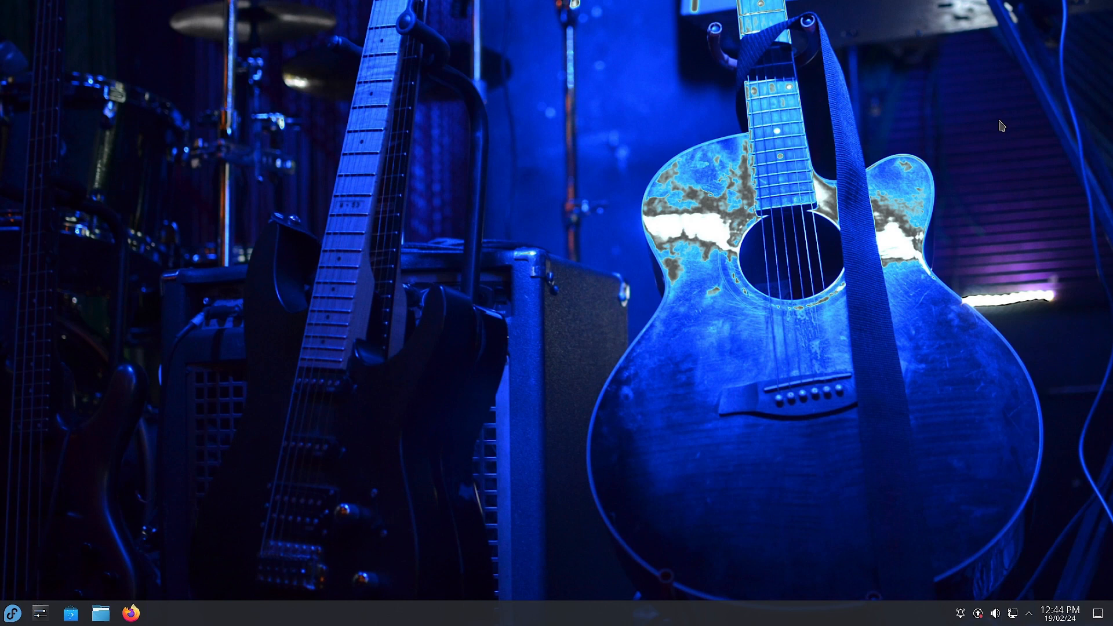
pyautogui.moveTo(875, 106)
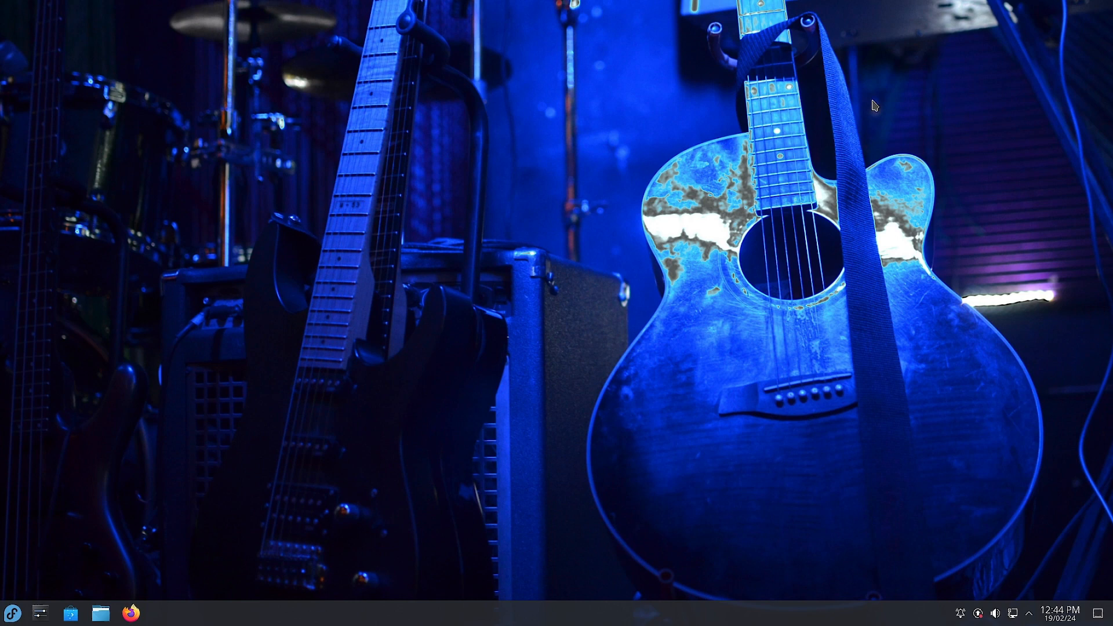
pyautogui.moveTo(443, 150)
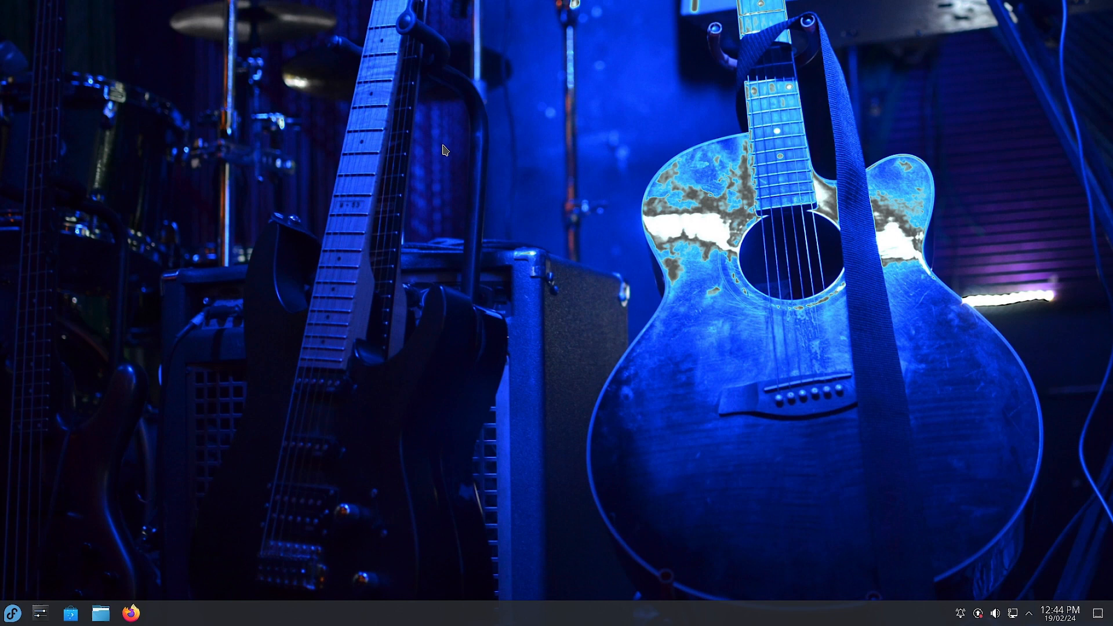
pyautogui.moveTo(144, 140)
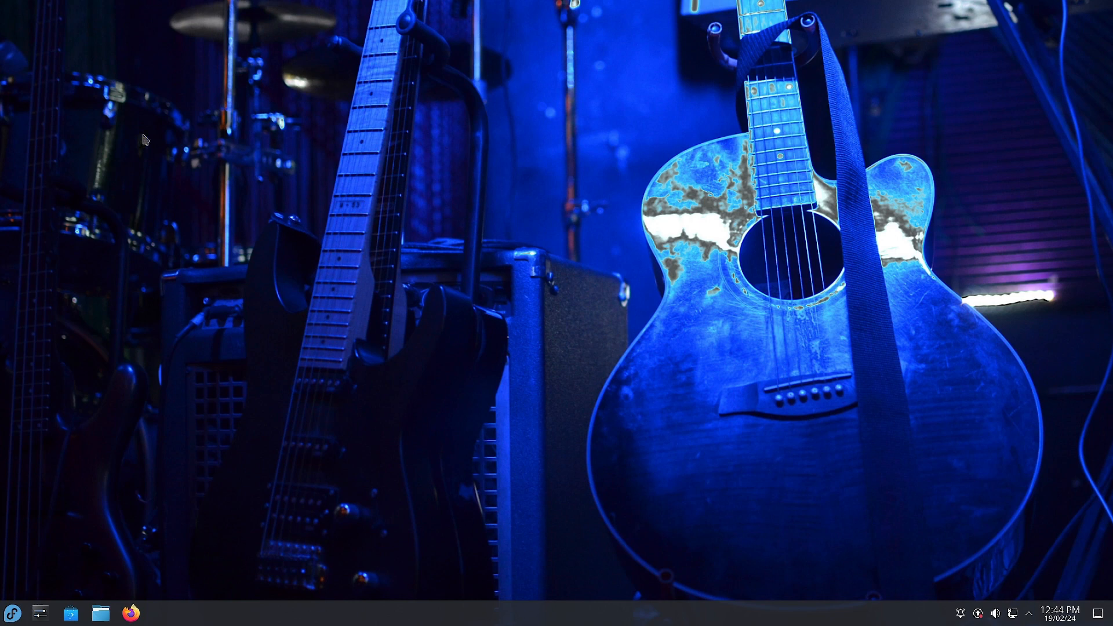
pyautogui.moveTo(200, 178)
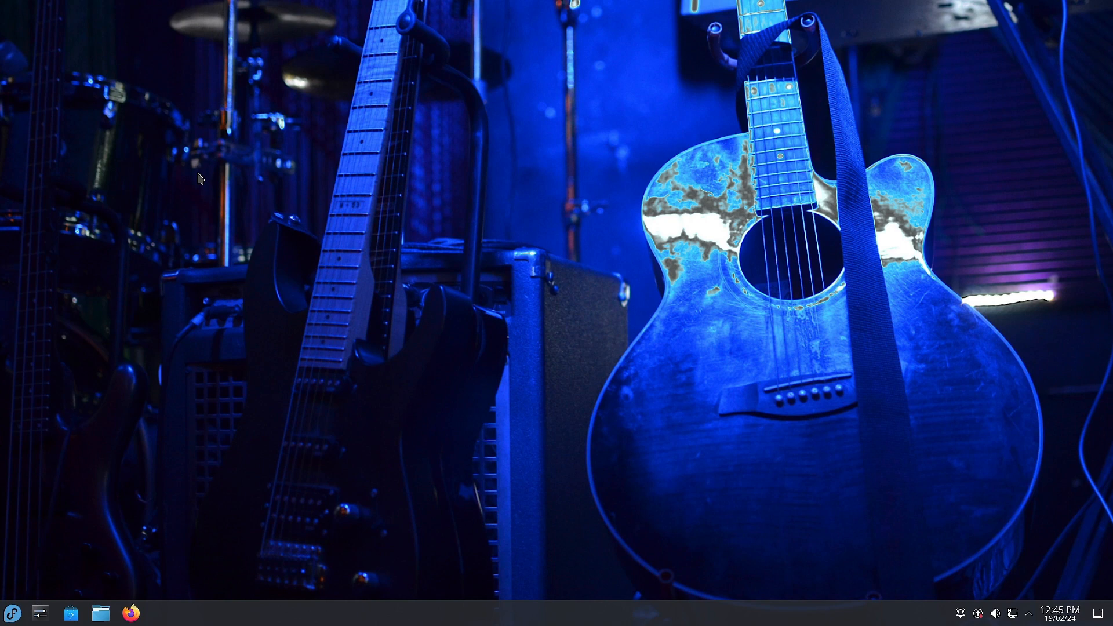
pyautogui.moveTo(142, 117)
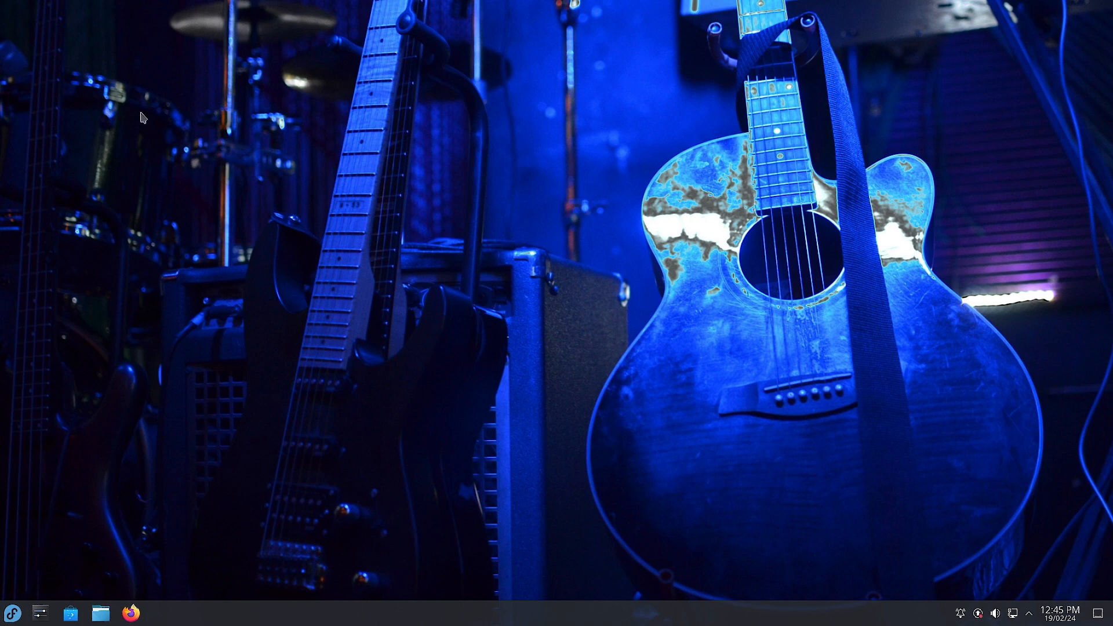
pyautogui.moveTo(666, 620)
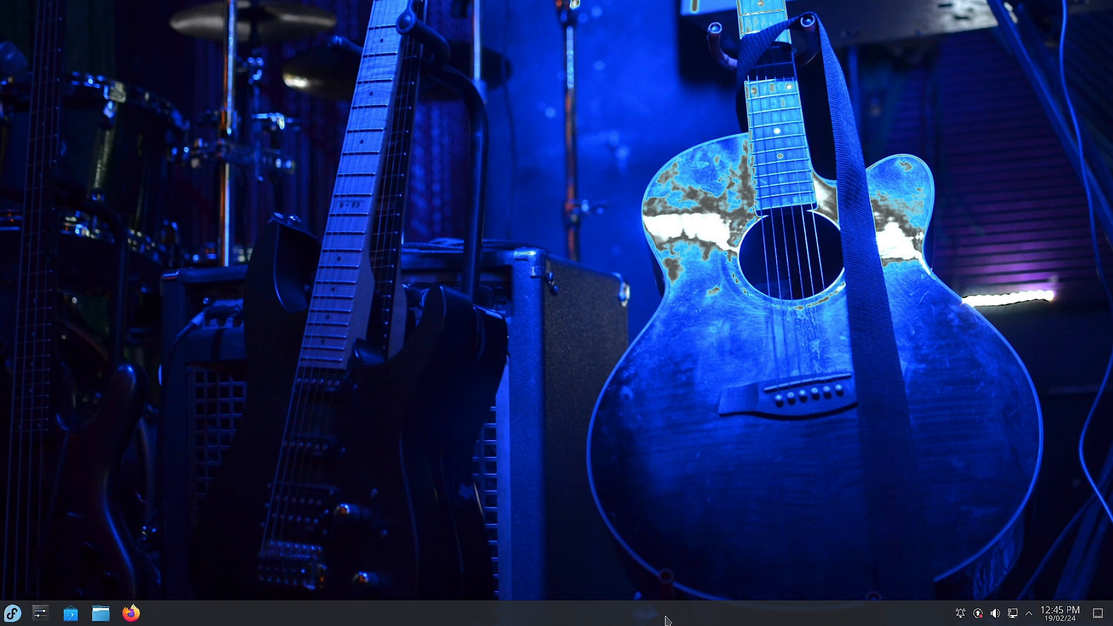
# - Peek at the launcher and status tray, then reopen the launcher on Multimedia
pyautogui.click(12, 612)
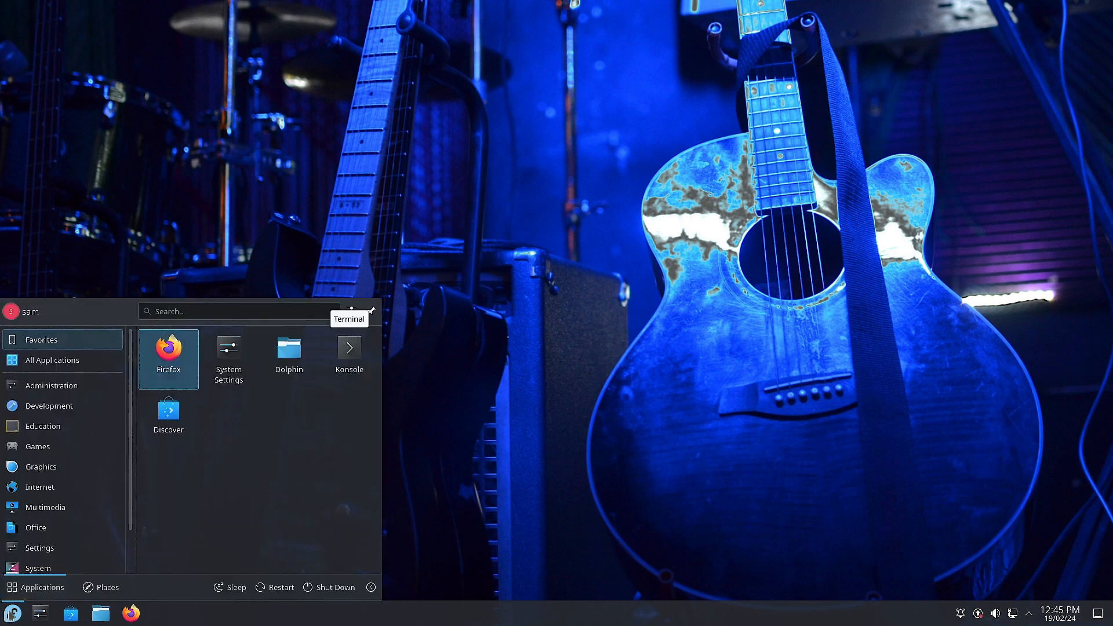
pyautogui.click(12, 612)
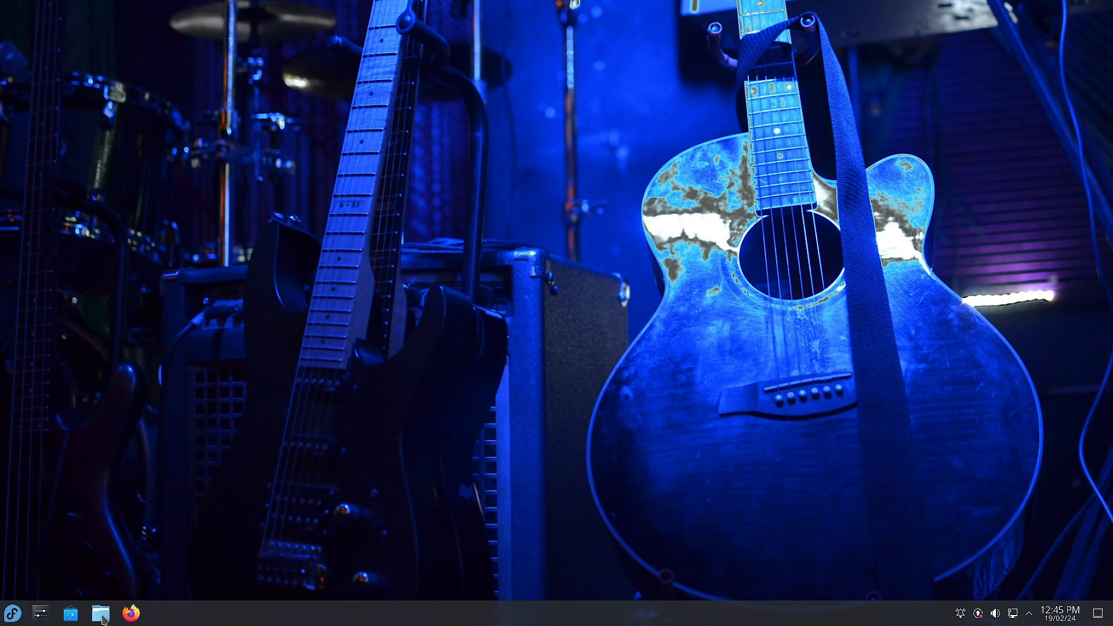
pyautogui.moveTo(132, 613)
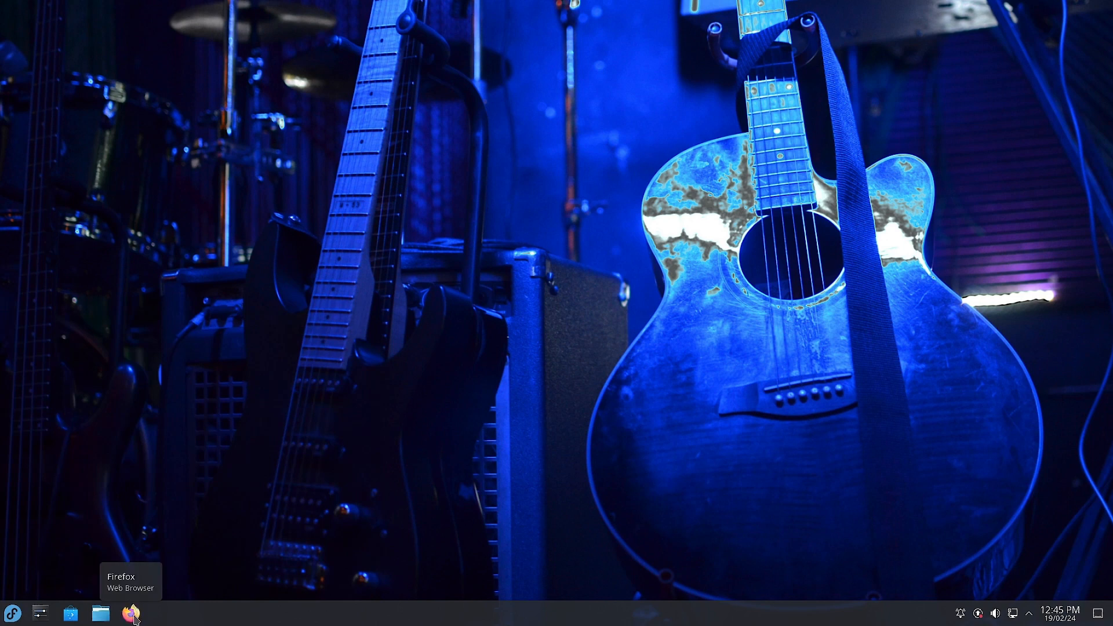
pyautogui.moveTo(959, 621)
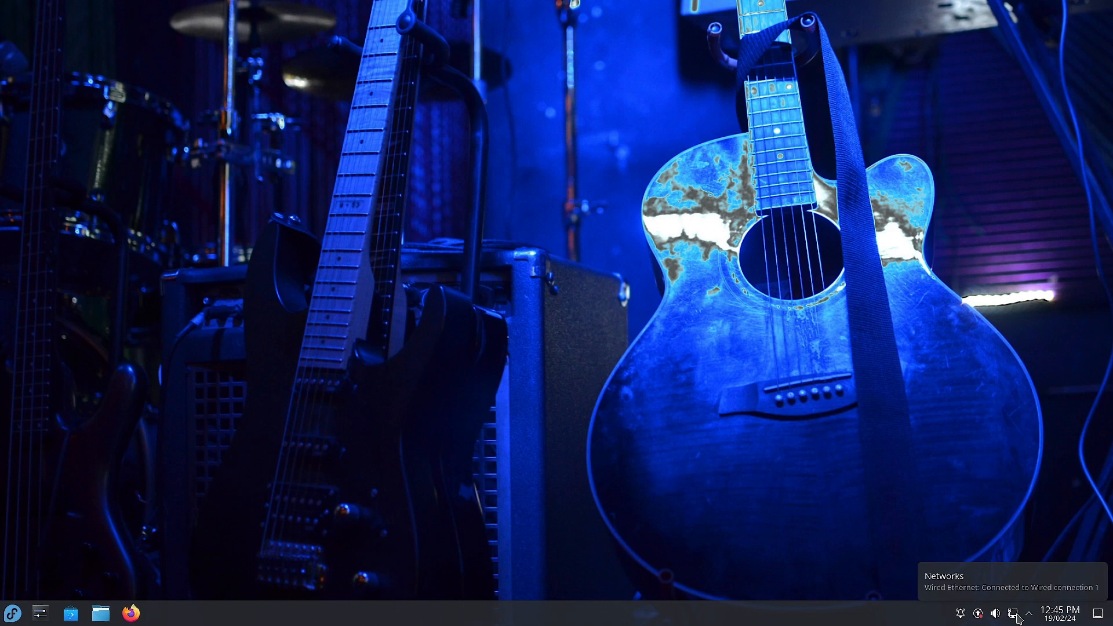
pyautogui.click(1016, 613)
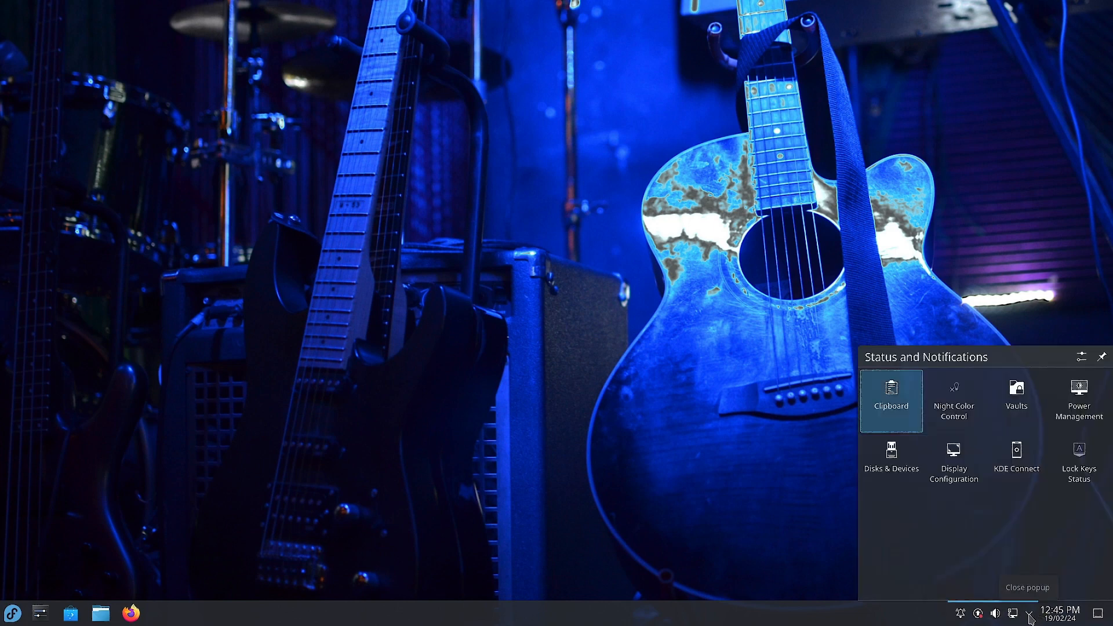
pyautogui.click(1059, 614)
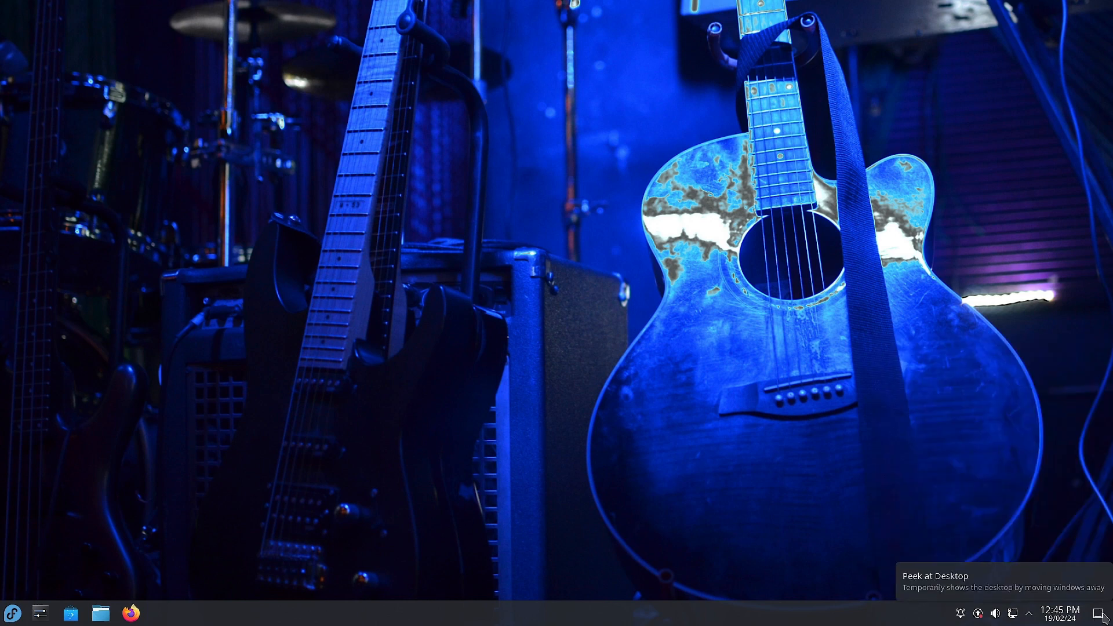
pyautogui.moveTo(832, 497)
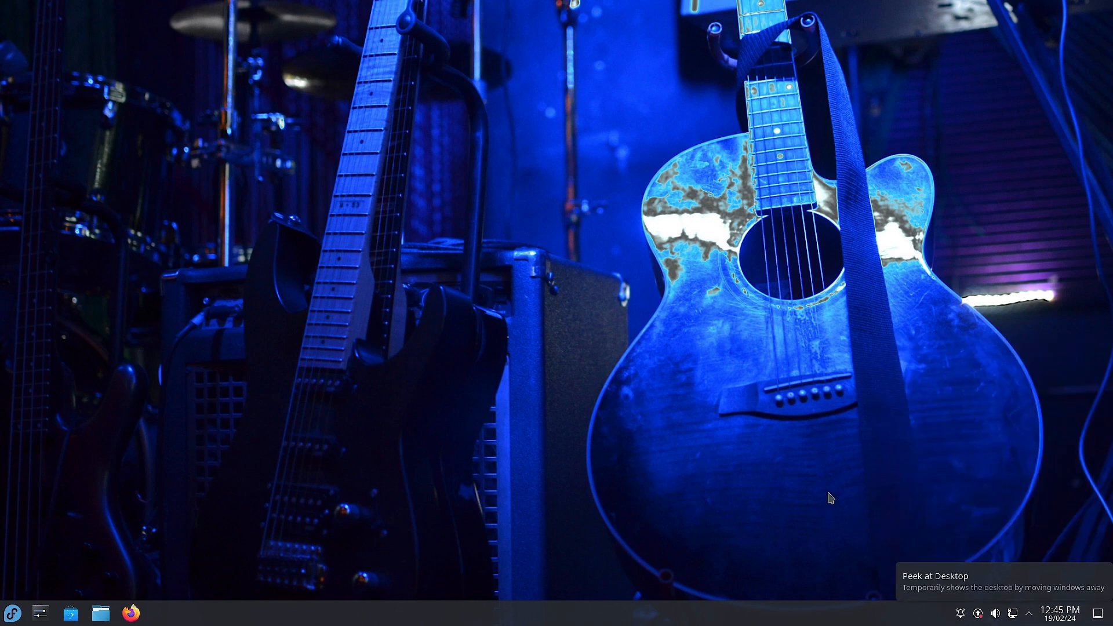
pyautogui.click(11, 612)
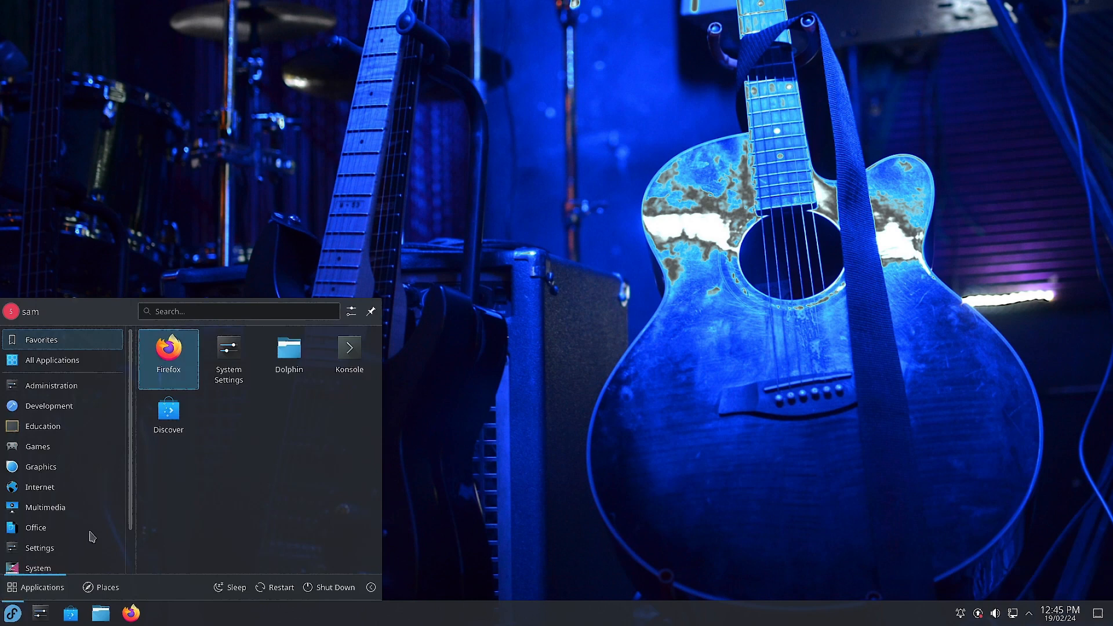
pyautogui.click(46, 507)
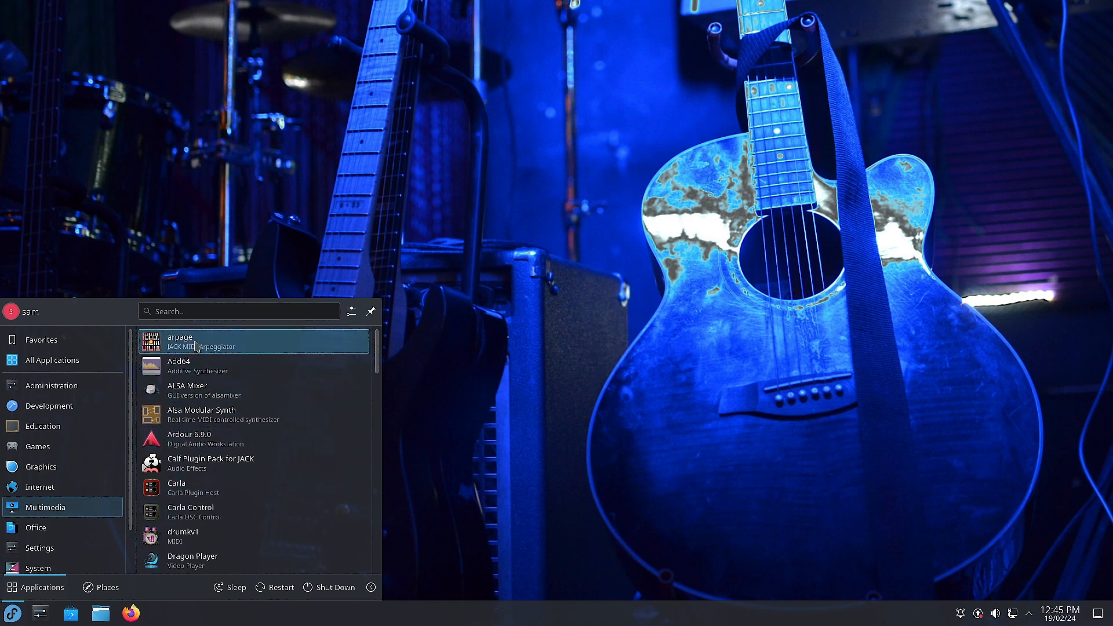
pyautogui.moveTo(191, 363)
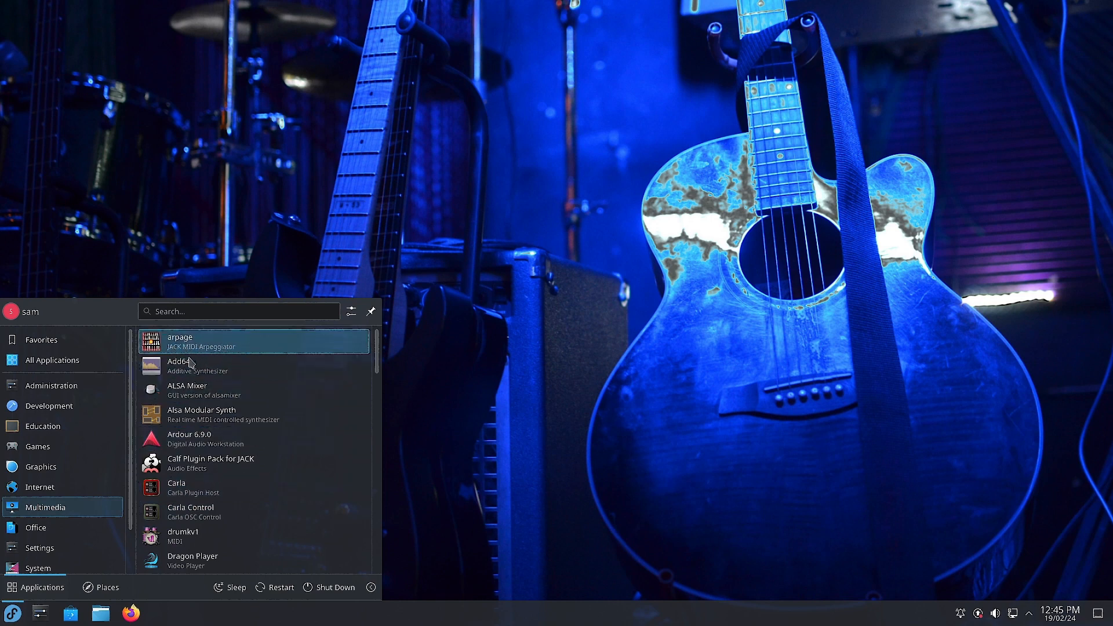
pyautogui.moveTo(214, 366)
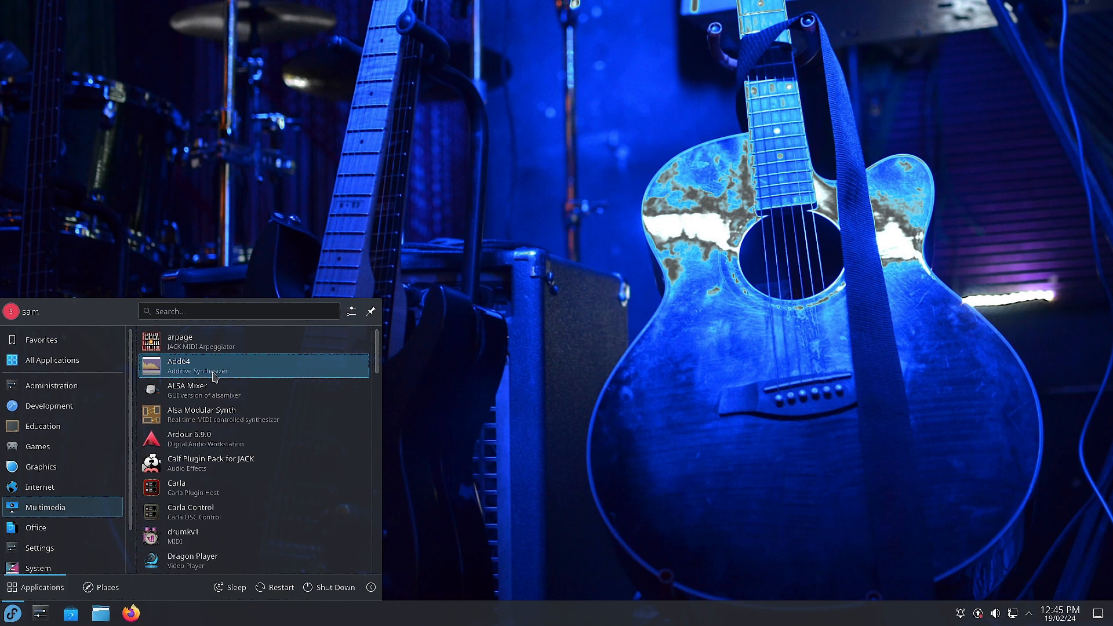
pyautogui.moveTo(176, 390)
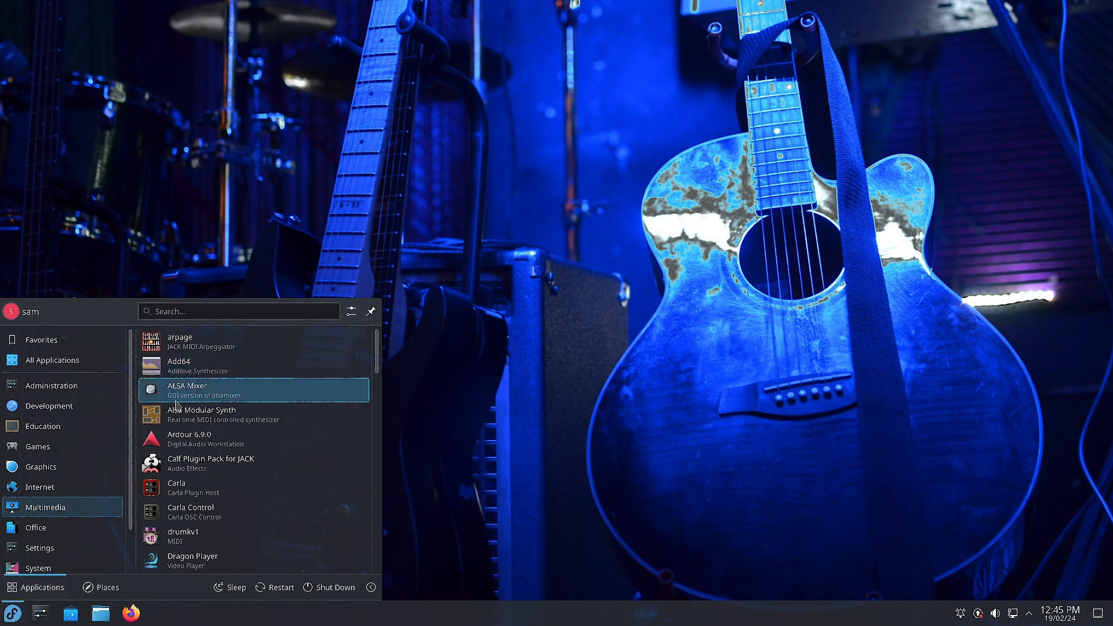
pyautogui.moveTo(234, 404)
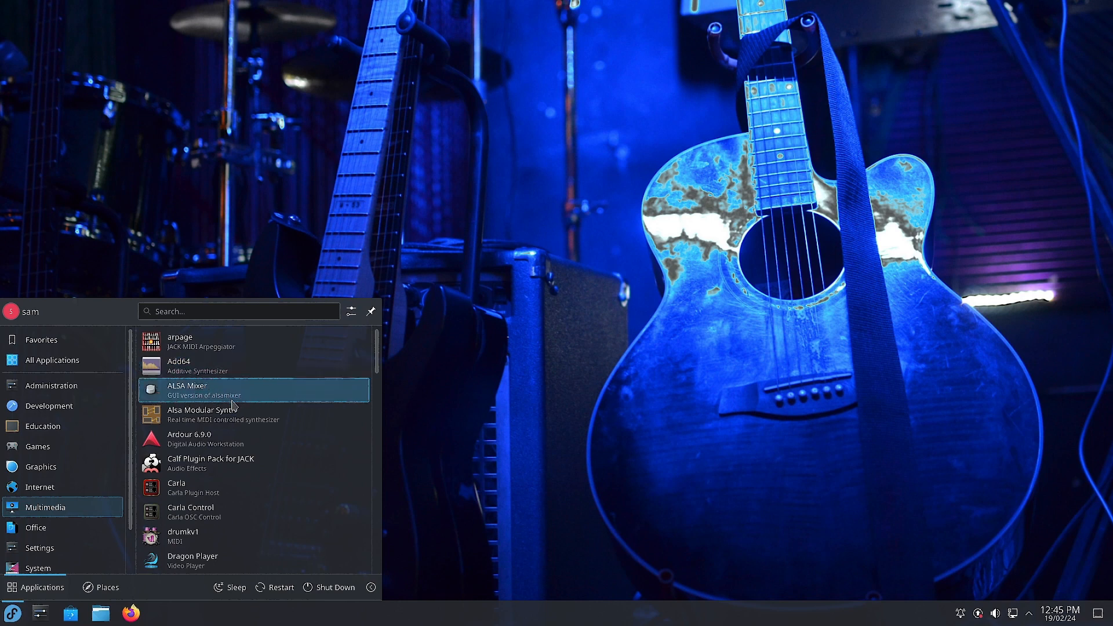
pyautogui.moveTo(209, 414)
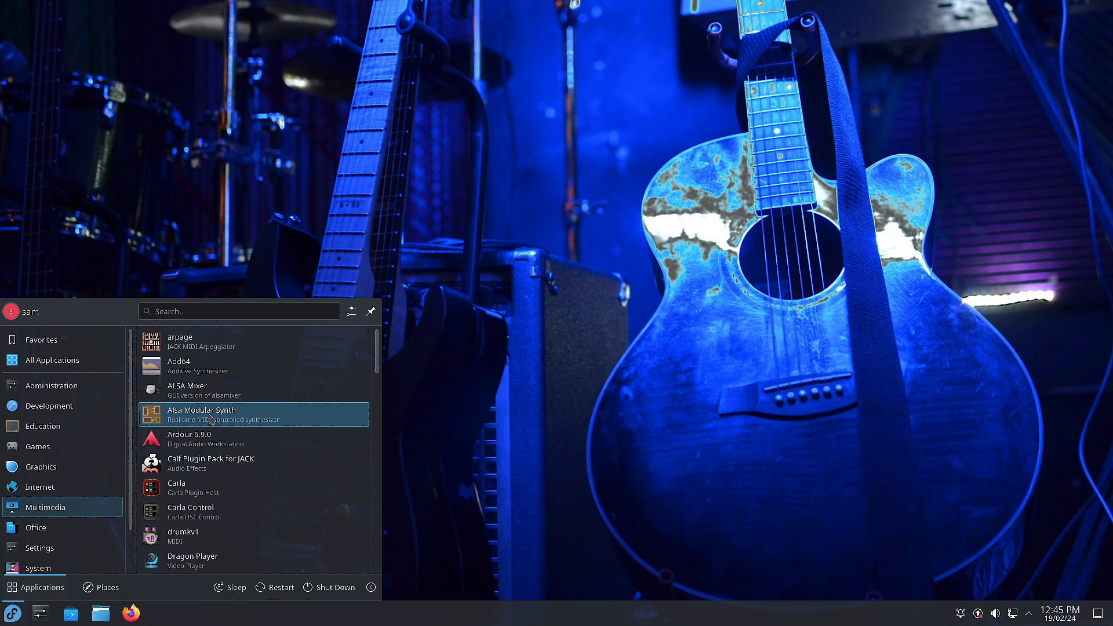
pyautogui.moveTo(221, 430)
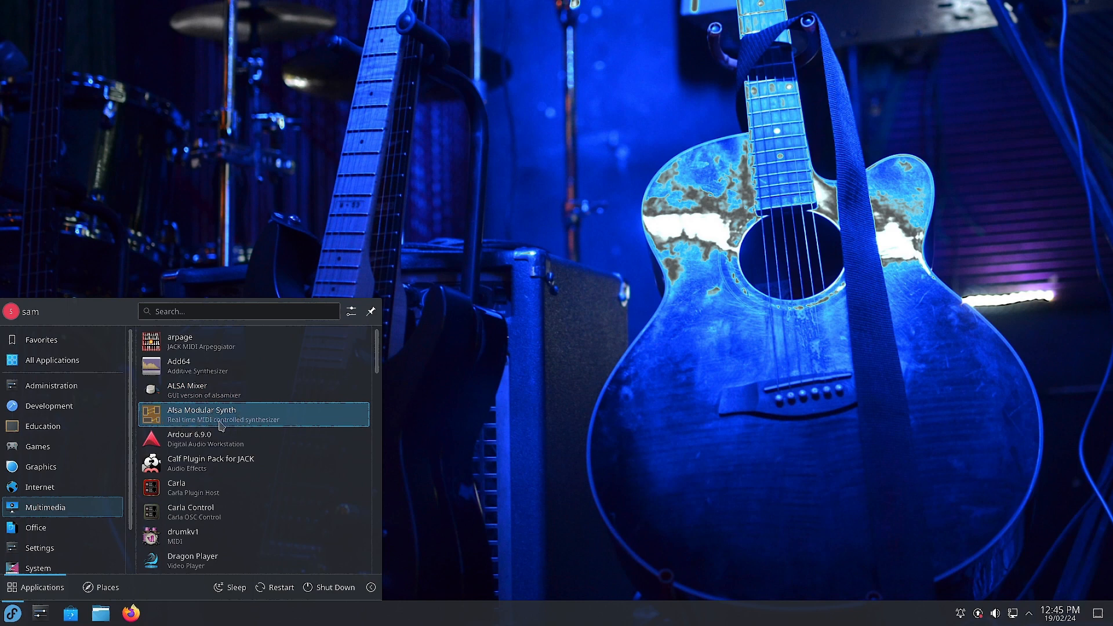
pyautogui.moveTo(213, 443)
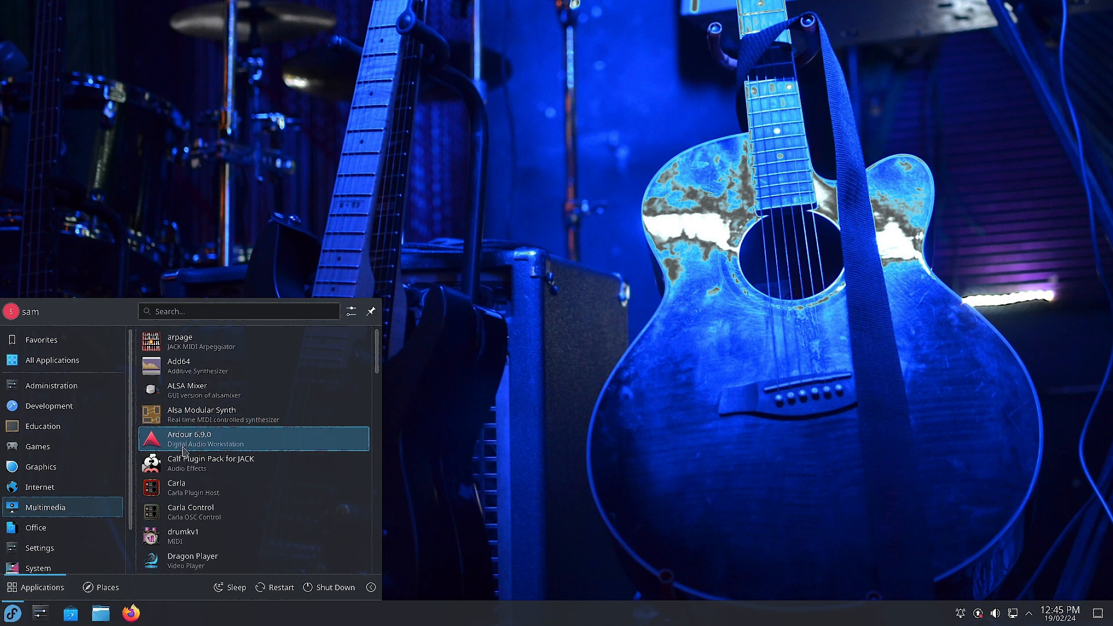
pyautogui.moveTo(184, 463)
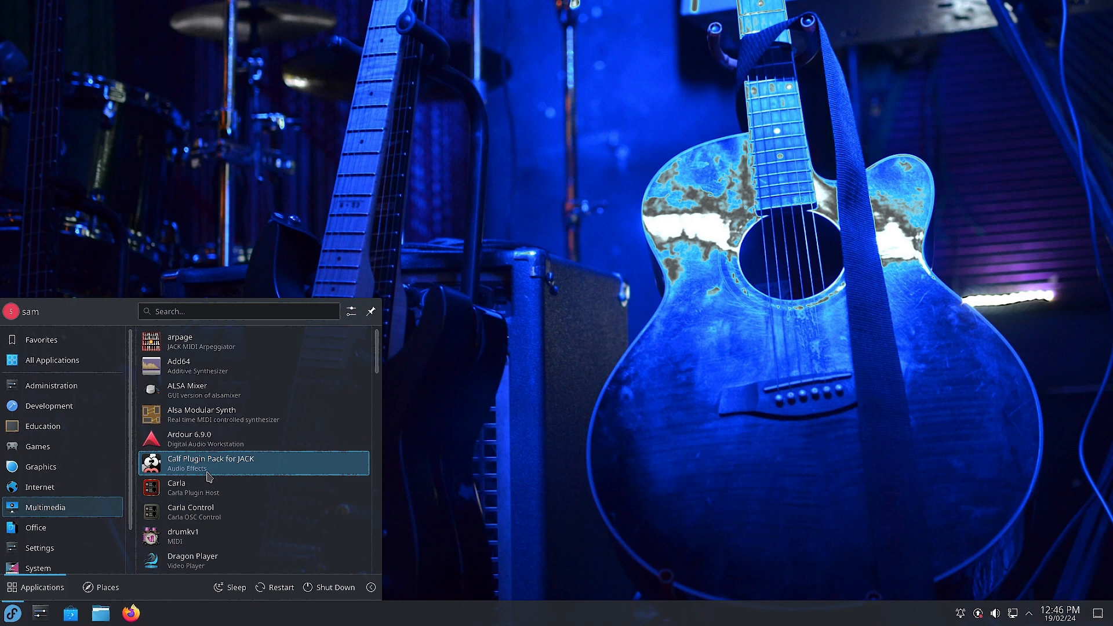
pyautogui.moveTo(206, 488)
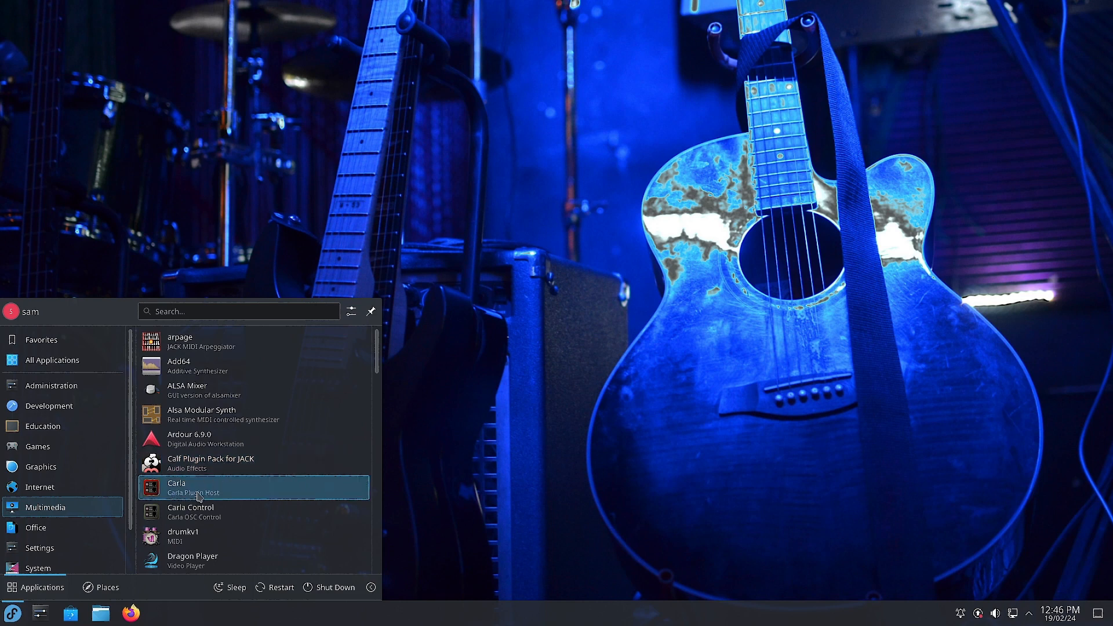
pyautogui.moveTo(230, 512)
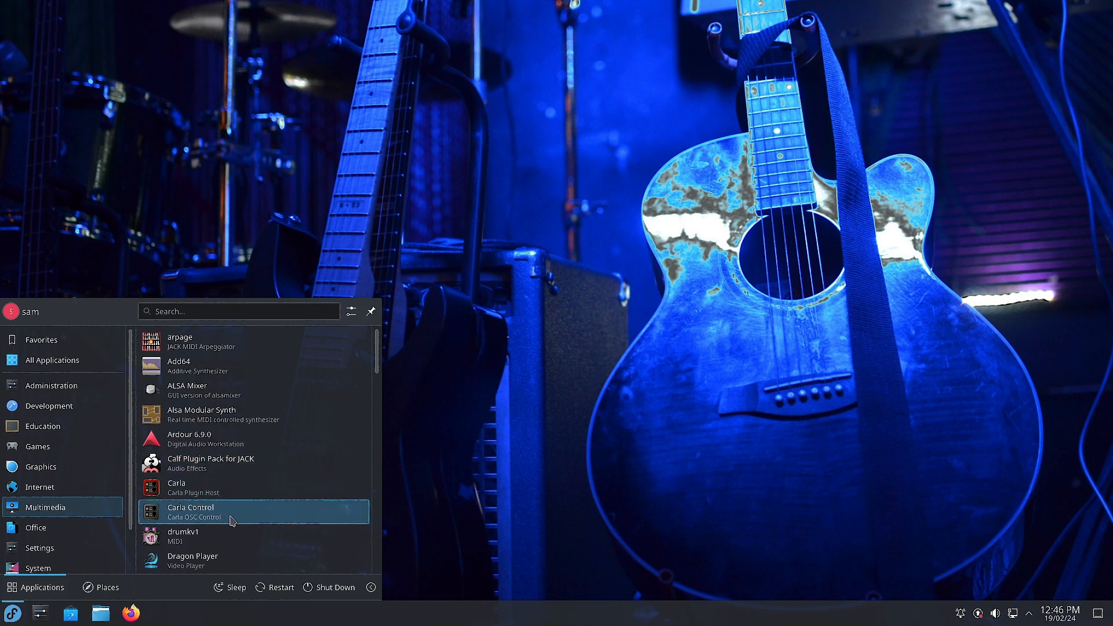
pyautogui.moveTo(185, 490)
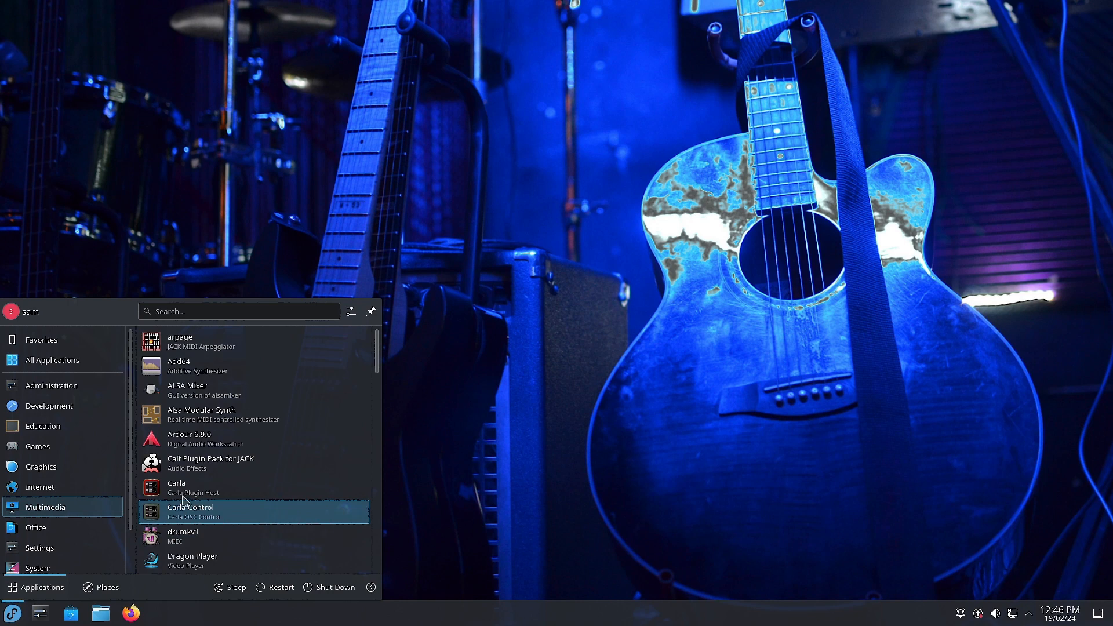
pyautogui.moveTo(184, 488)
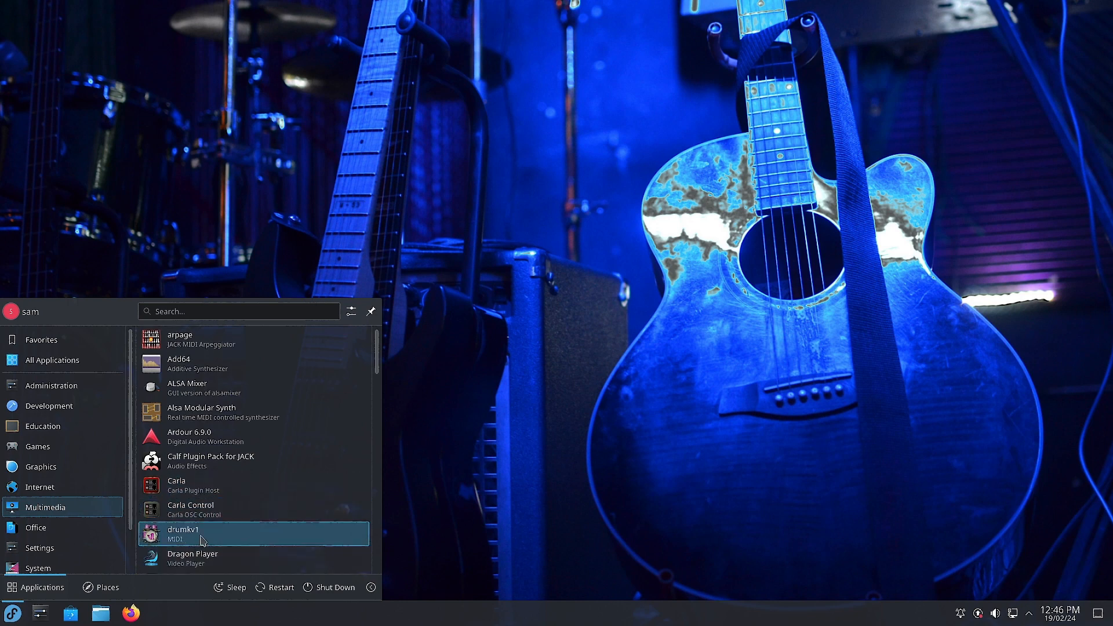
# - Scroll the Multimedia list past drumkv1 to Dragon Player, Echomixer and Elisa
pyautogui.scroll(-3)
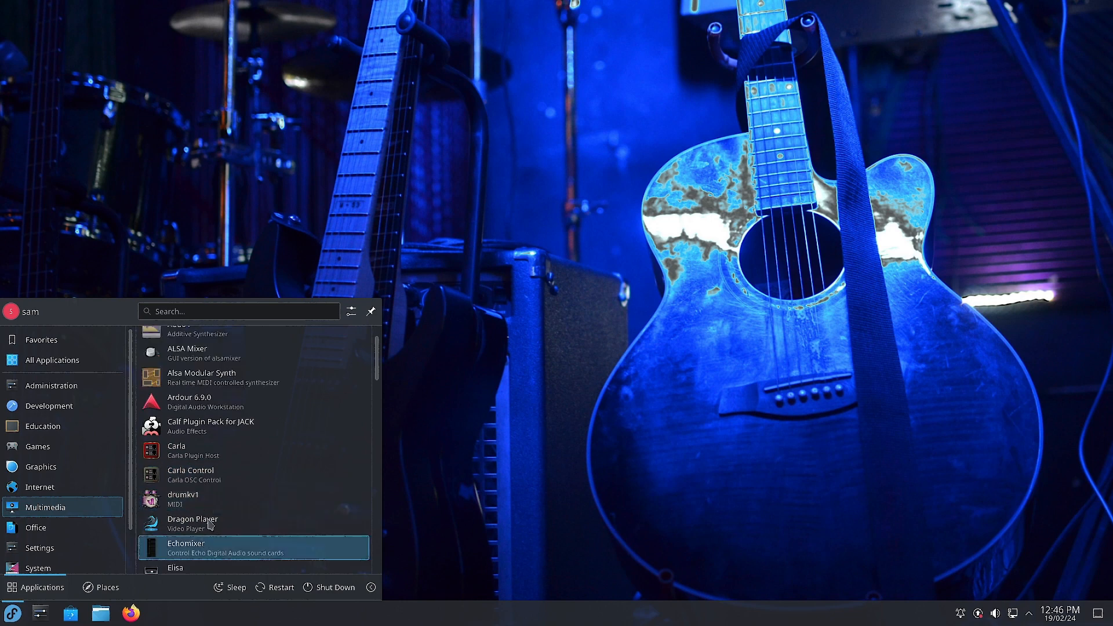
pyautogui.moveTo(206, 524)
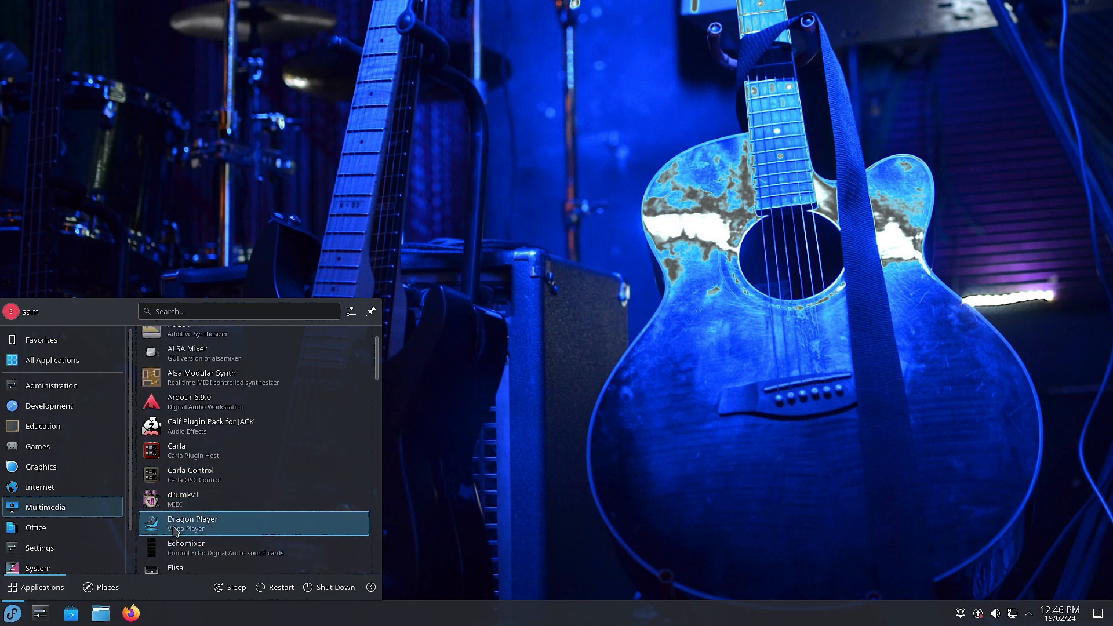
pyautogui.moveTo(201, 499)
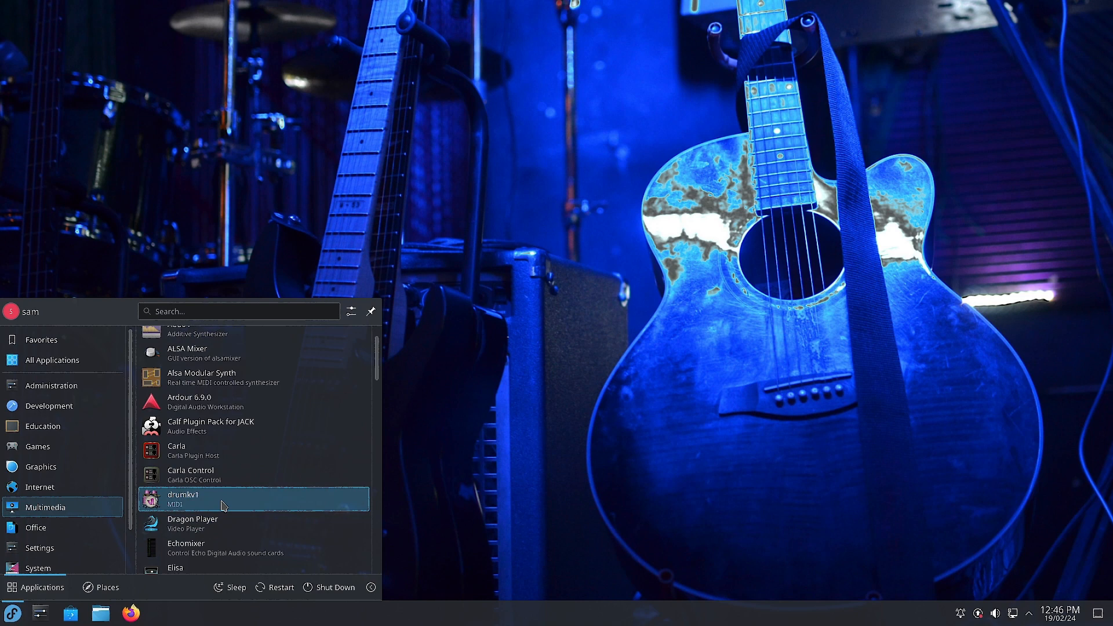
pyautogui.moveTo(216, 525)
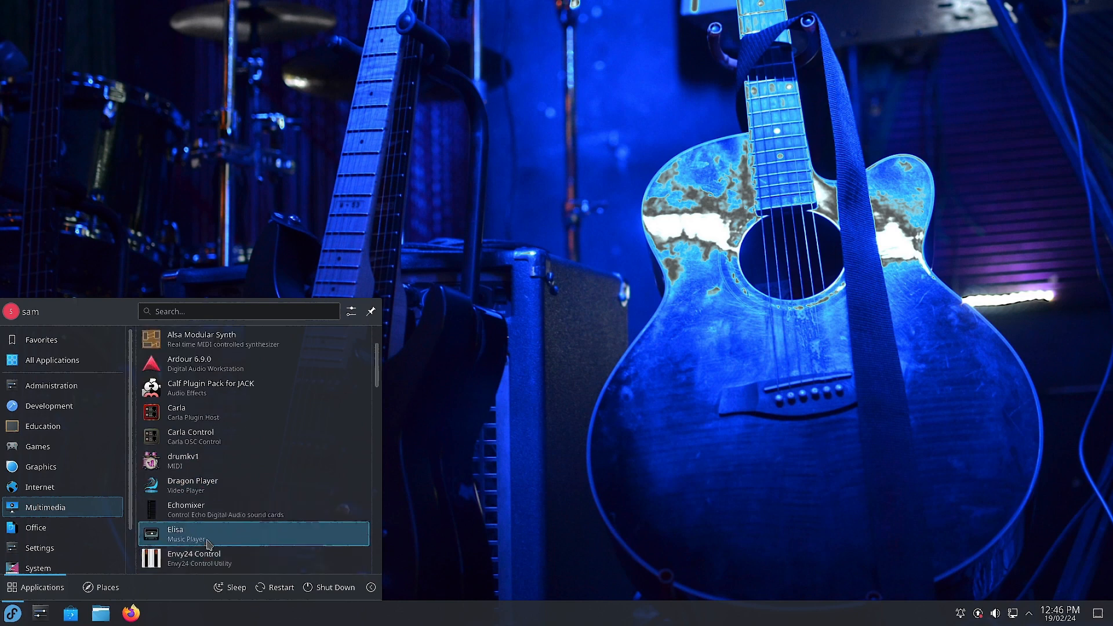
pyautogui.moveTo(281, 509)
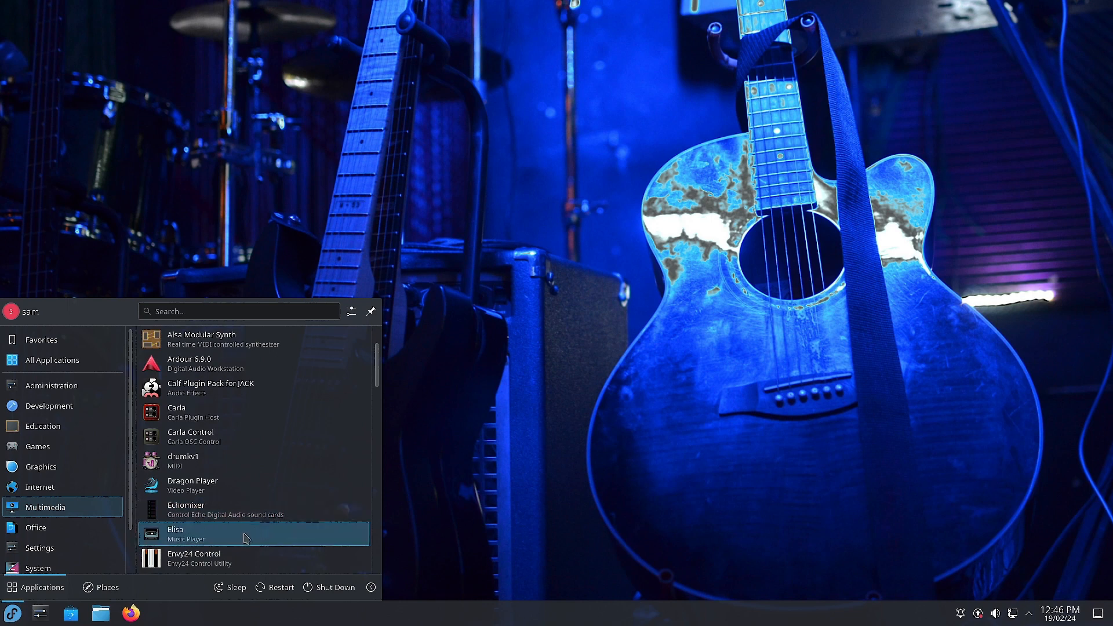
pyautogui.moveTo(204, 544)
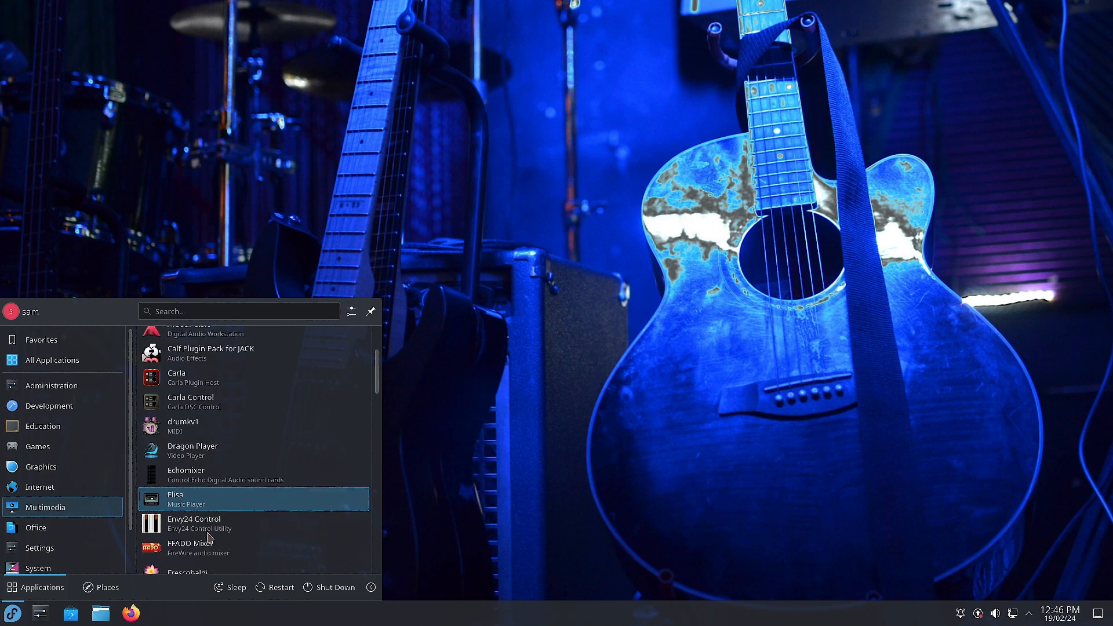
pyautogui.moveTo(205, 524)
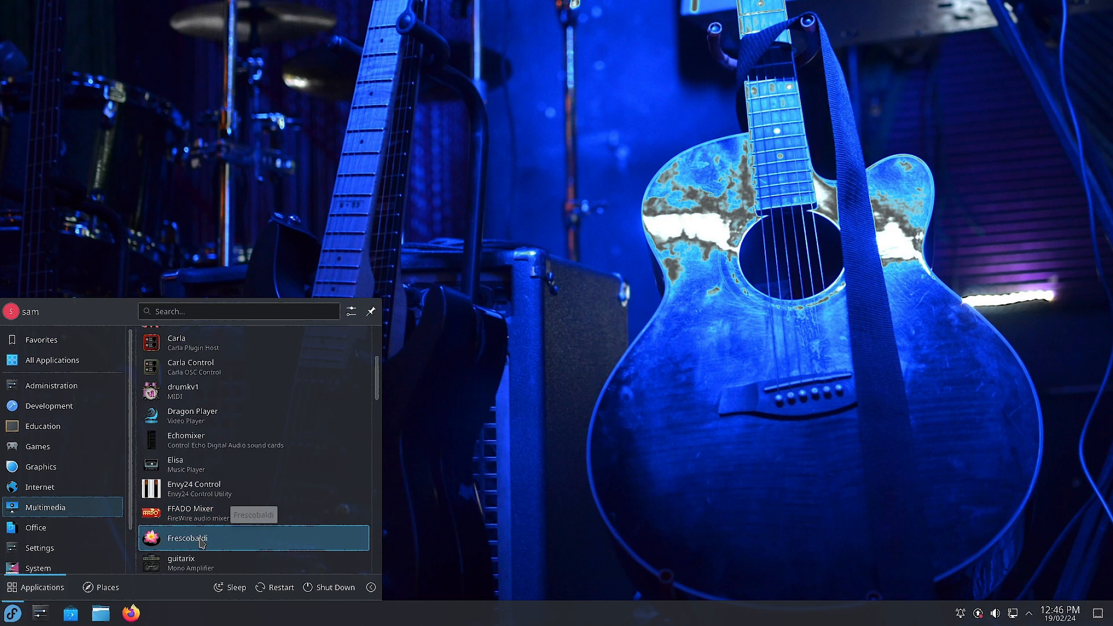
# - Scroll the Multimedia list through Hydrogen, Jack Mixer, Kamoso and LASH Panel to MusE
pyautogui.scroll(-3)
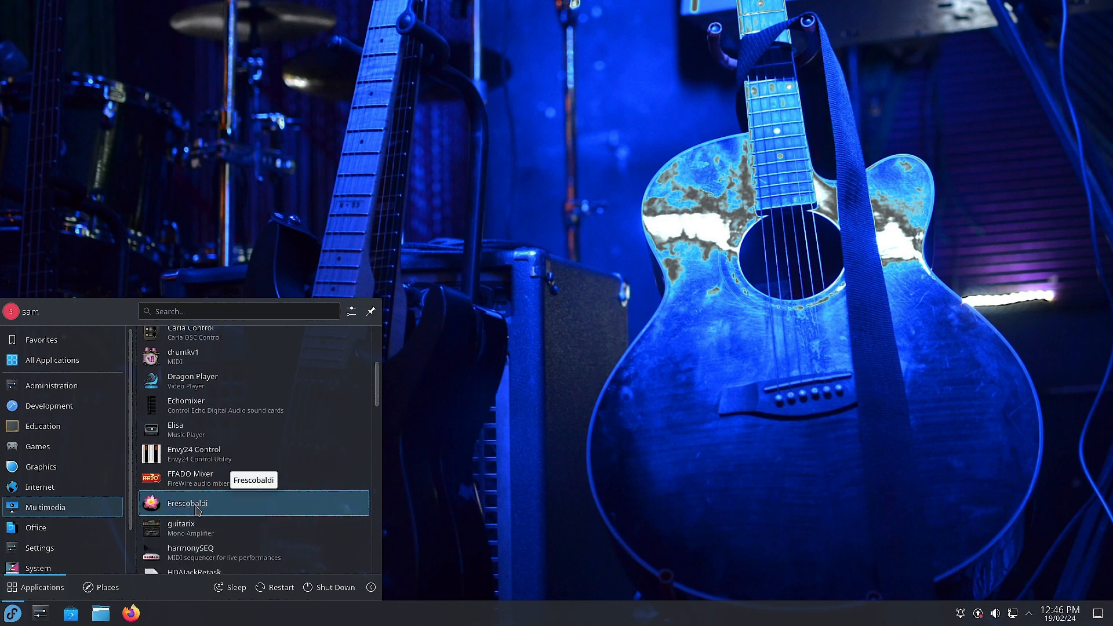
pyautogui.moveTo(201, 506)
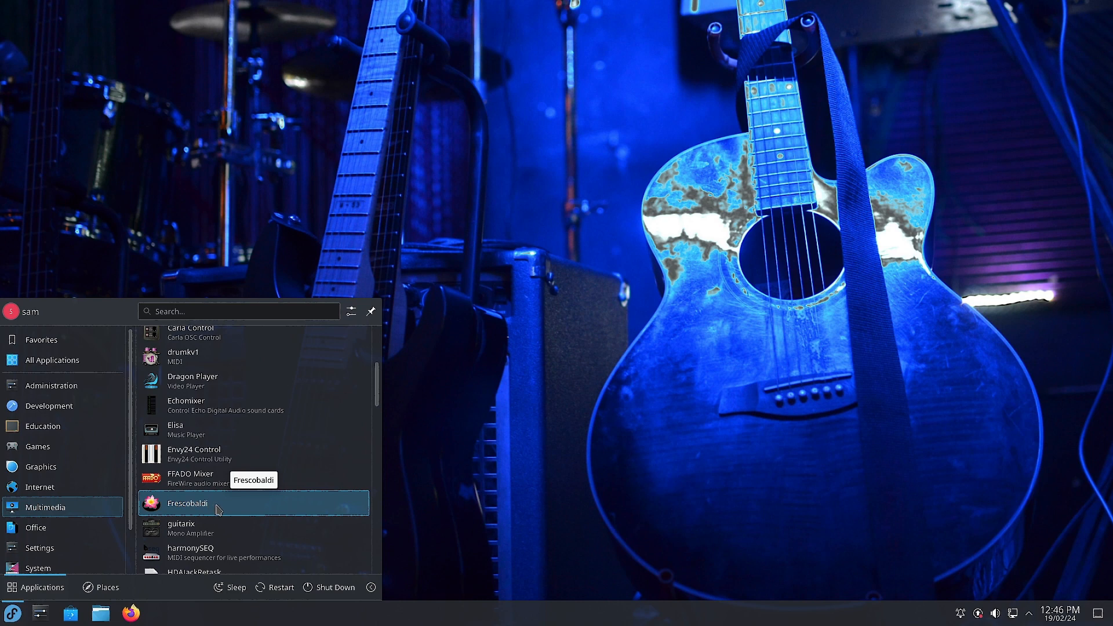
pyautogui.moveTo(206, 528)
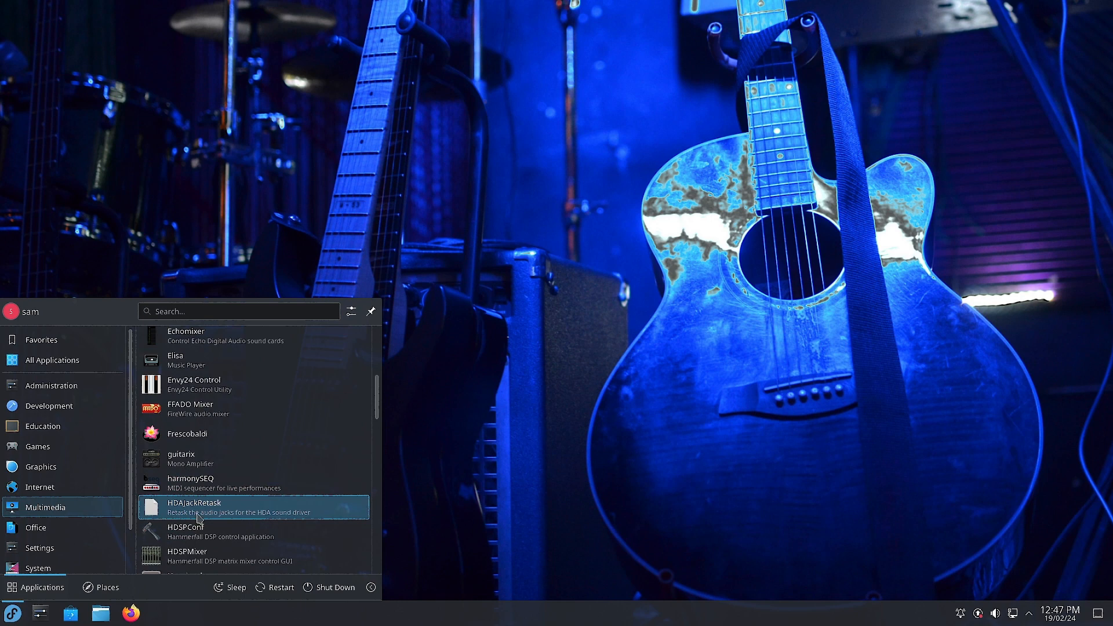
pyautogui.moveTo(310, 521)
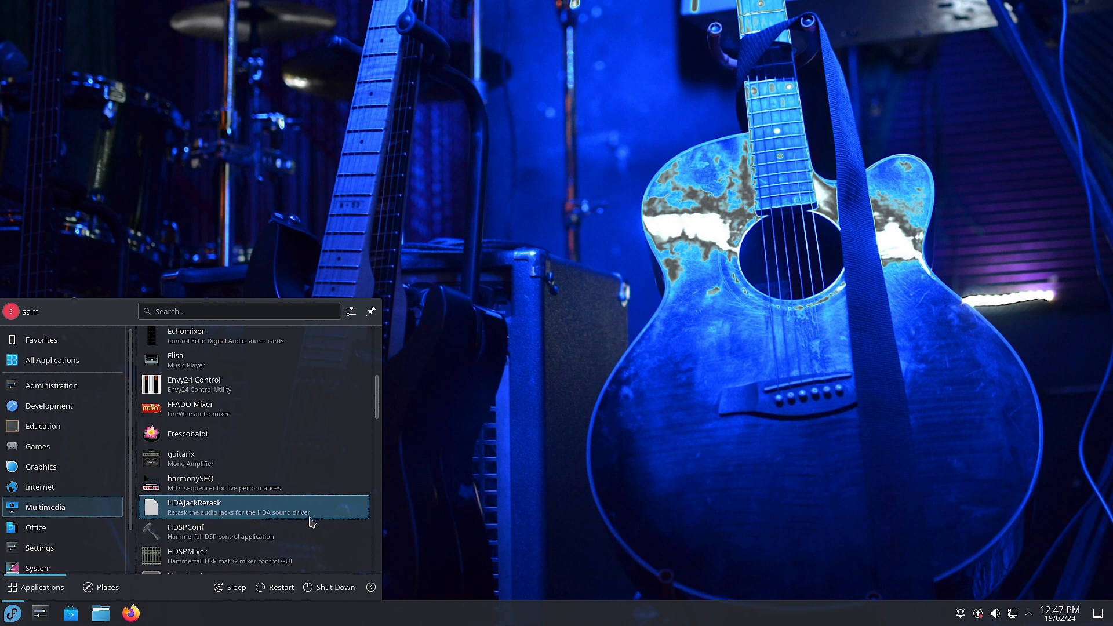
pyautogui.moveTo(199, 532)
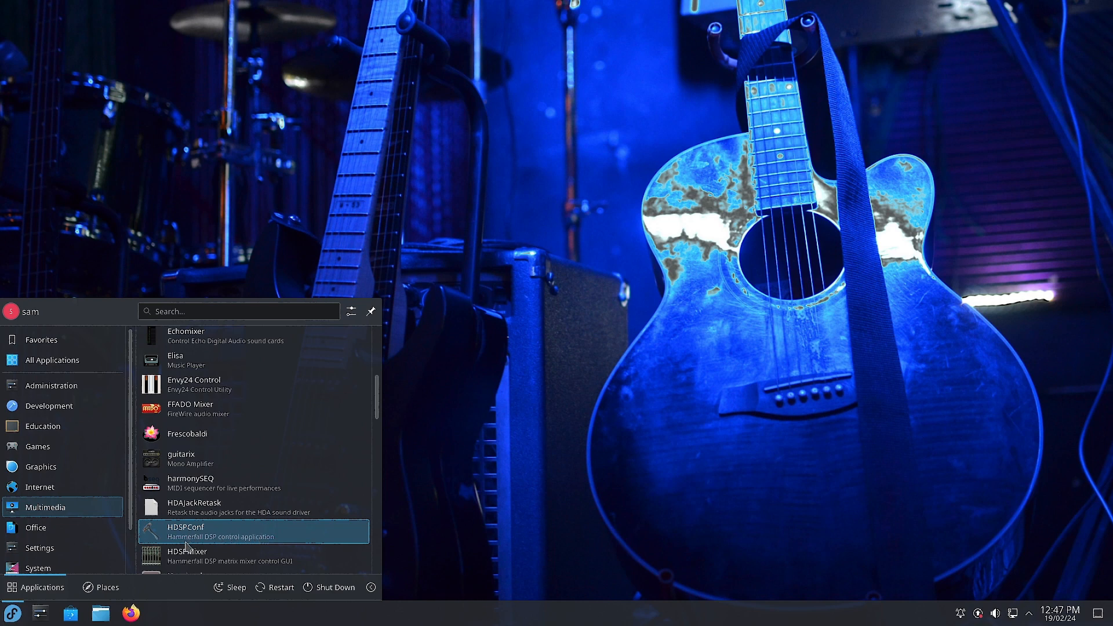
pyautogui.moveTo(269, 545)
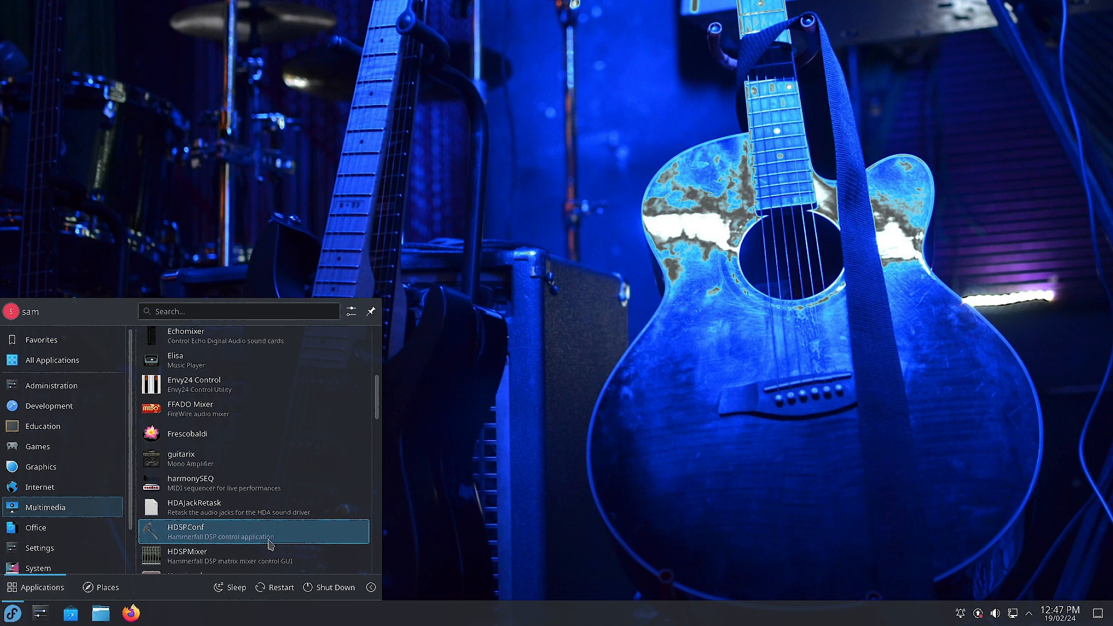
pyautogui.moveTo(221, 545)
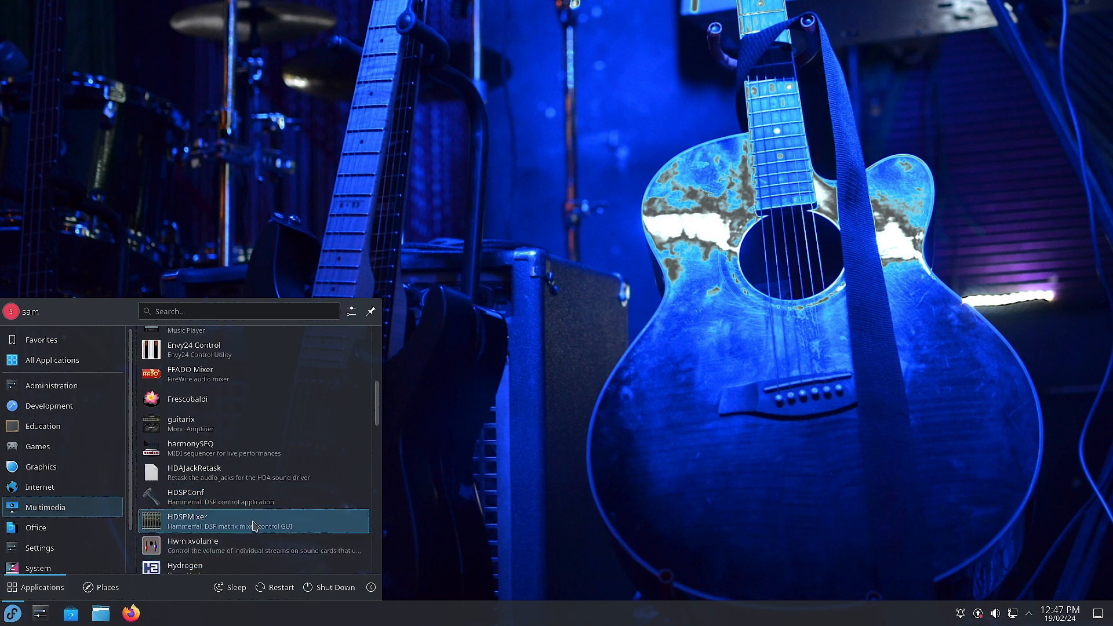
pyautogui.moveTo(206, 529)
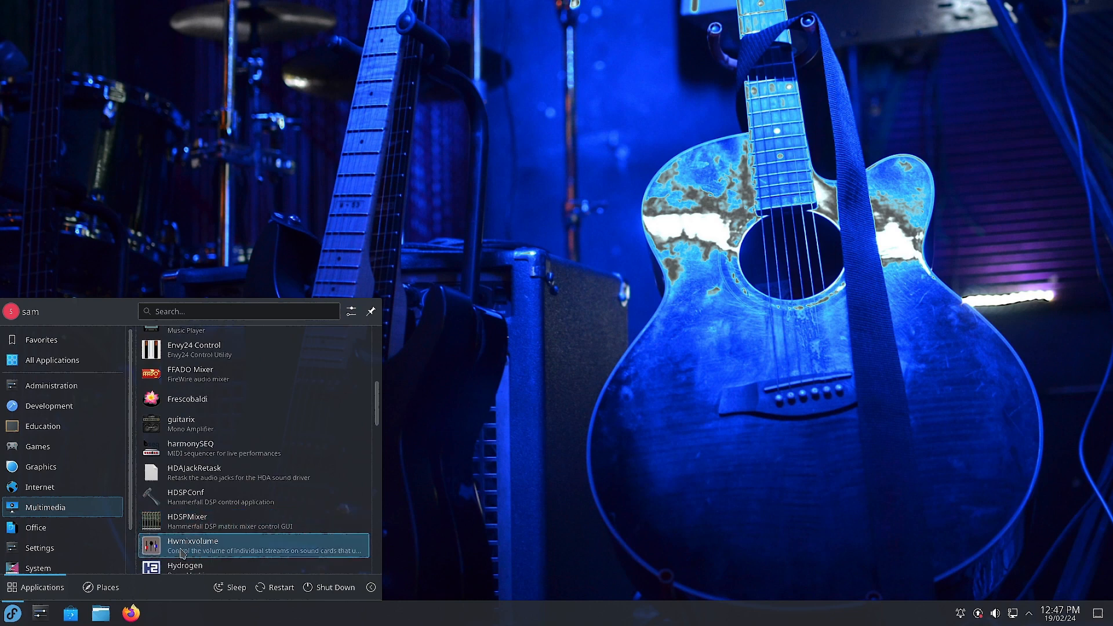
pyautogui.moveTo(192, 545)
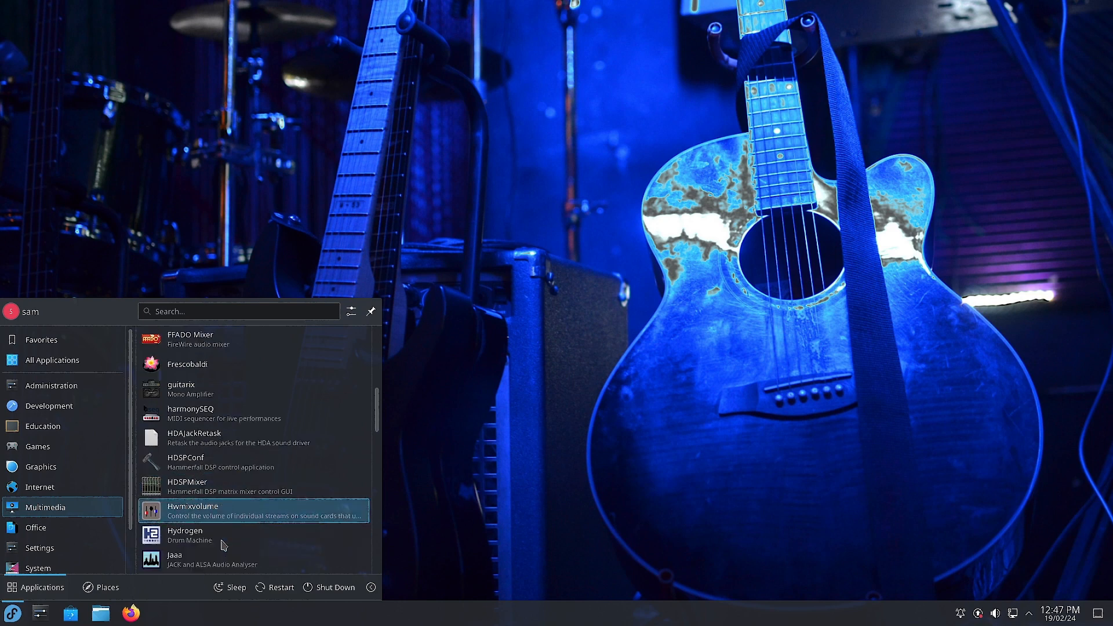
pyautogui.scroll(-3)
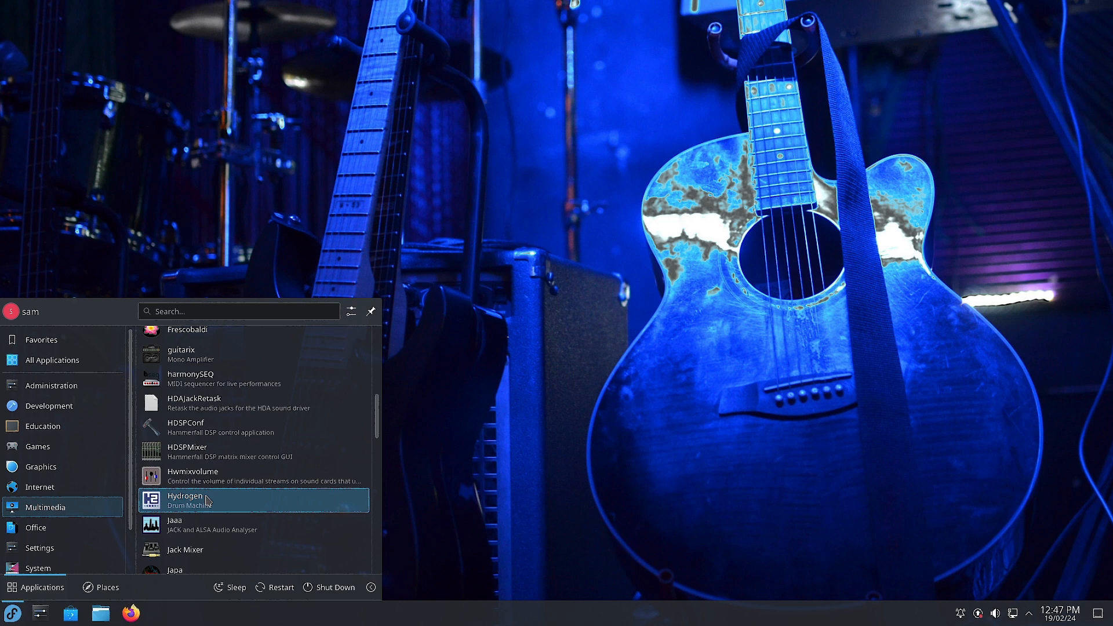
pyautogui.moveTo(205, 500)
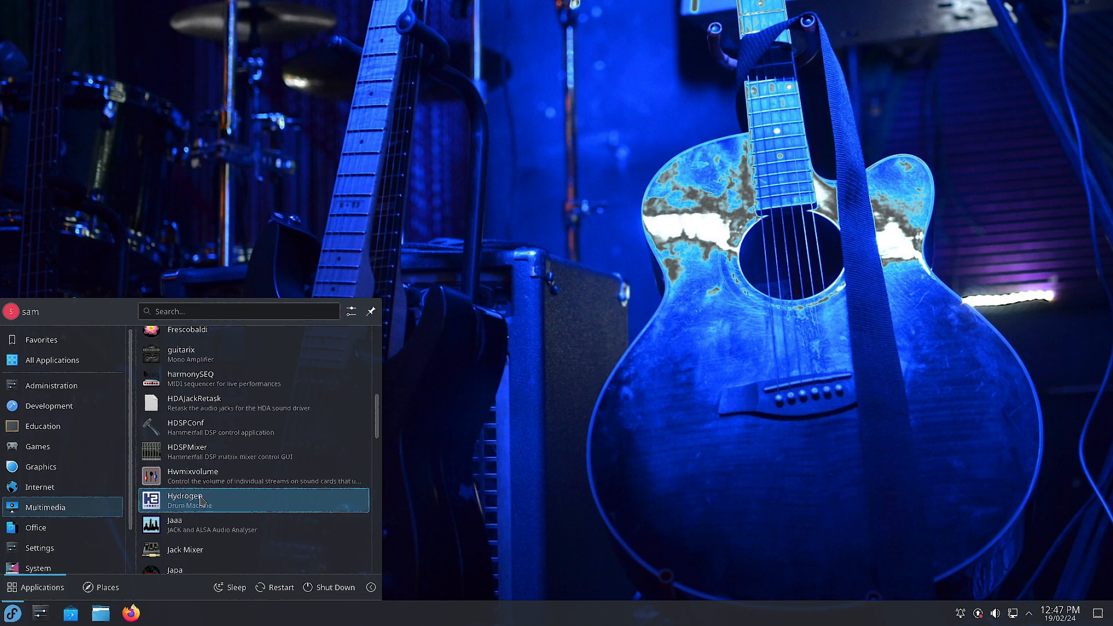
pyautogui.moveTo(168, 525)
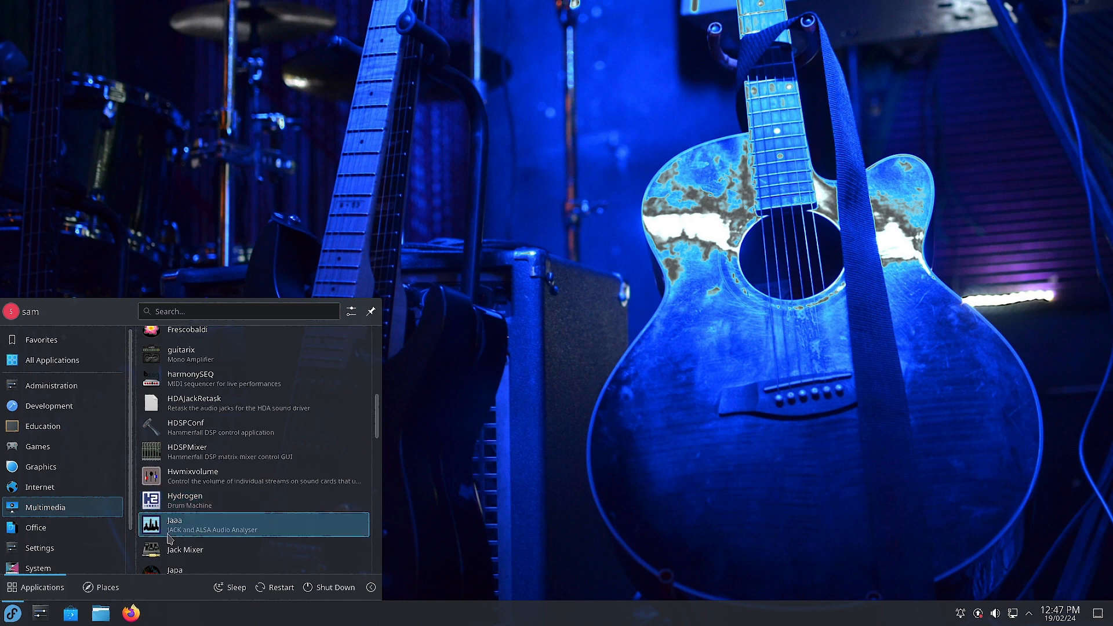
pyautogui.moveTo(224, 531)
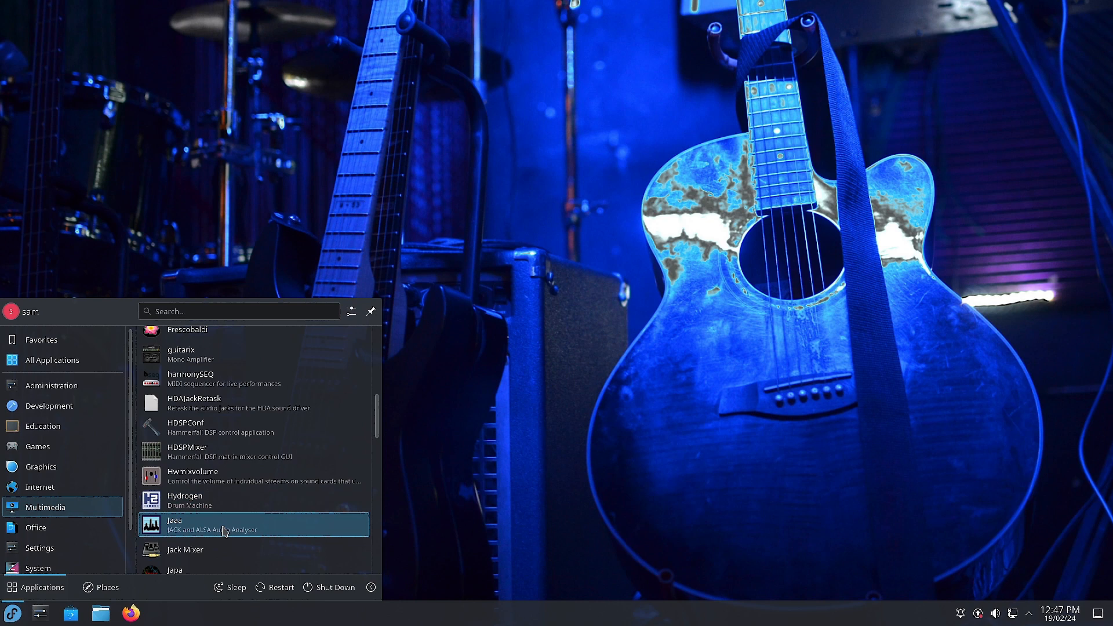
pyautogui.scroll(-3)
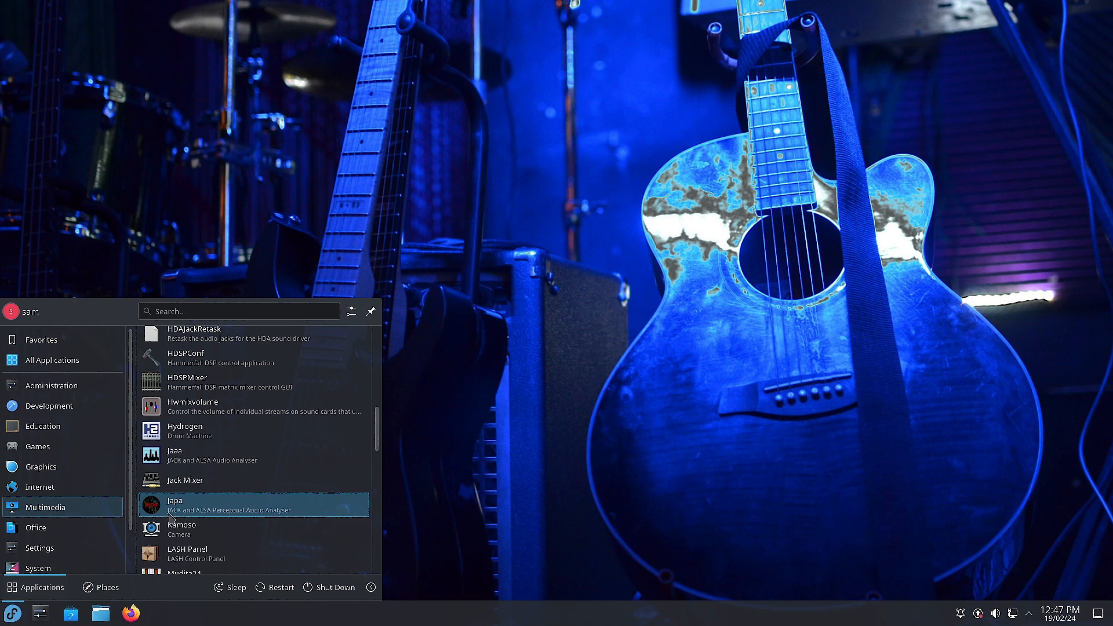
pyautogui.moveTo(294, 514)
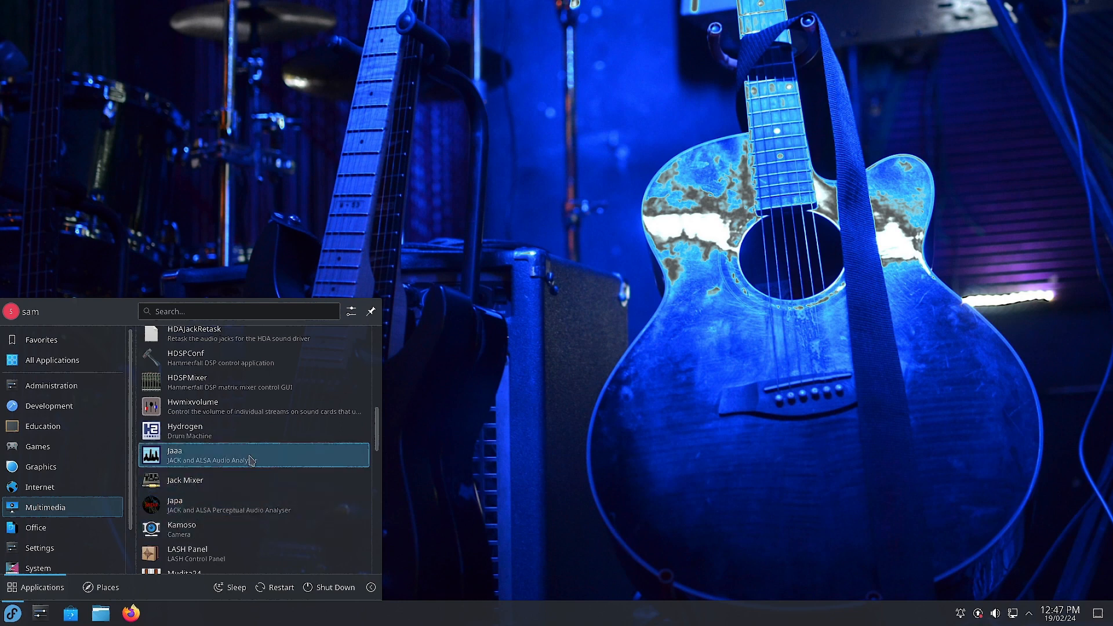
pyautogui.moveTo(264, 505)
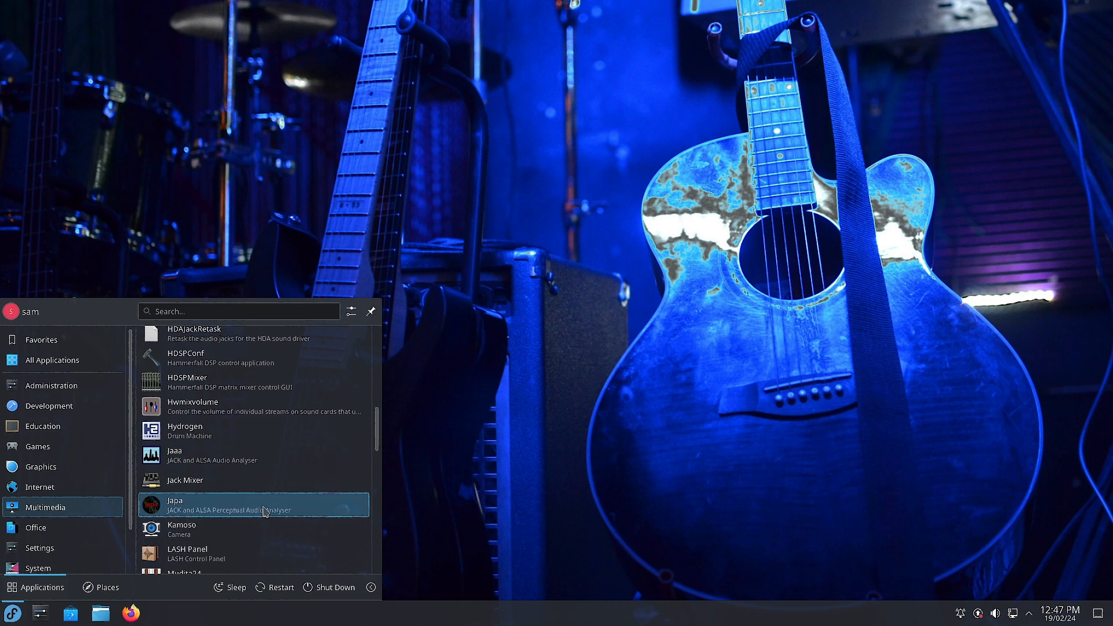
pyautogui.moveTo(313, 517)
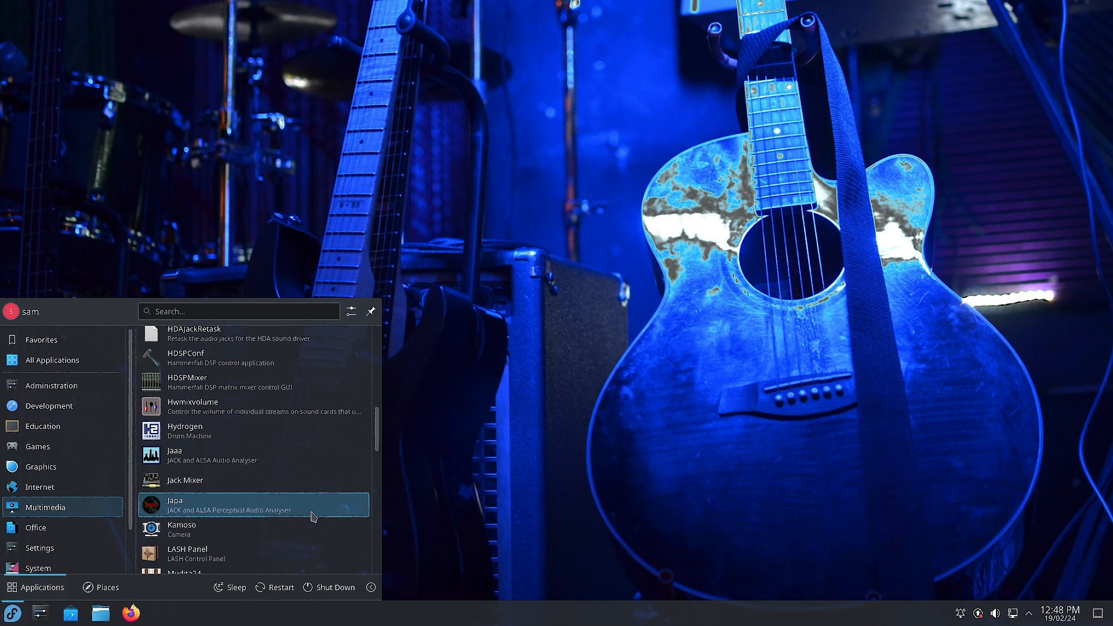
pyautogui.scroll(-3)
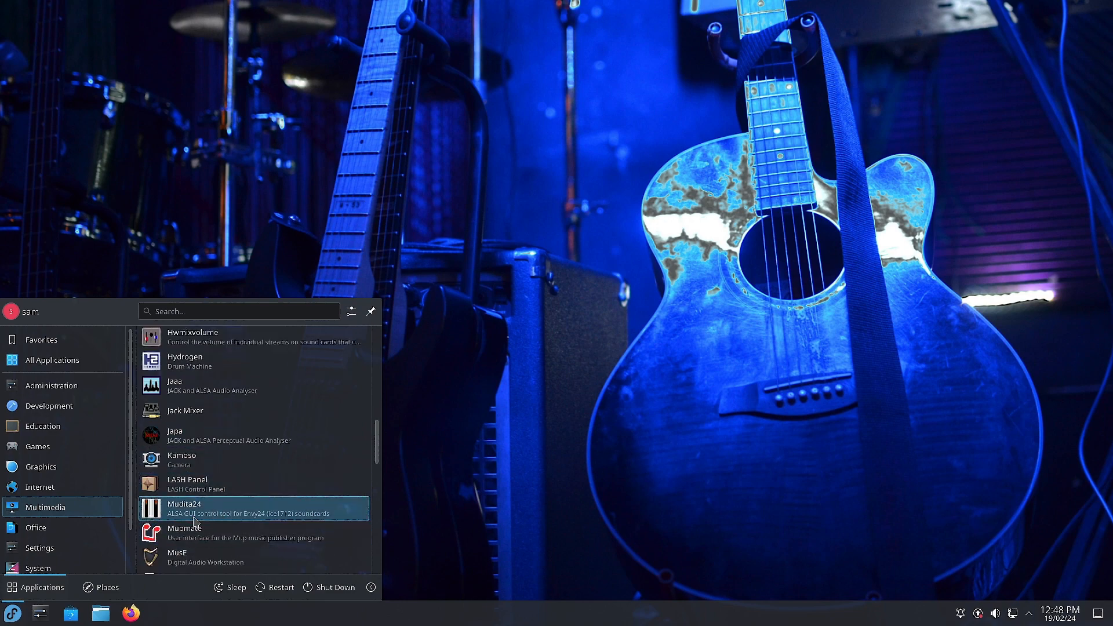
pyautogui.moveTo(262, 524)
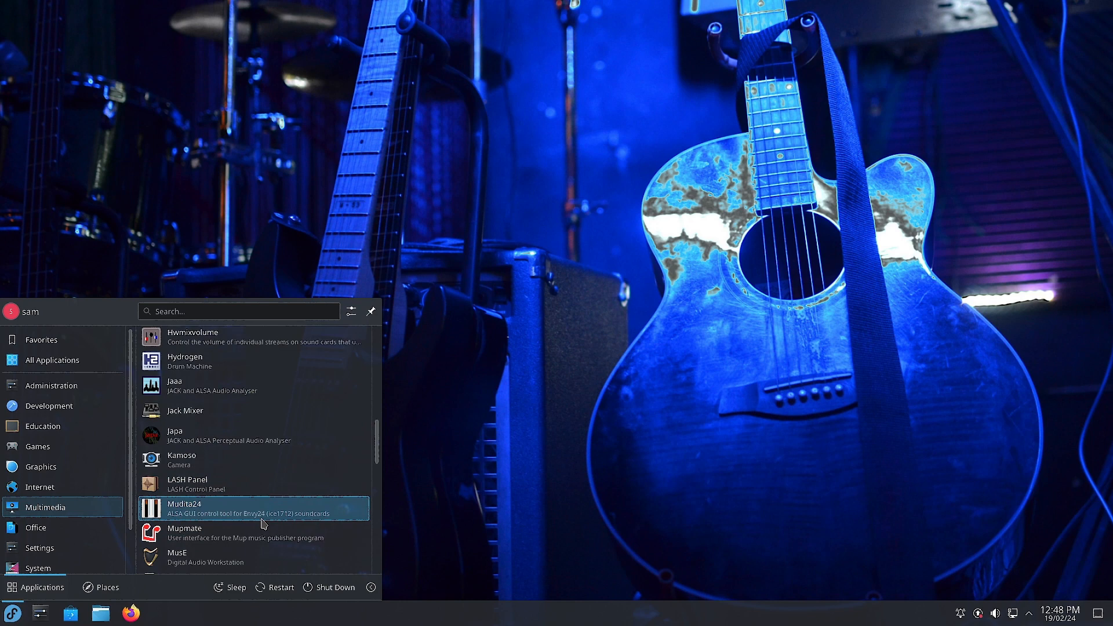
pyautogui.moveTo(195, 533)
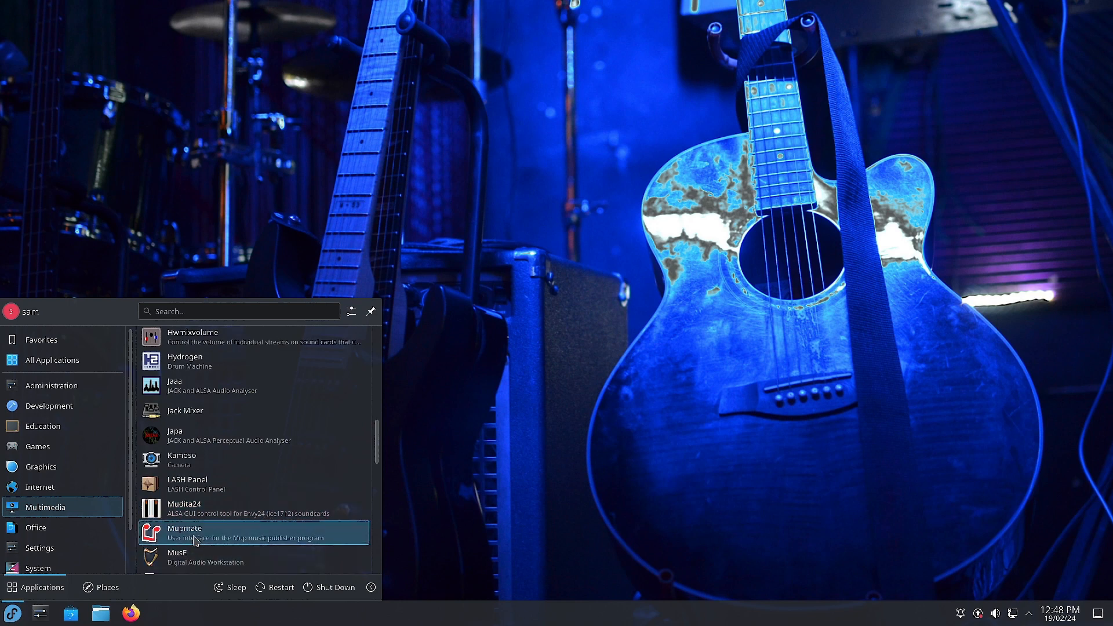
pyautogui.moveTo(278, 544)
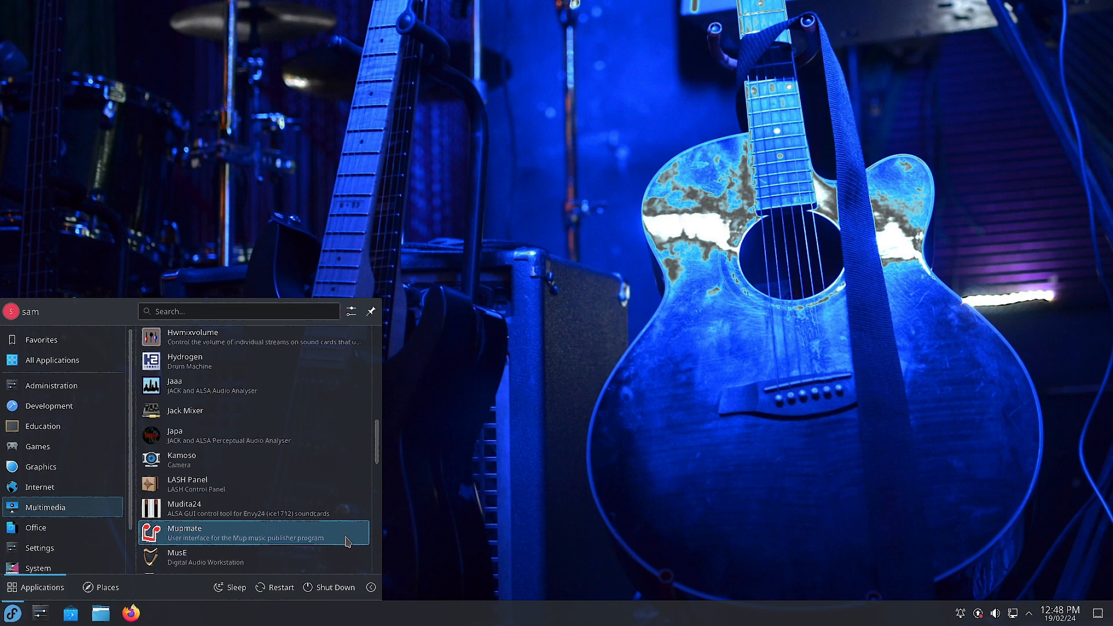
pyautogui.moveTo(195, 543)
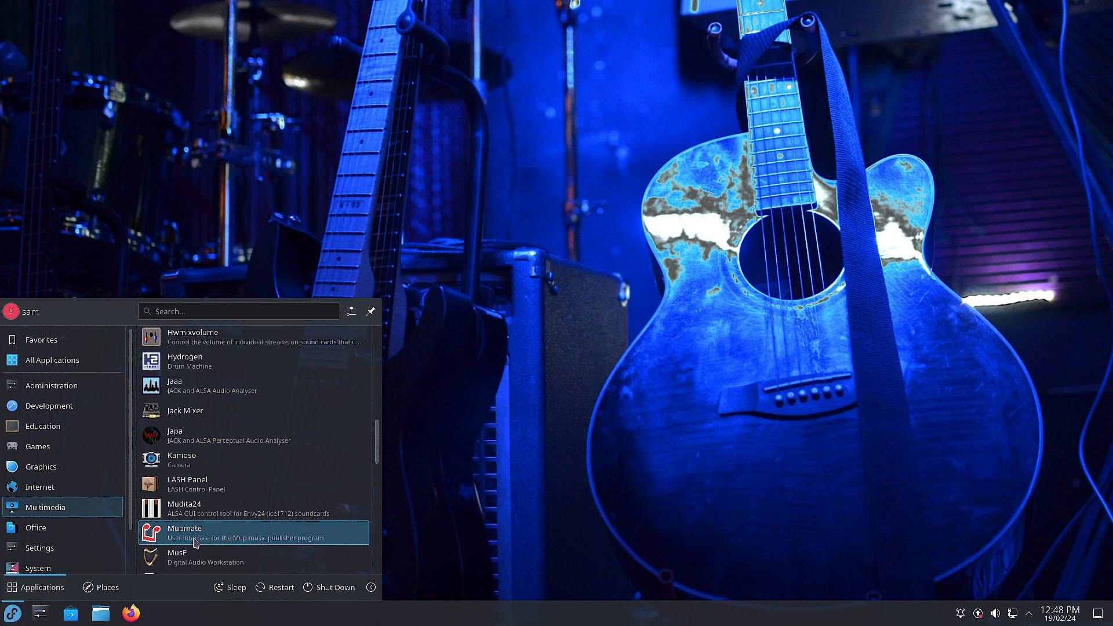
# - Scroll past MusE to New Session Manager, PulseAudio Volume Control, QasConfig and QasMixer
pyautogui.scroll(-3)
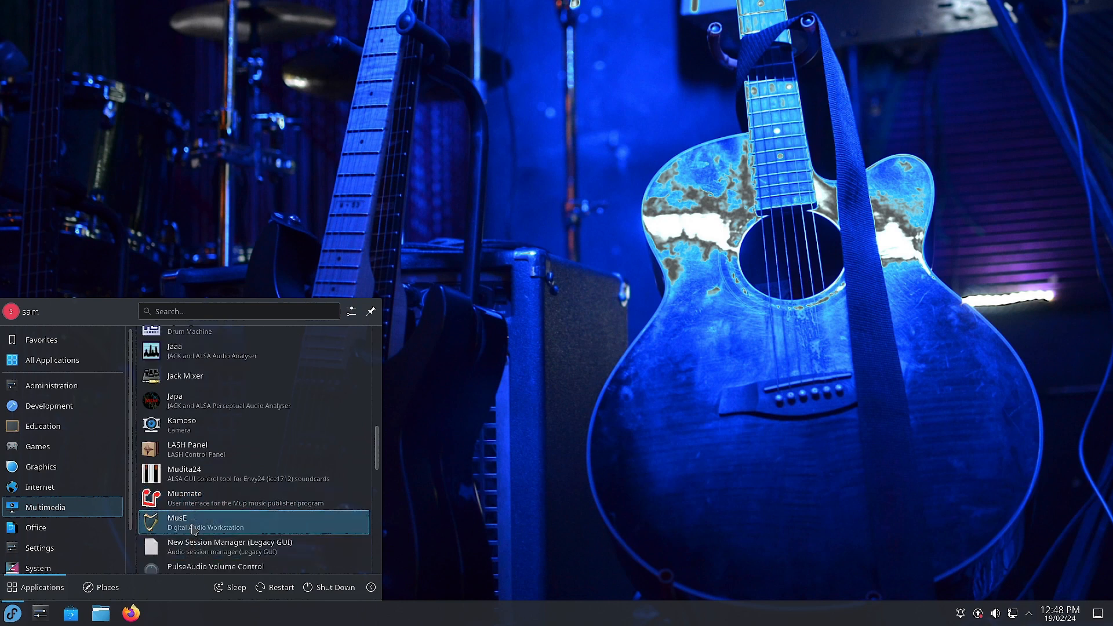
pyautogui.moveTo(243, 527)
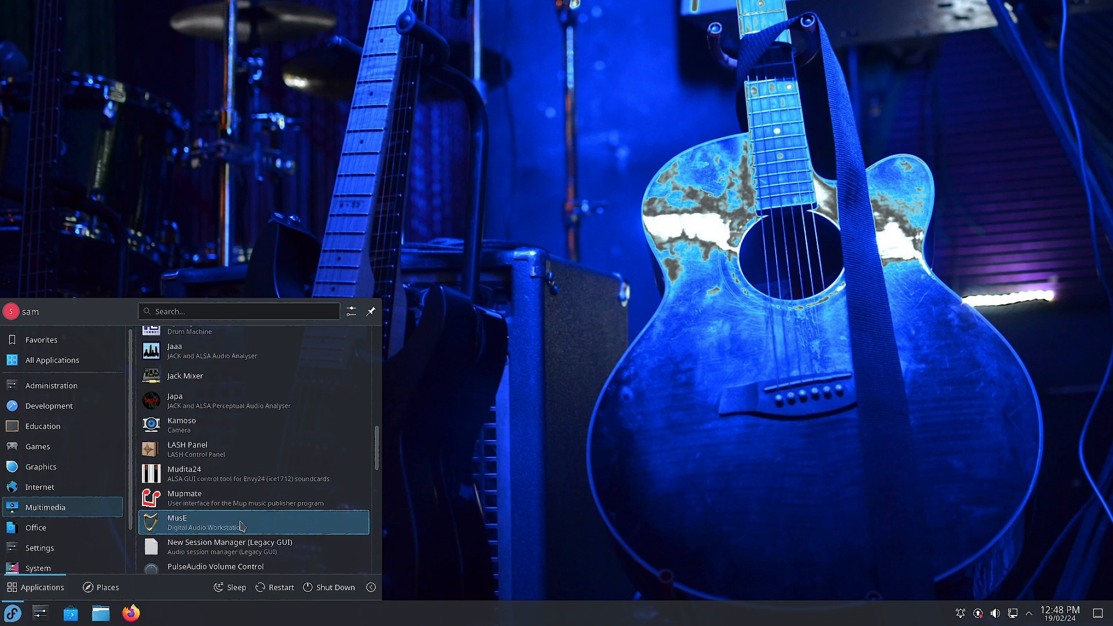
pyautogui.moveTo(266, 531)
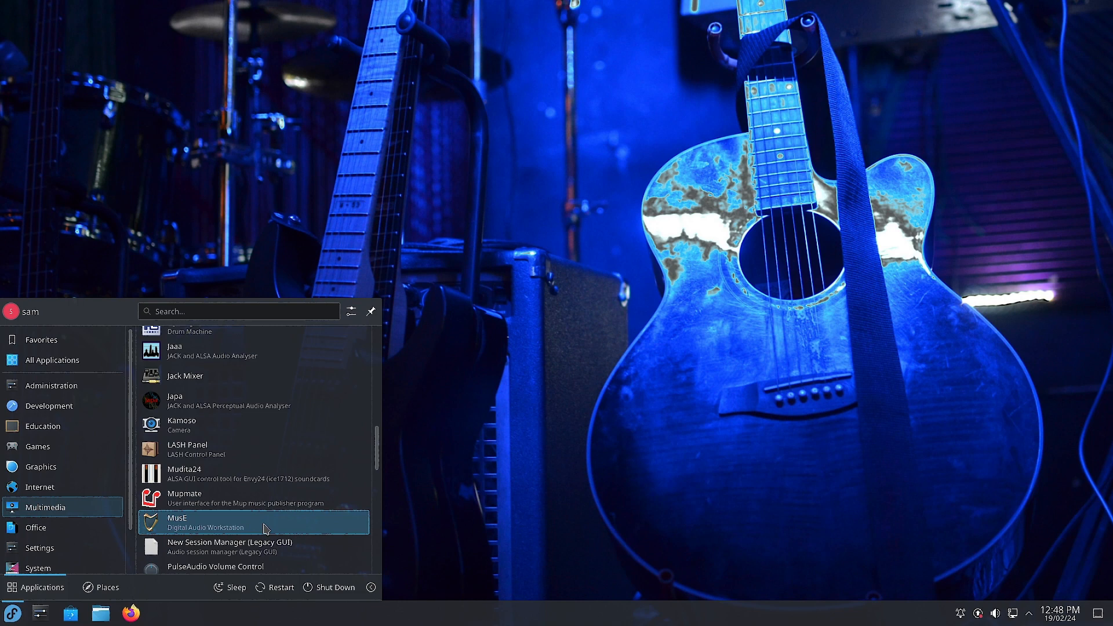
pyautogui.moveTo(192, 532)
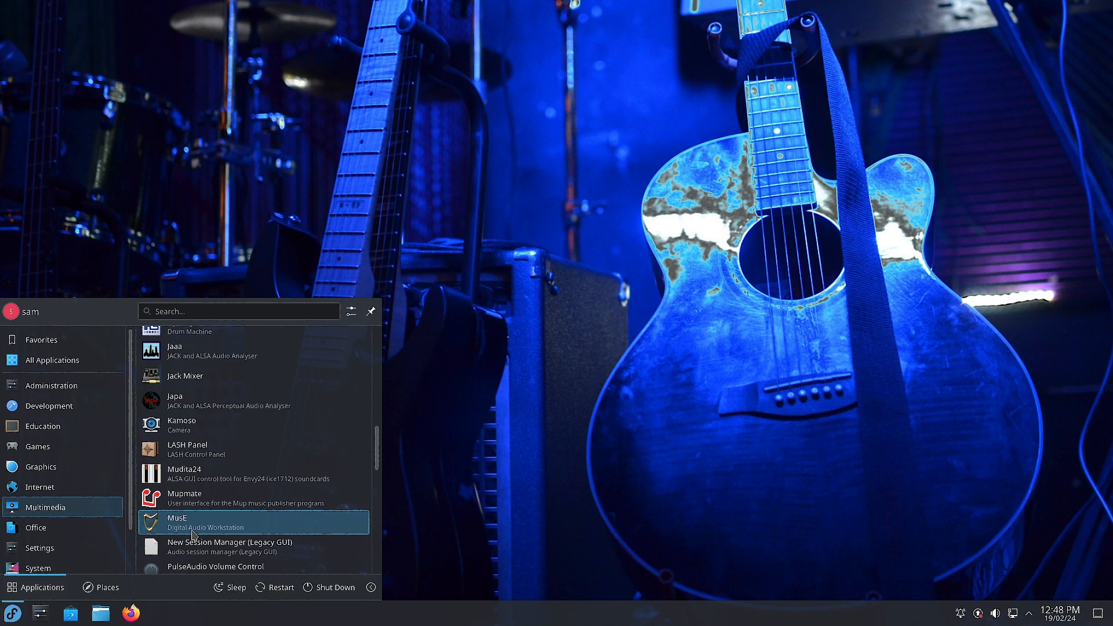
pyautogui.scroll(-3)
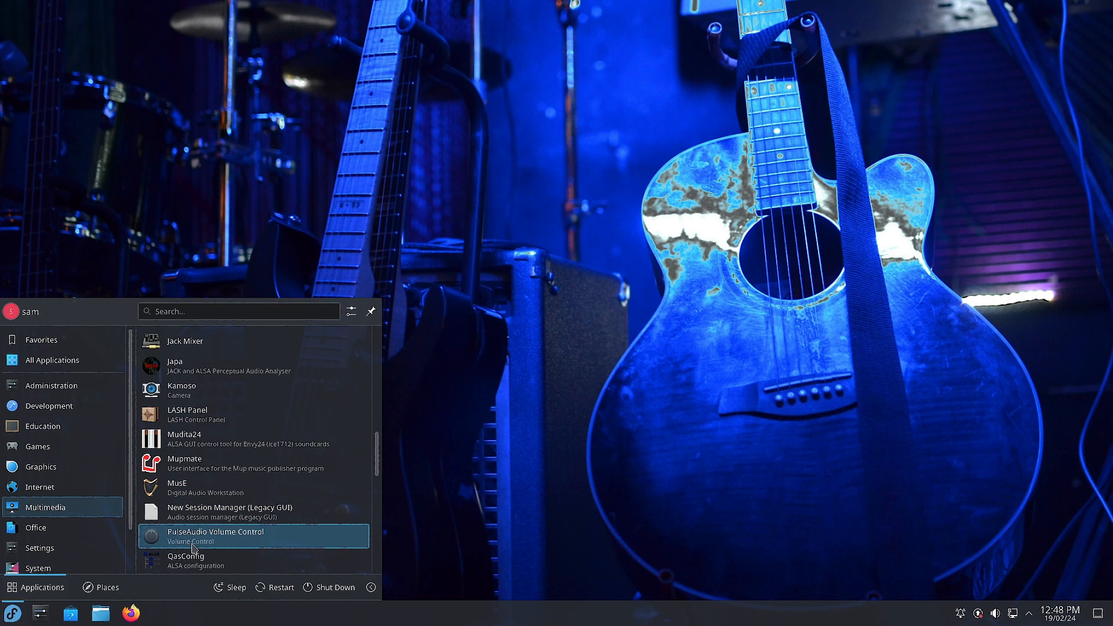
pyautogui.scroll(-3)
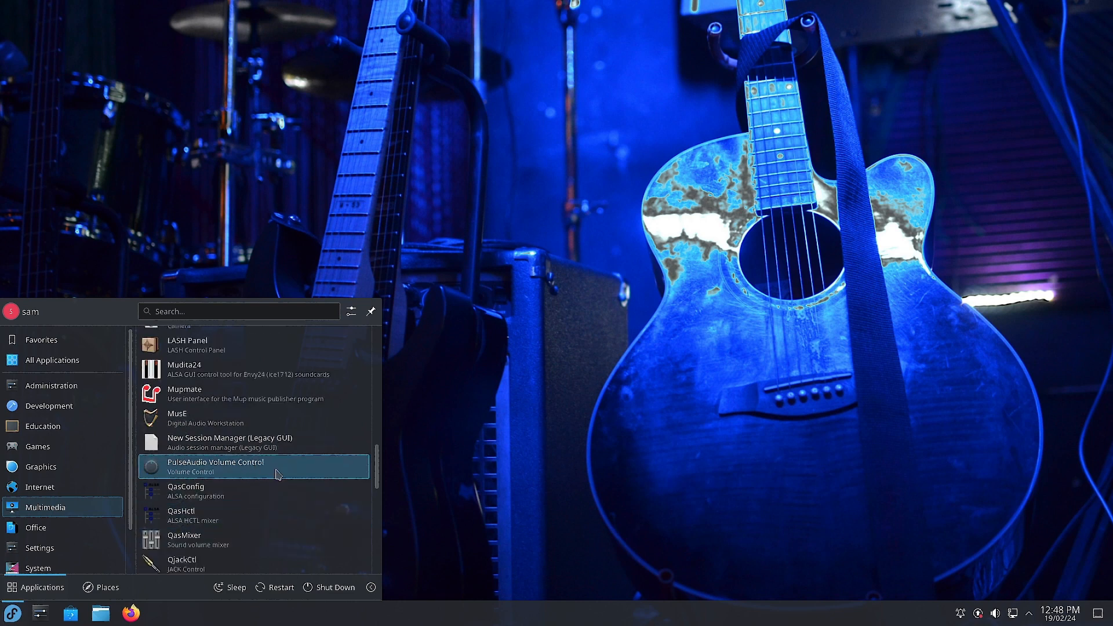
pyautogui.moveTo(228, 496)
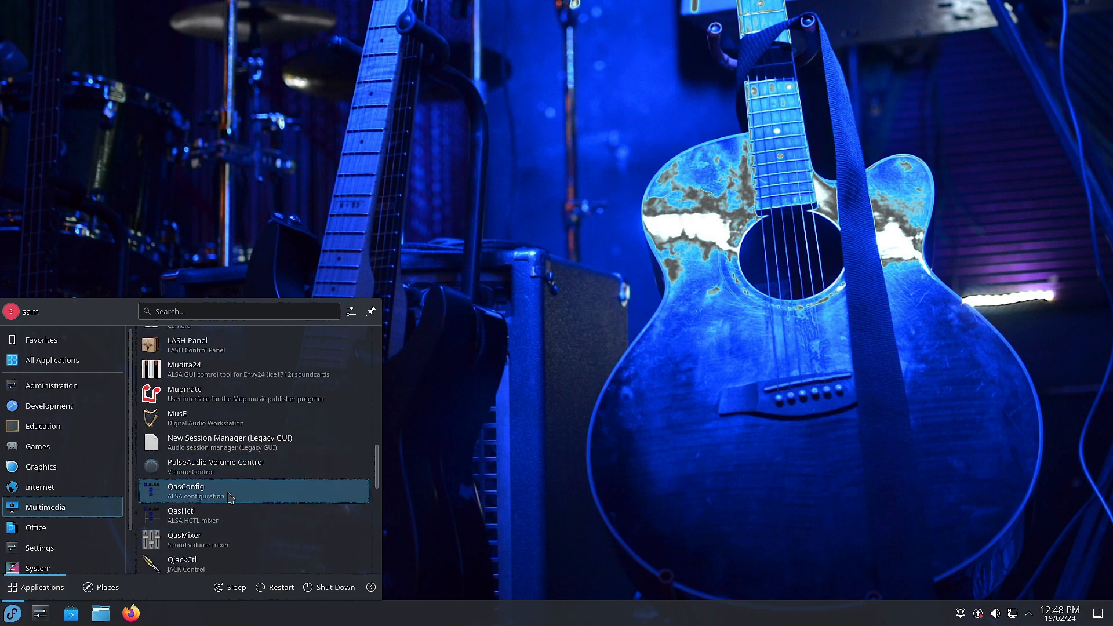
pyautogui.moveTo(206, 515)
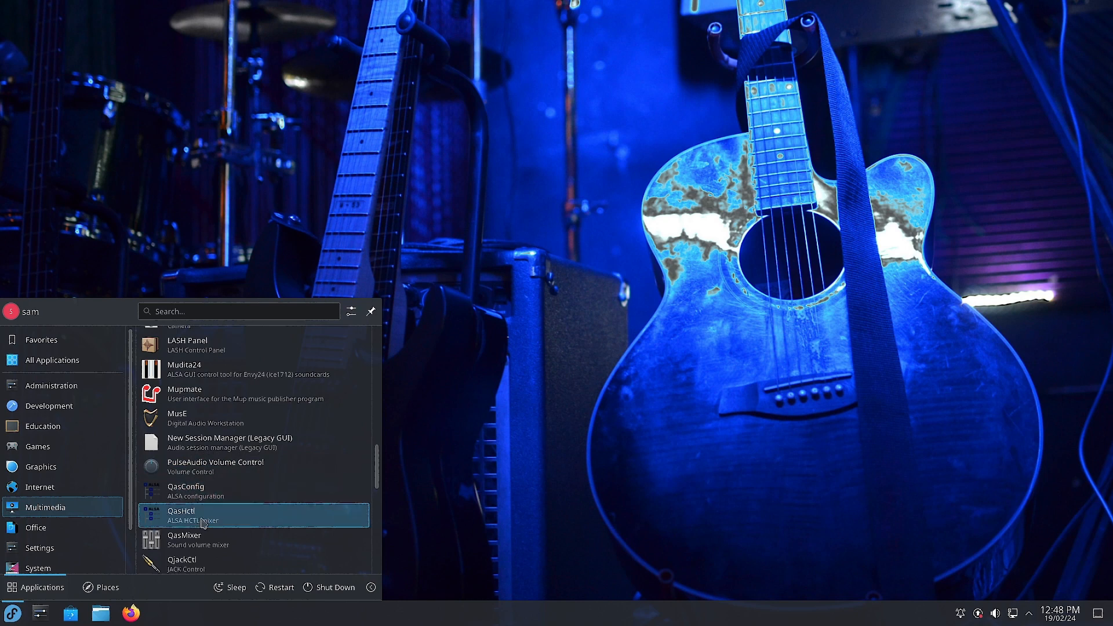
pyautogui.moveTo(244, 527)
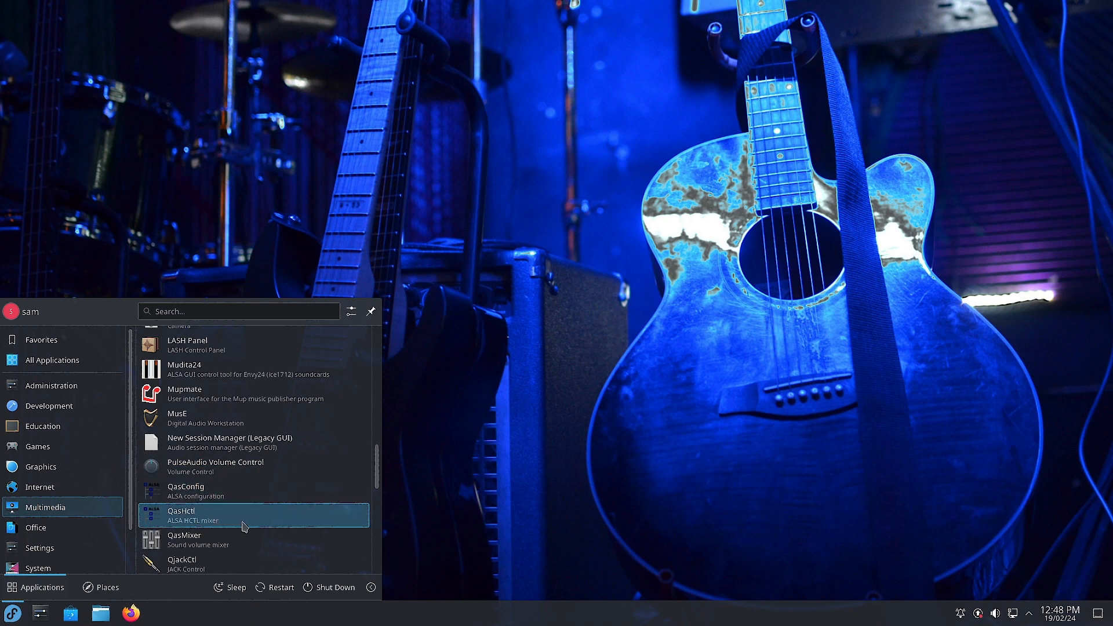
pyautogui.moveTo(247, 531)
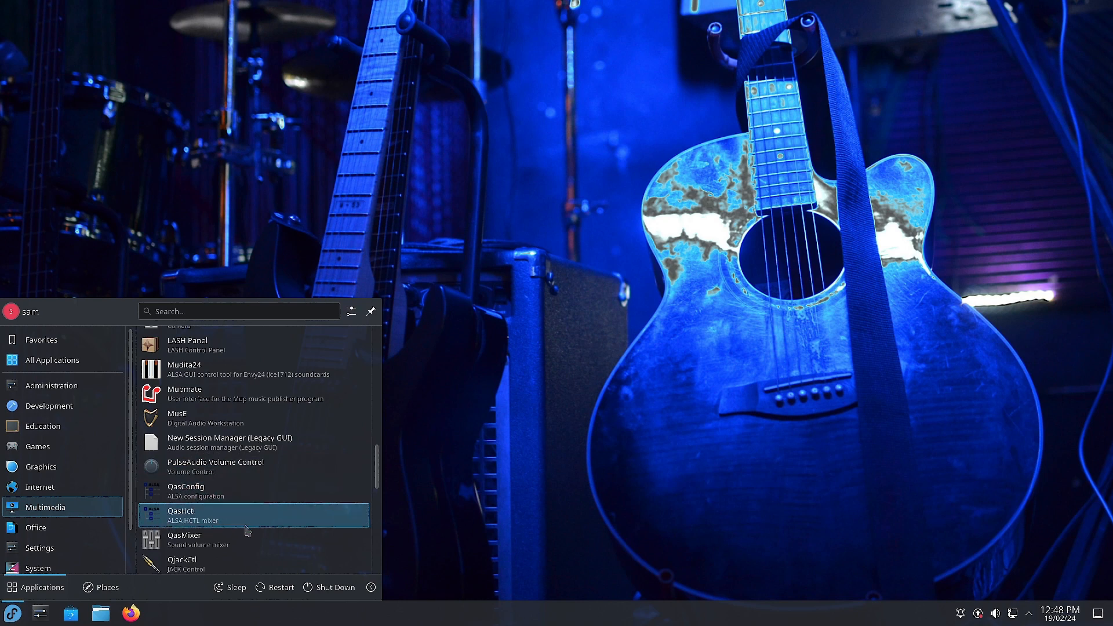
pyautogui.moveTo(183, 540)
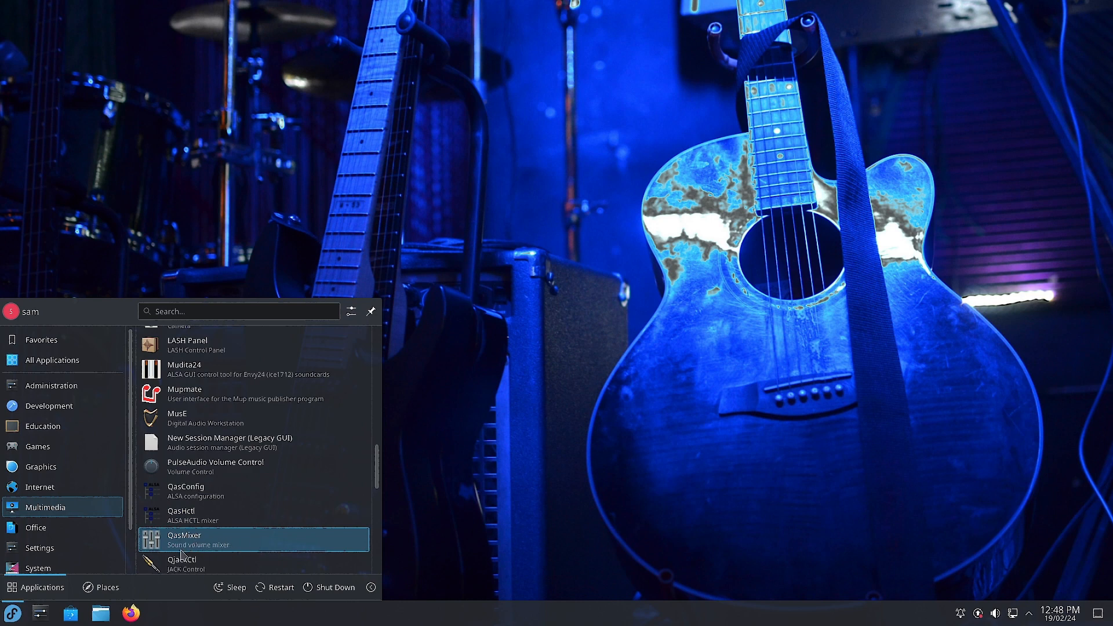
# - Scroll on to QMidiArp, Qsynth, Qtractor, Rakarrack, RaySession and Rosegarden
pyautogui.scroll(-3)
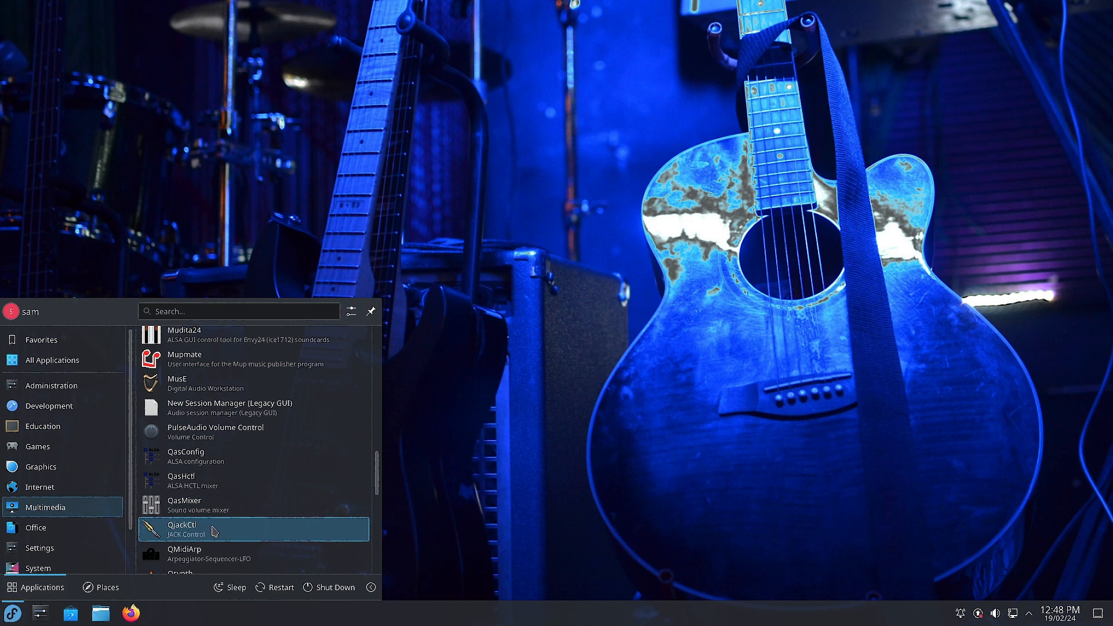
pyautogui.moveTo(240, 543)
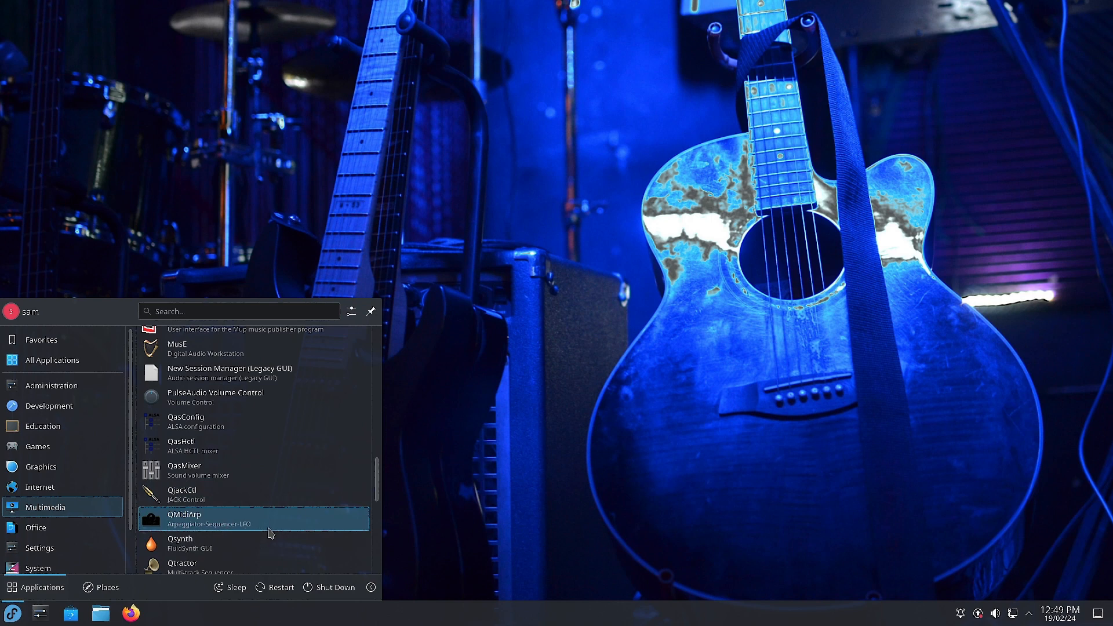
pyautogui.moveTo(179, 543)
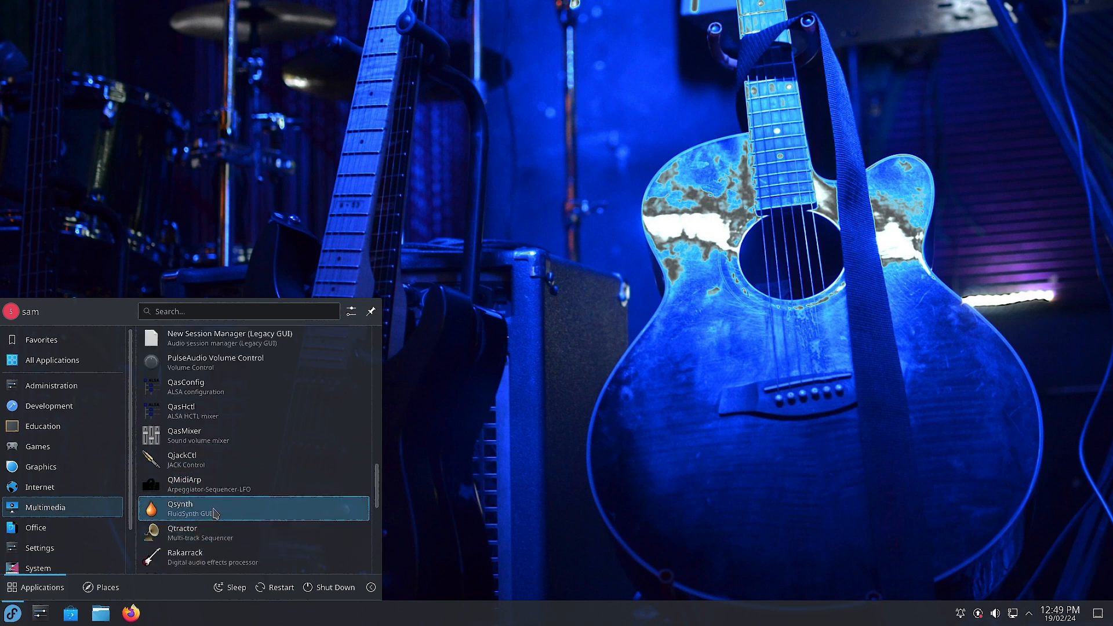
pyautogui.moveTo(262, 532)
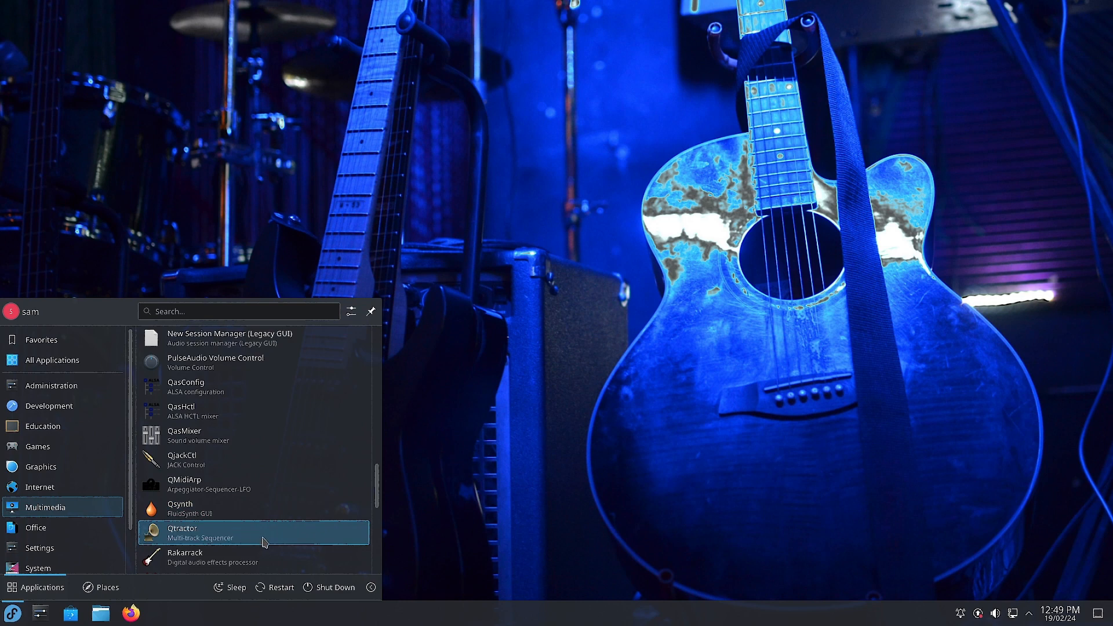
pyautogui.moveTo(259, 562)
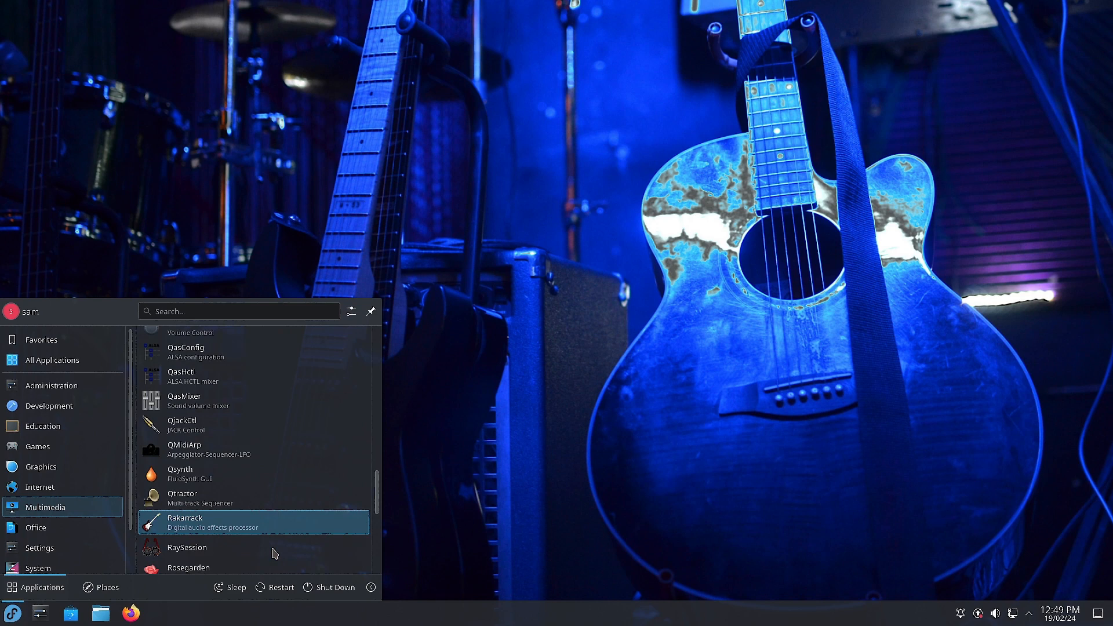
pyautogui.scroll(-3)
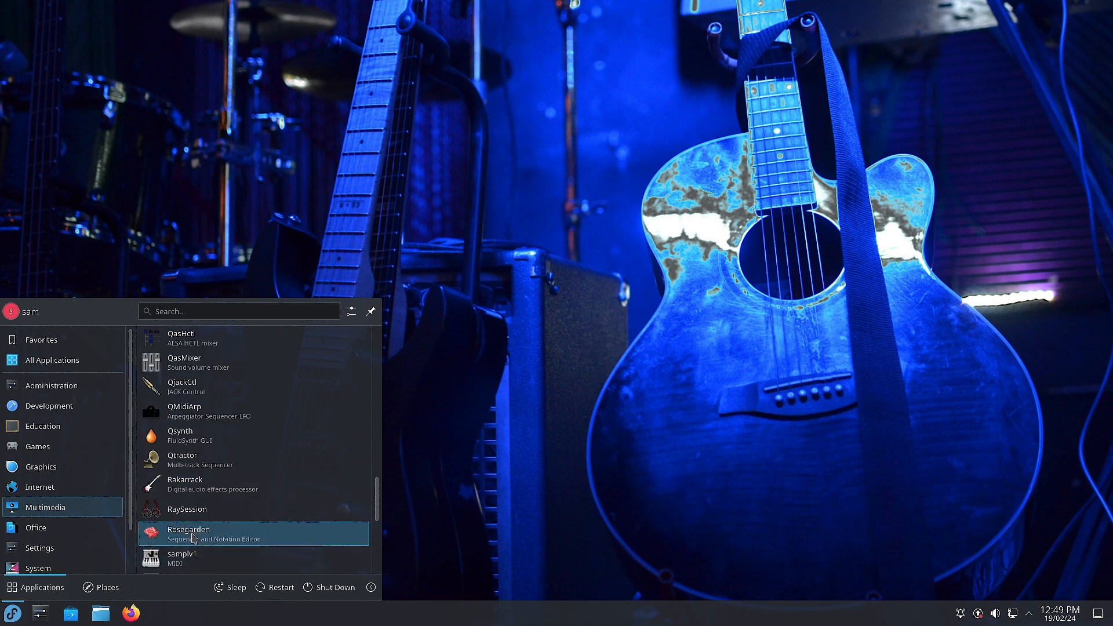
pyautogui.moveTo(272, 542)
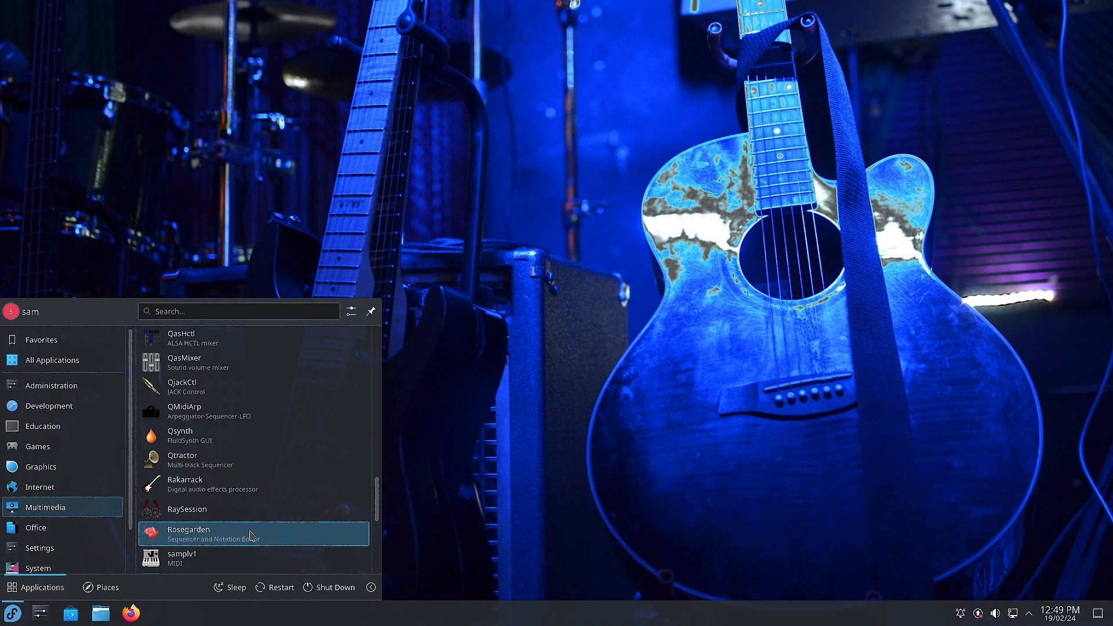
pyautogui.moveTo(236, 538)
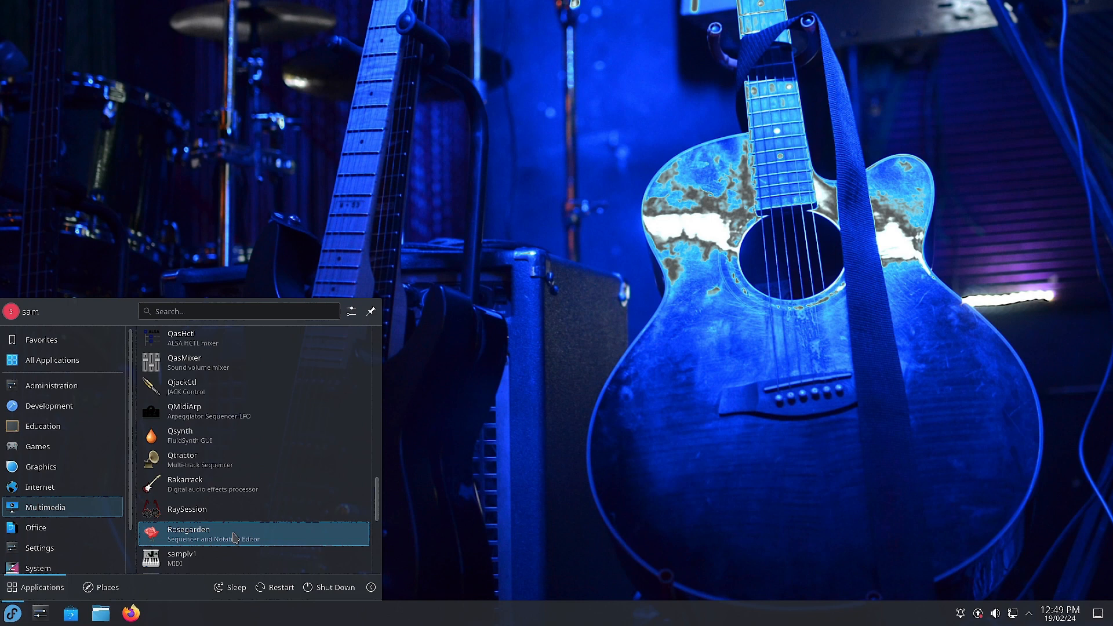
pyautogui.moveTo(223, 544)
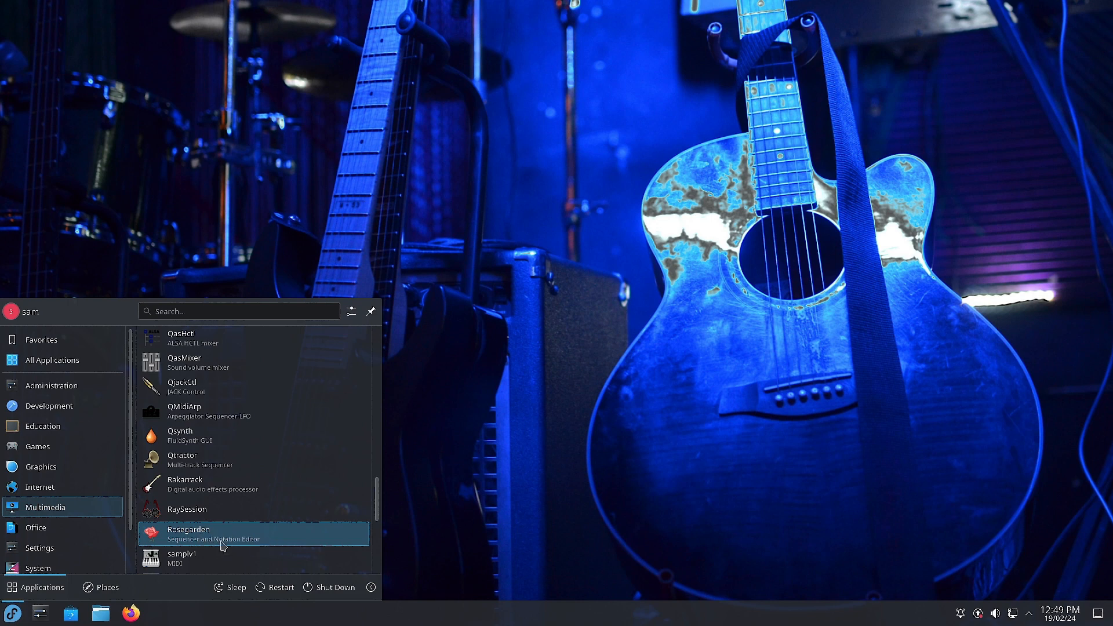
# - Scroll to Multimedia's end past SooperLooper and ZynAddSubFX, then show Utilities apps
pyautogui.scroll(-3)
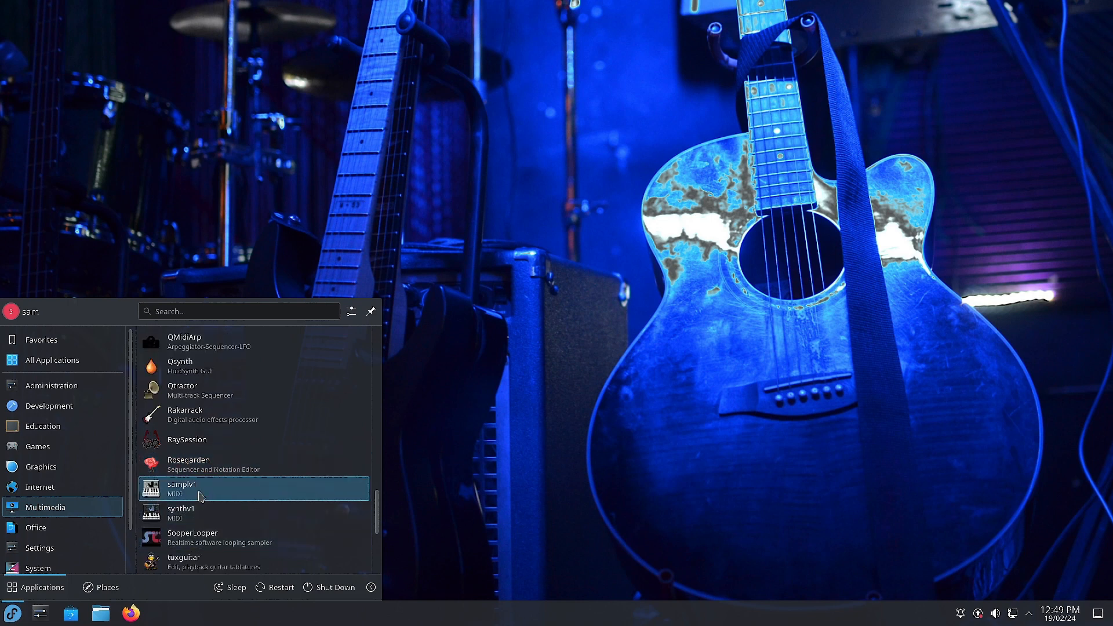
pyautogui.moveTo(200, 513)
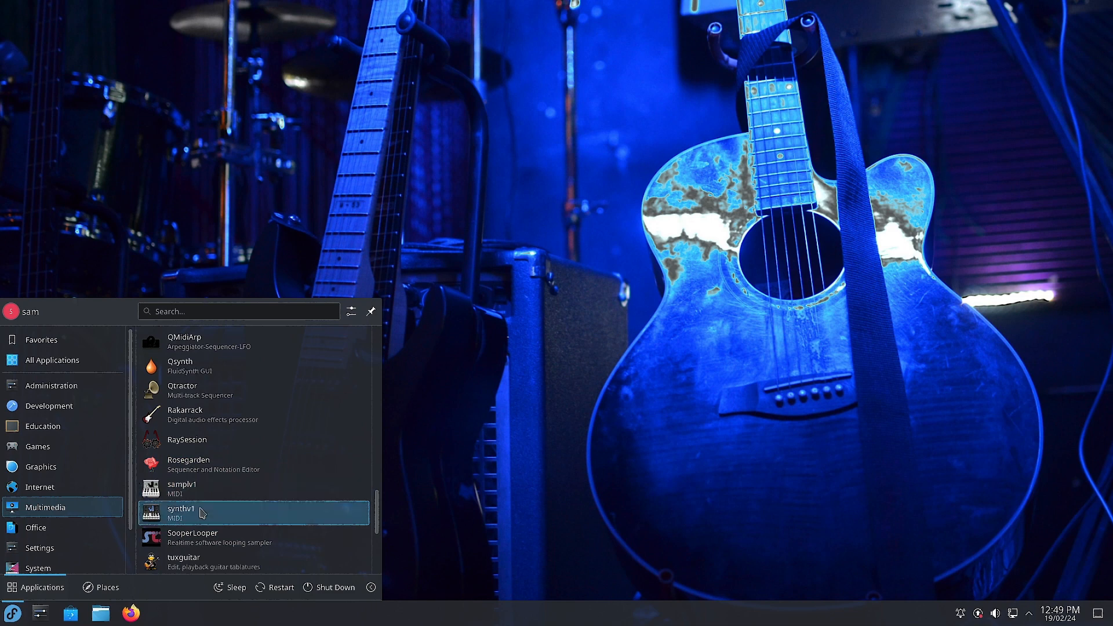
pyautogui.moveTo(190, 541)
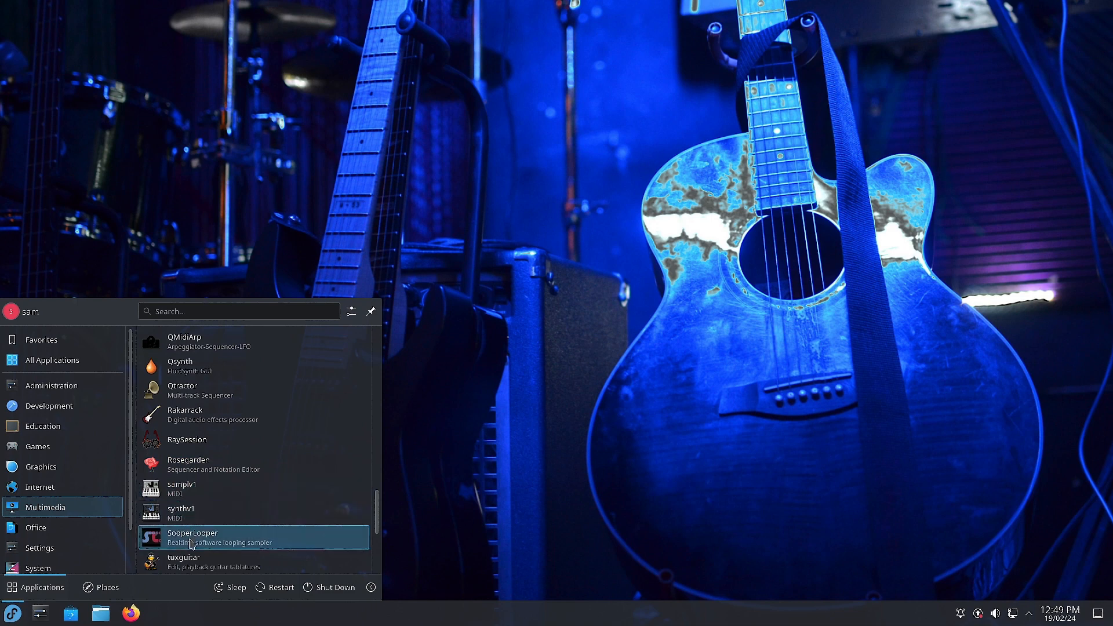
pyautogui.moveTo(236, 554)
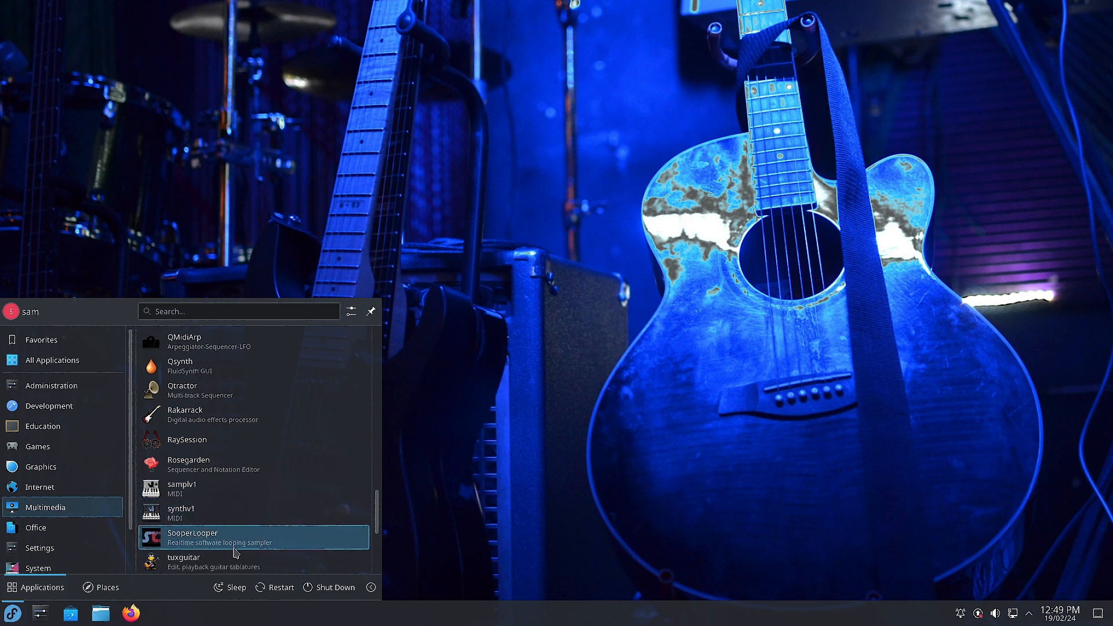
pyautogui.moveTo(291, 547)
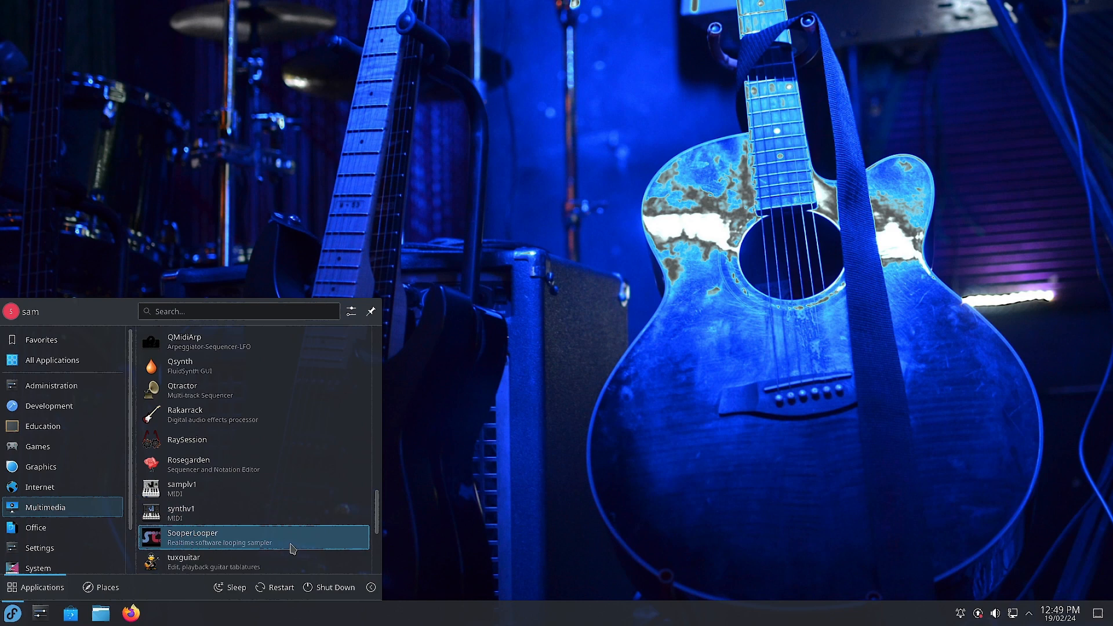
pyautogui.scroll(-3)
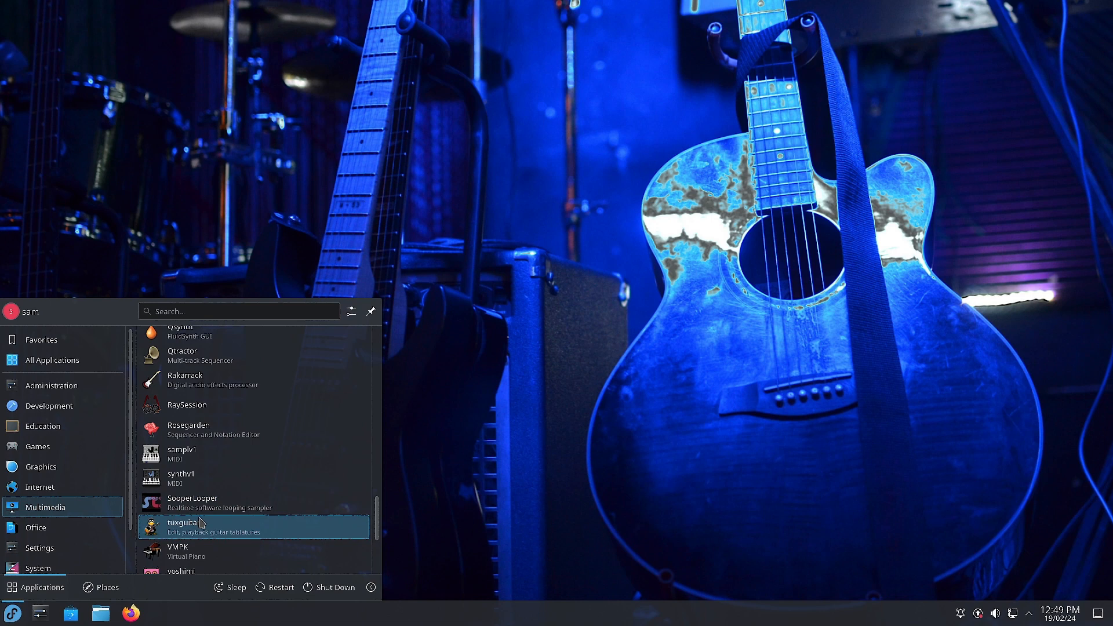
pyautogui.moveTo(206, 525)
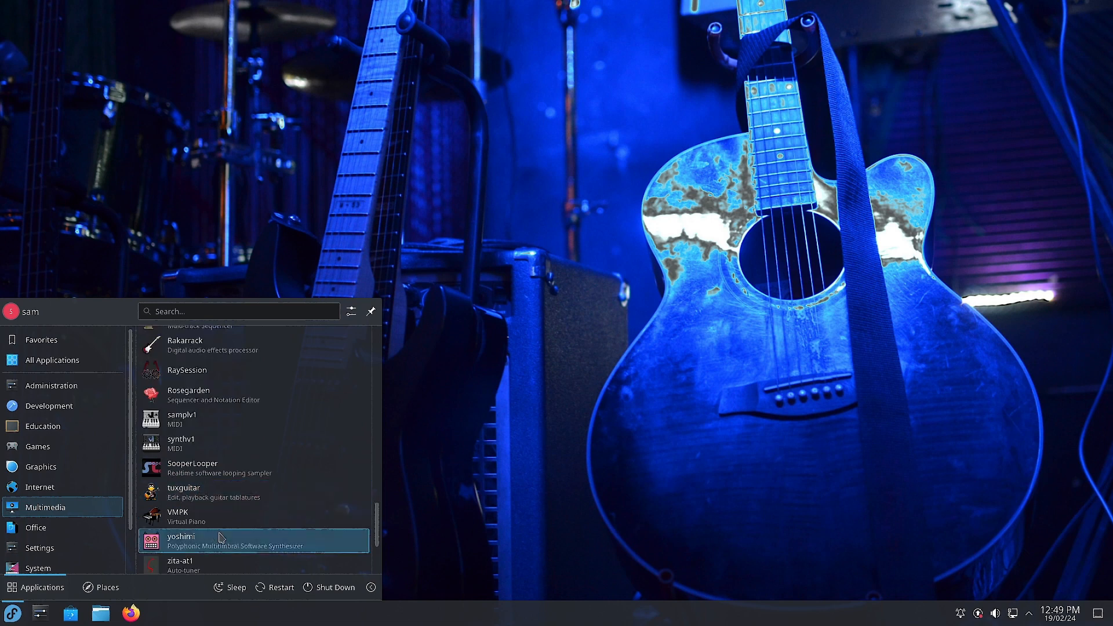
pyautogui.scroll(-3)
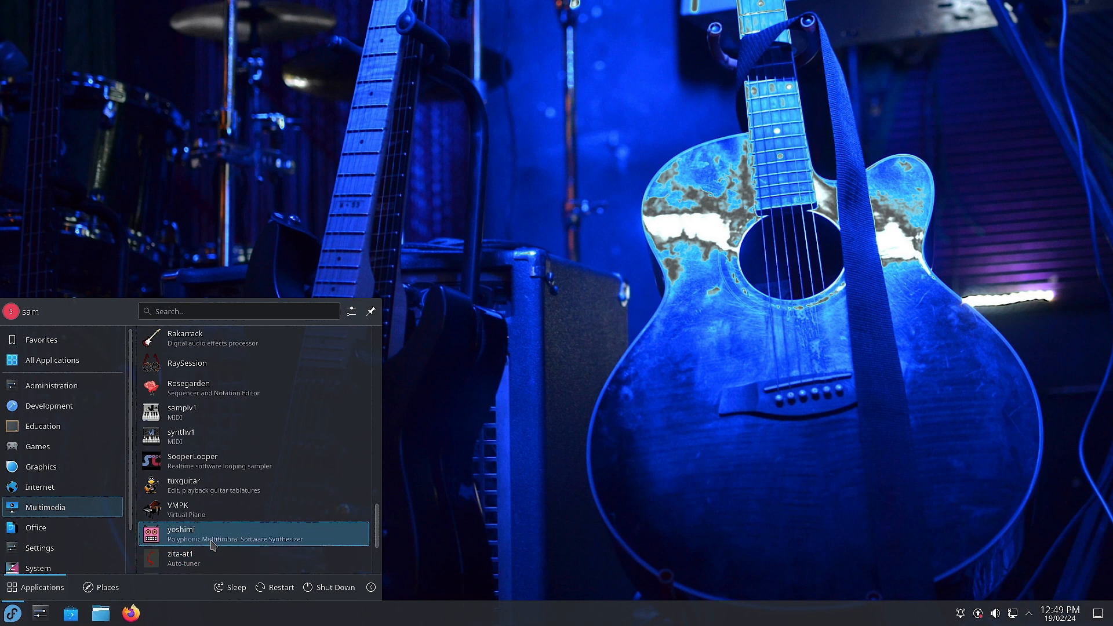
pyautogui.moveTo(315, 544)
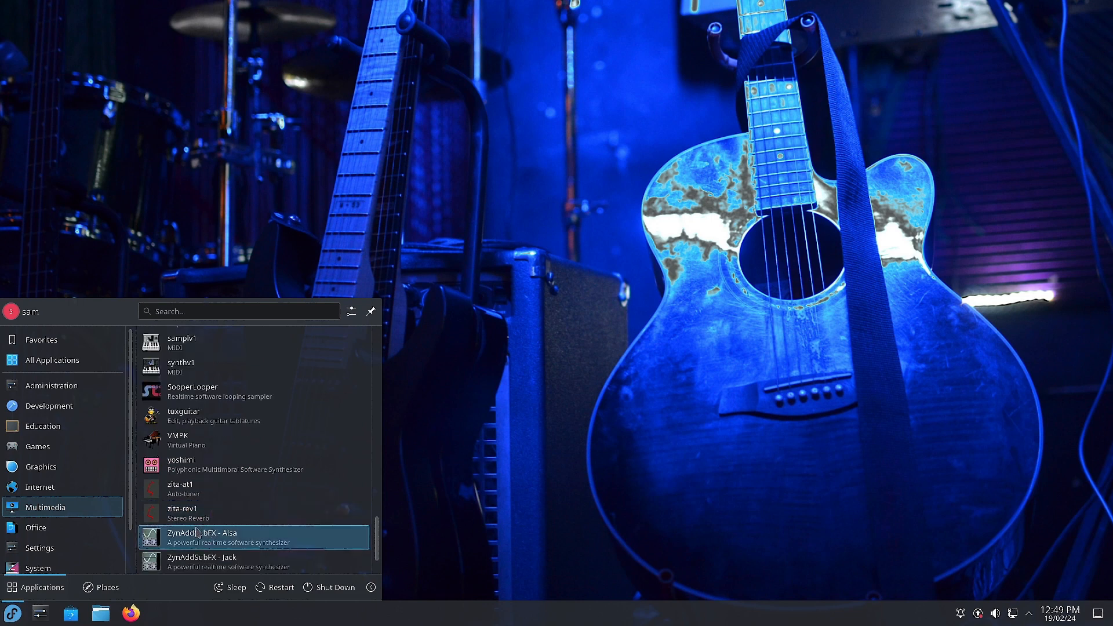
pyautogui.moveTo(254, 512)
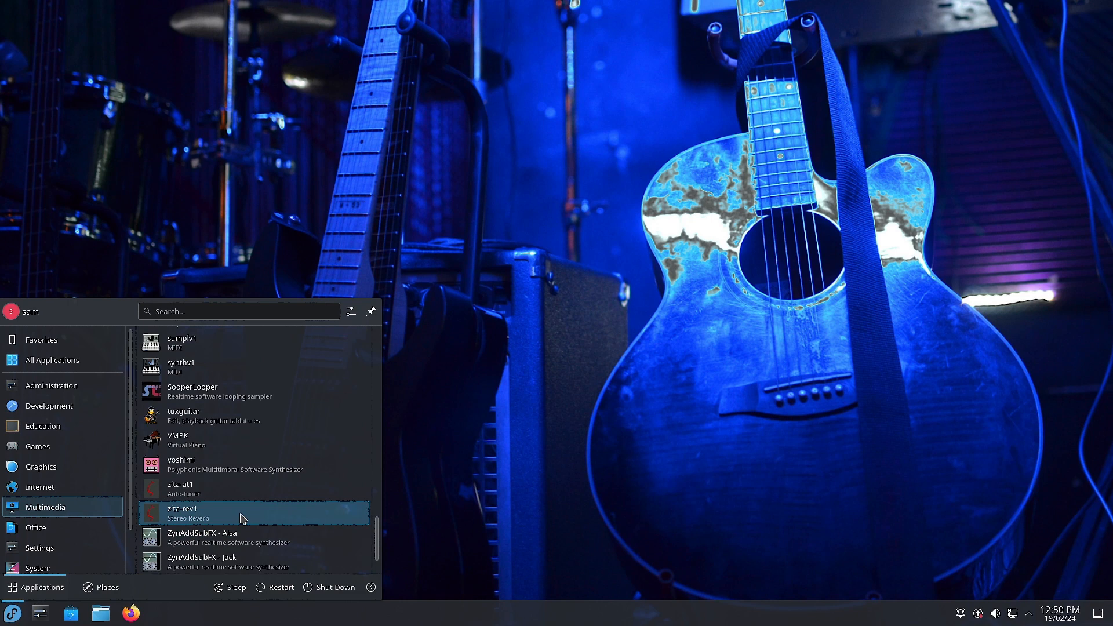
pyautogui.moveTo(192, 488)
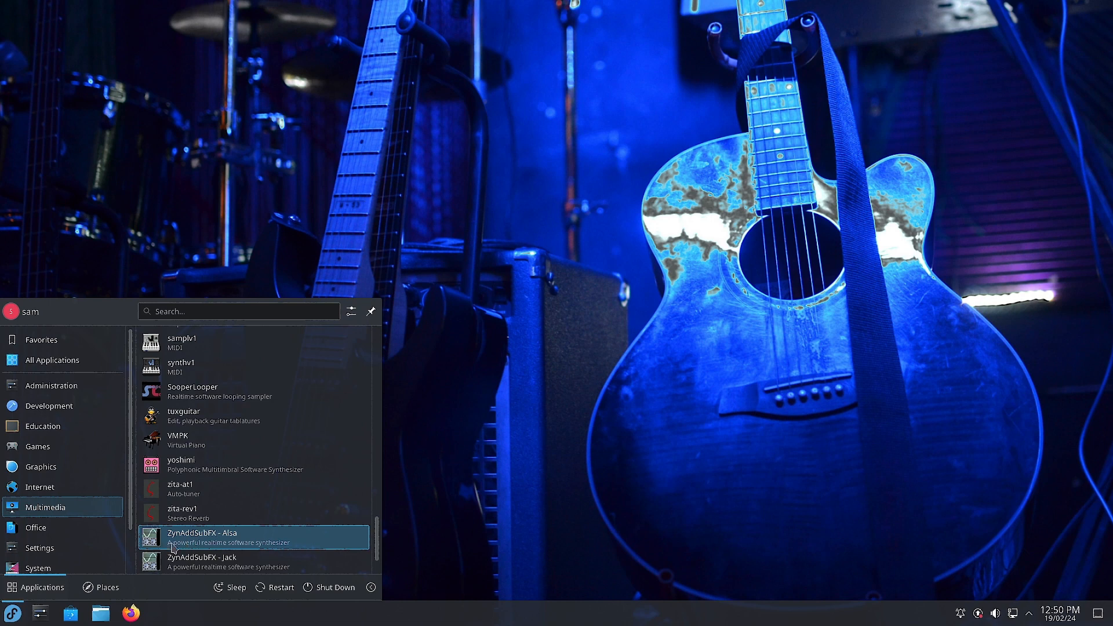
pyautogui.moveTo(296, 553)
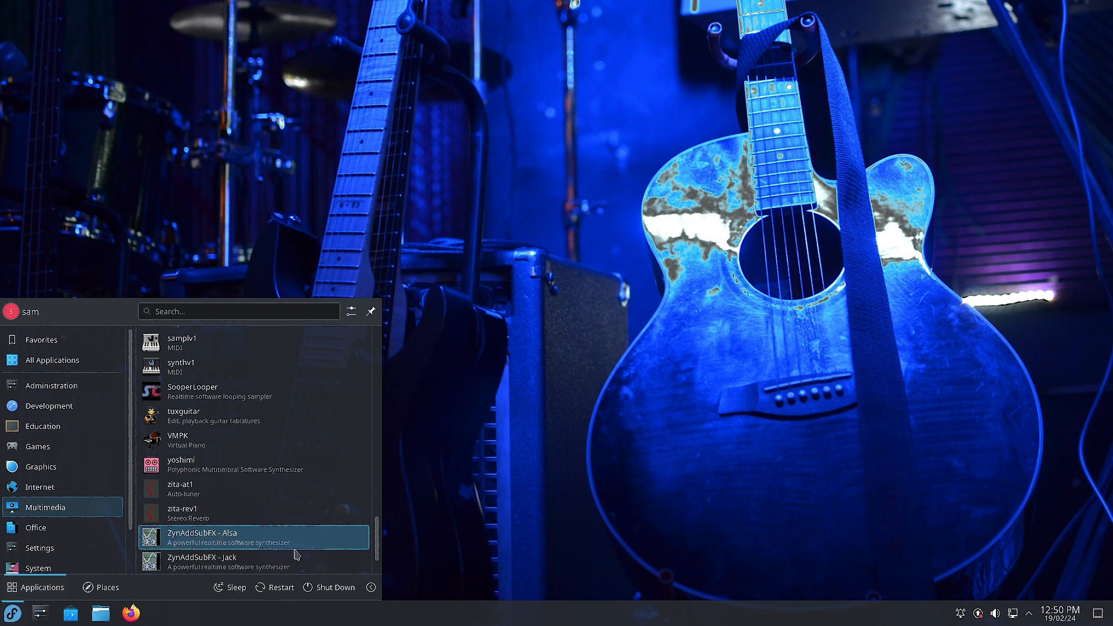
pyautogui.scroll(-3)
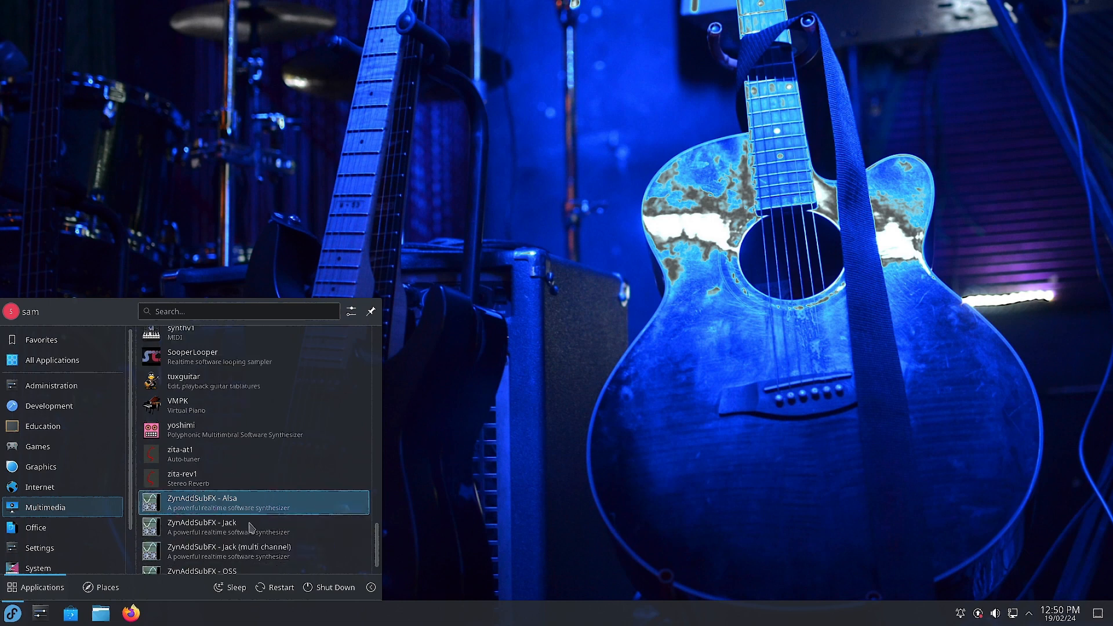
pyautogui.moveTo(223, 532)
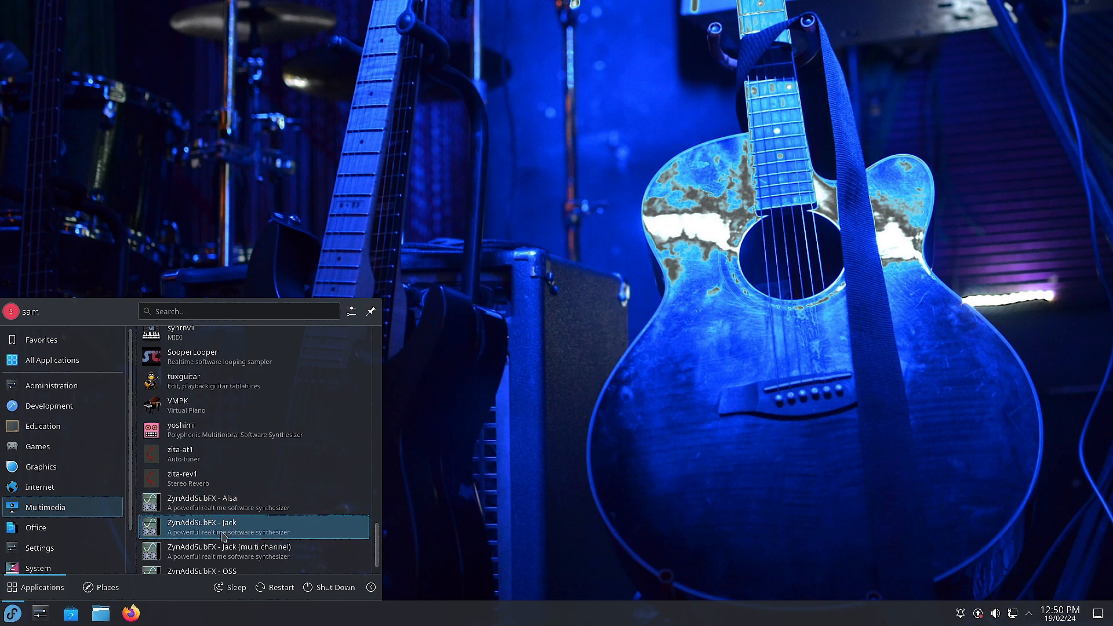
pyautogui.moveTo(241, 538)
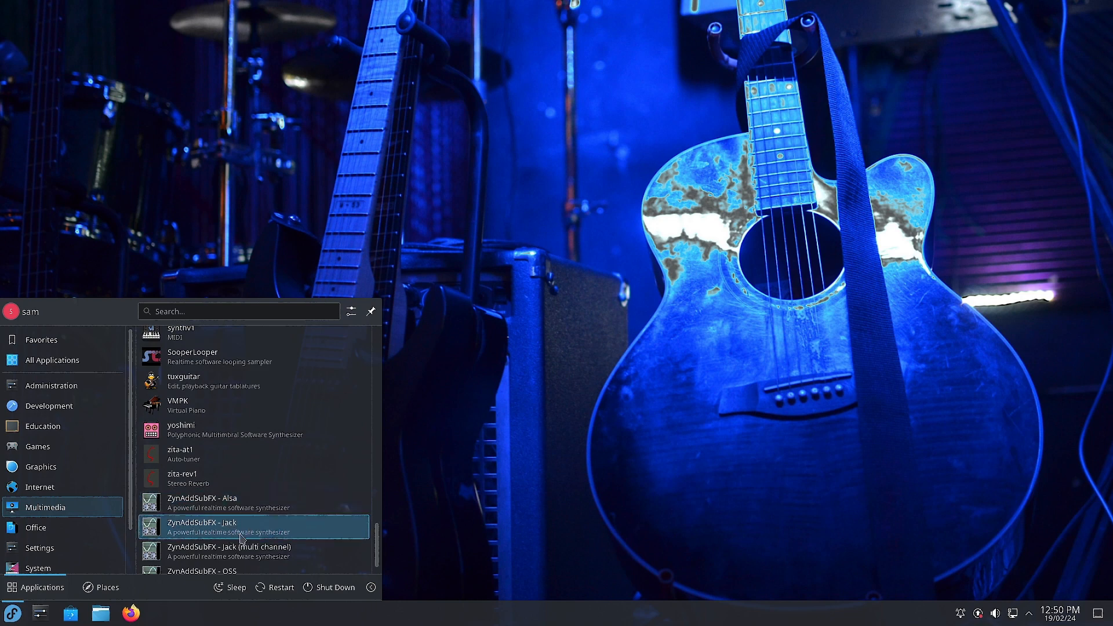
pyautogui.moveTo(234, 502)
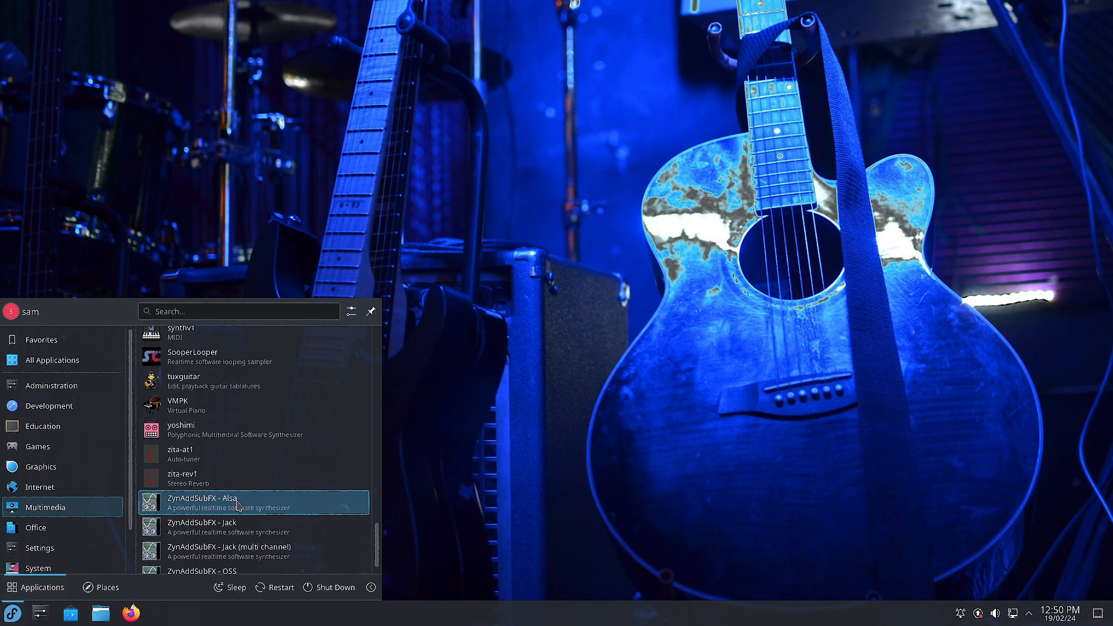
pyautogui.moveTo(271, 510)
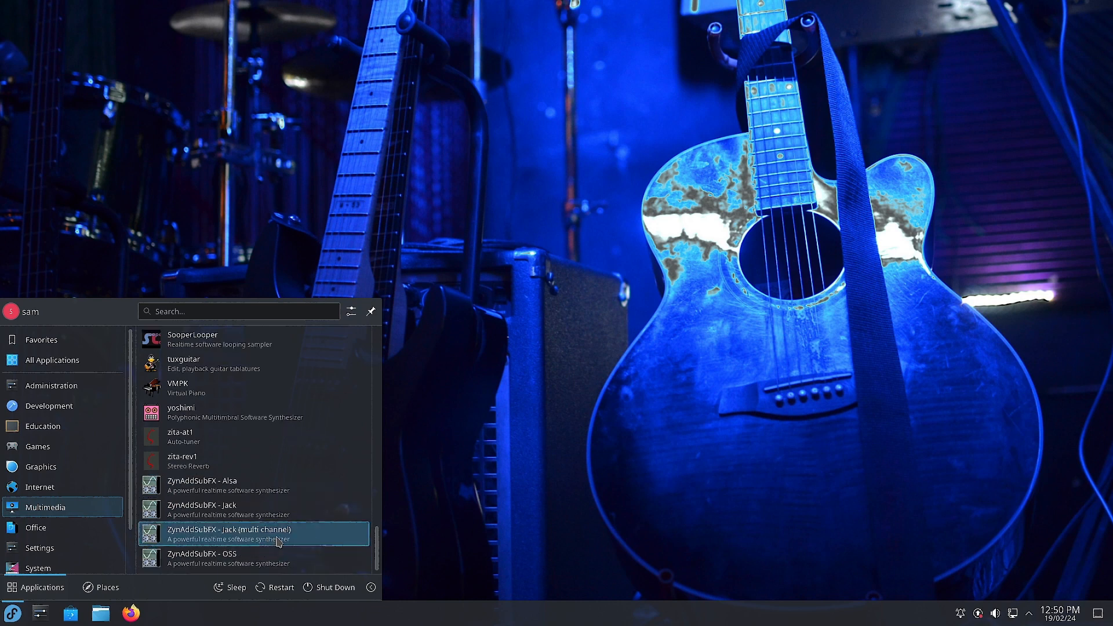
pyautogui.moveTo(252, 509)
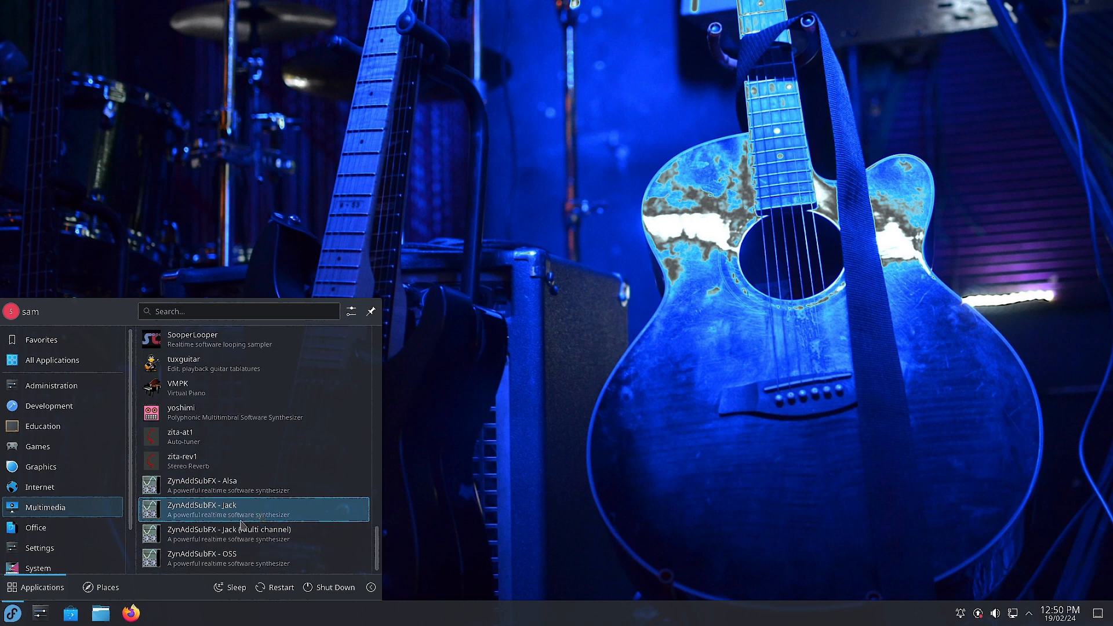
pyautogui.moveTo(202, 559)
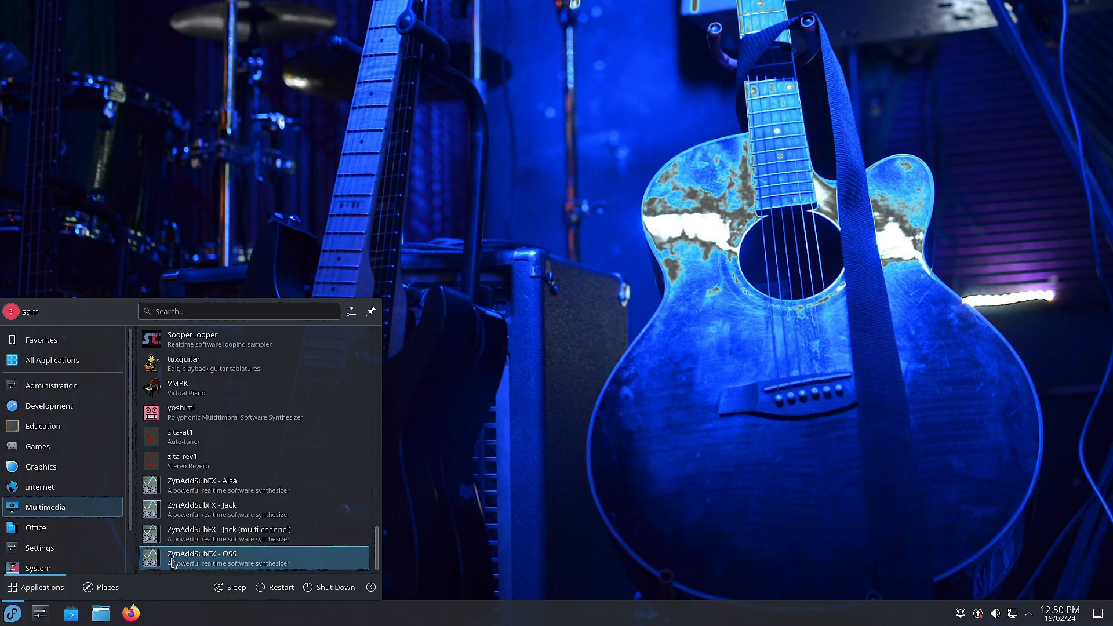
pyautogui.moveTo(252, 560)
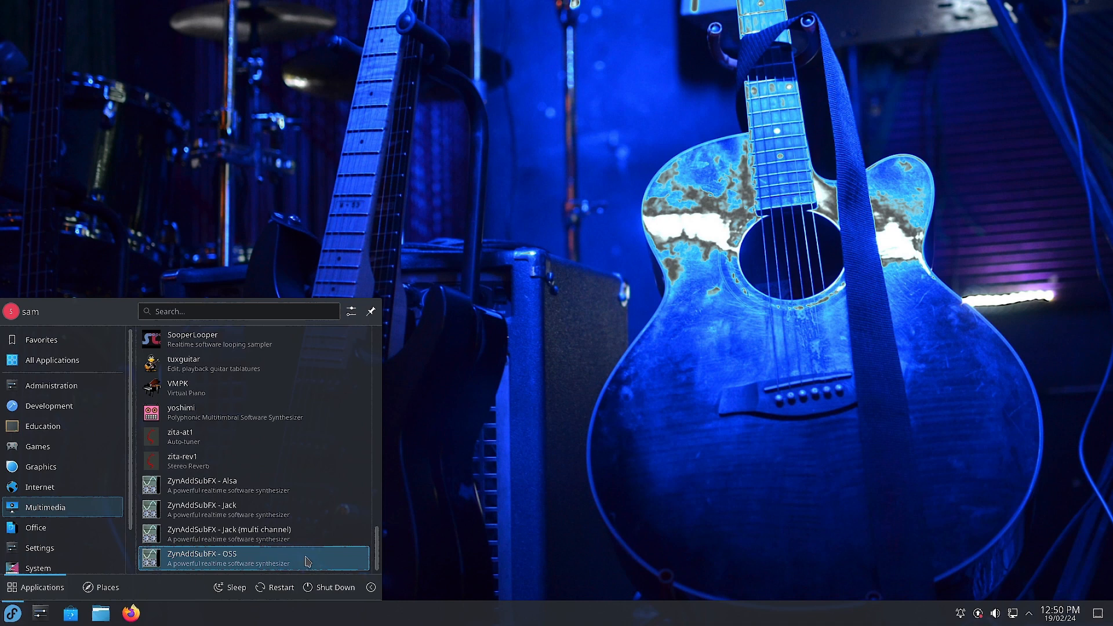
pyautogui.moveTo(212, 510)
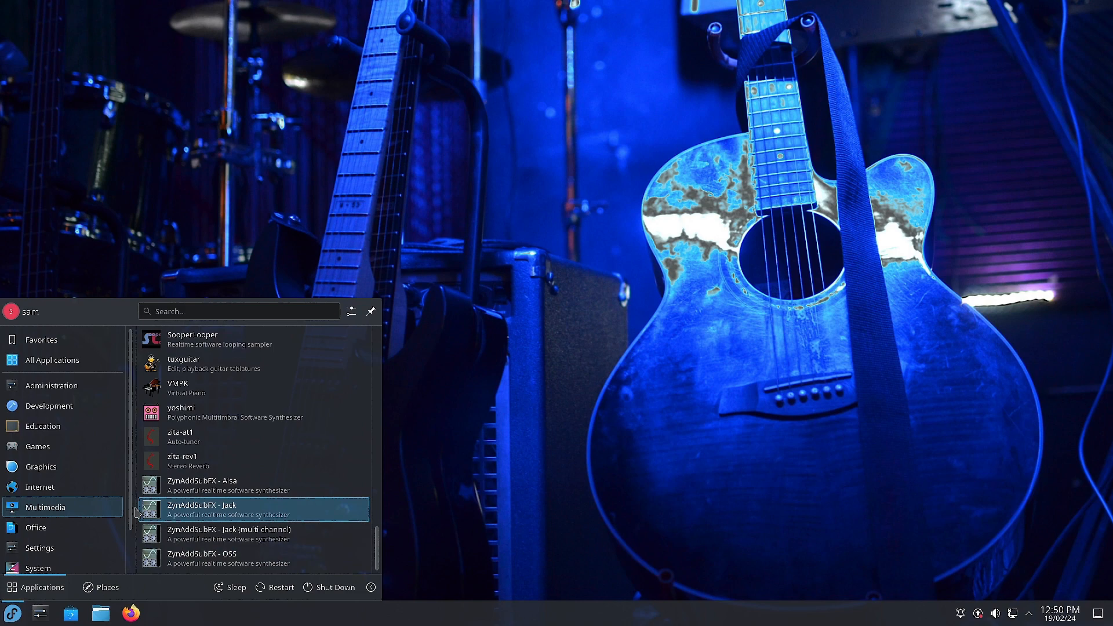
pyautogui.click(35, 527)
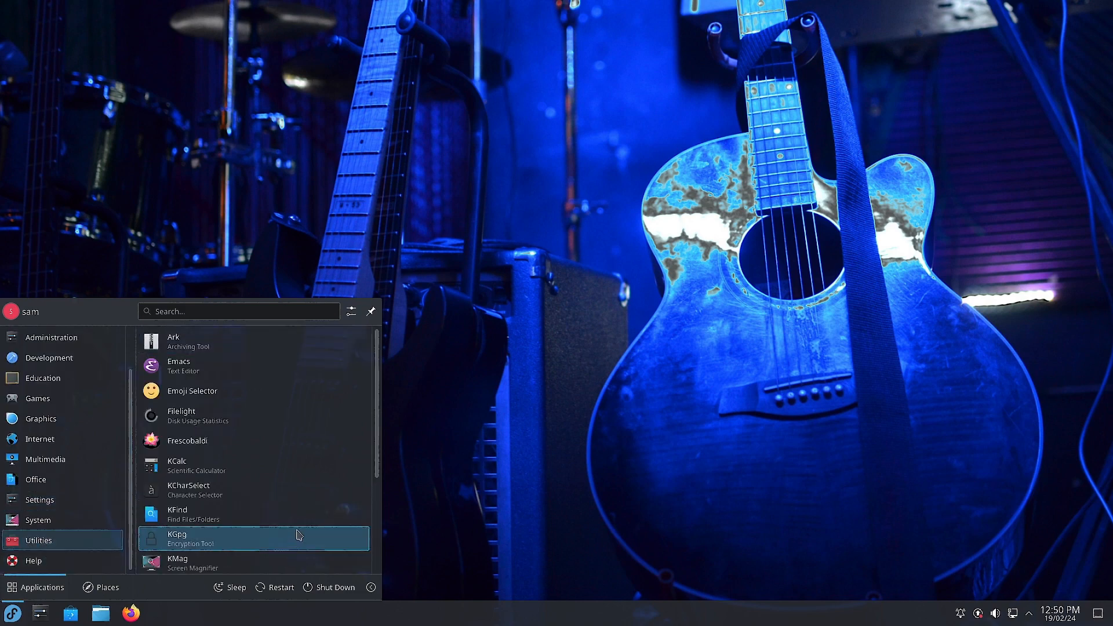
# - Scroll Utilities down to Xwayland Video Bridge, then show the Office category
pyautogui.scroll(-3)
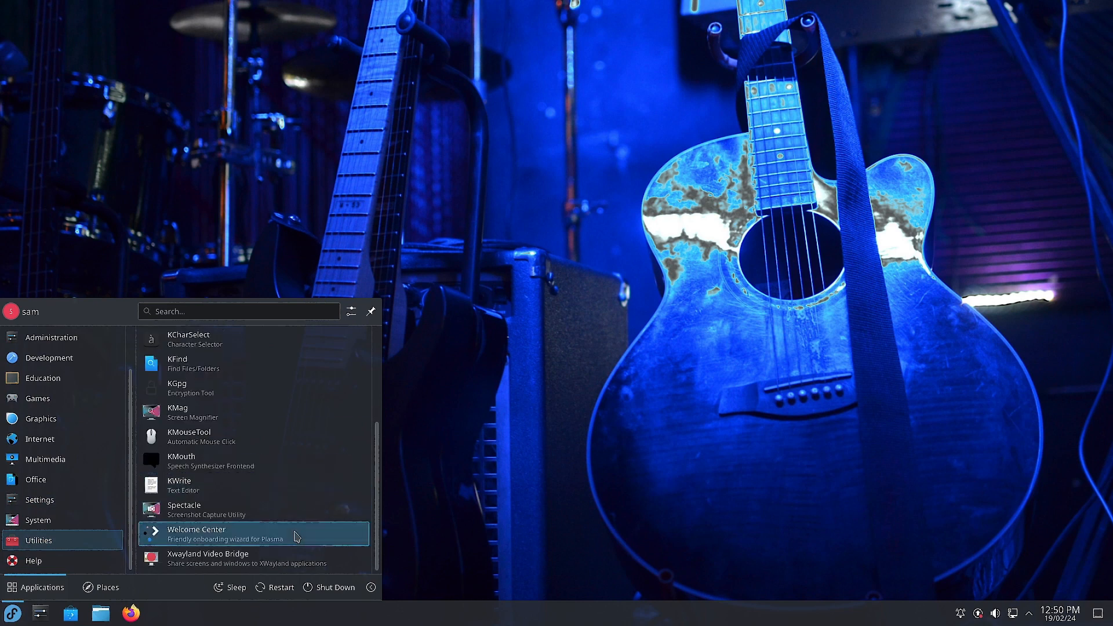
pyautogui.moveTo(247, 562)
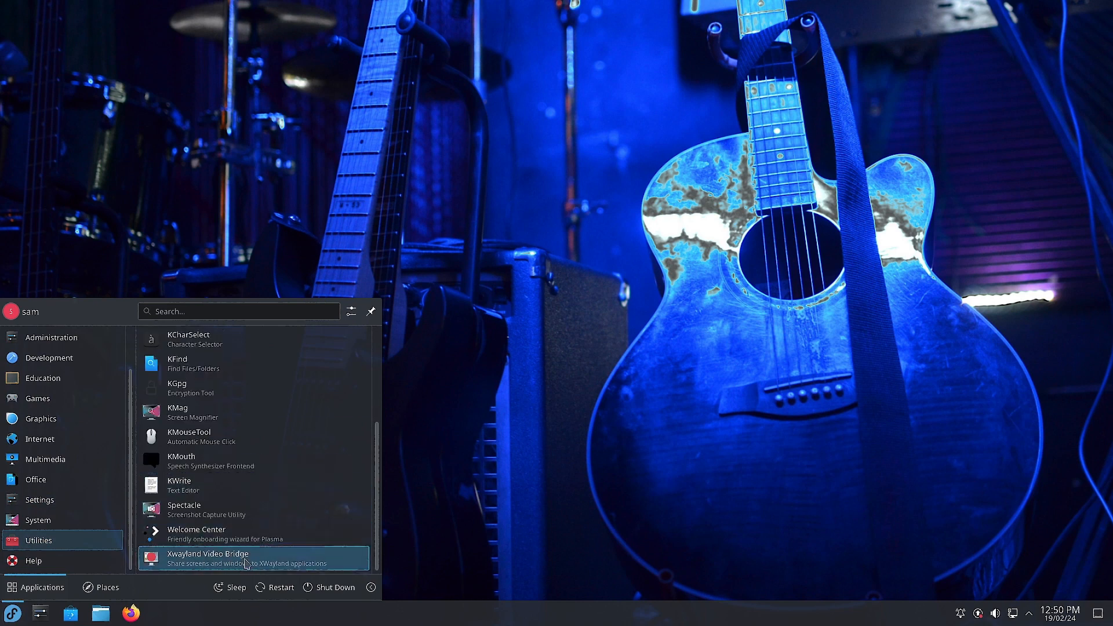
pyautogui.moveTo(216, 573)
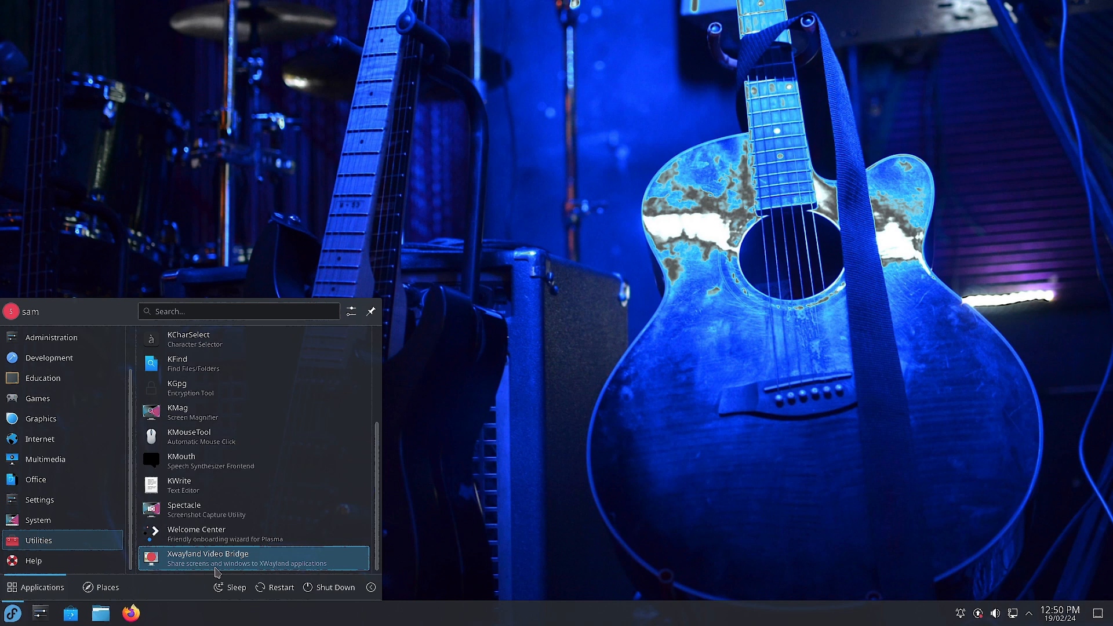
pyautogui.moveTo(354, 572)
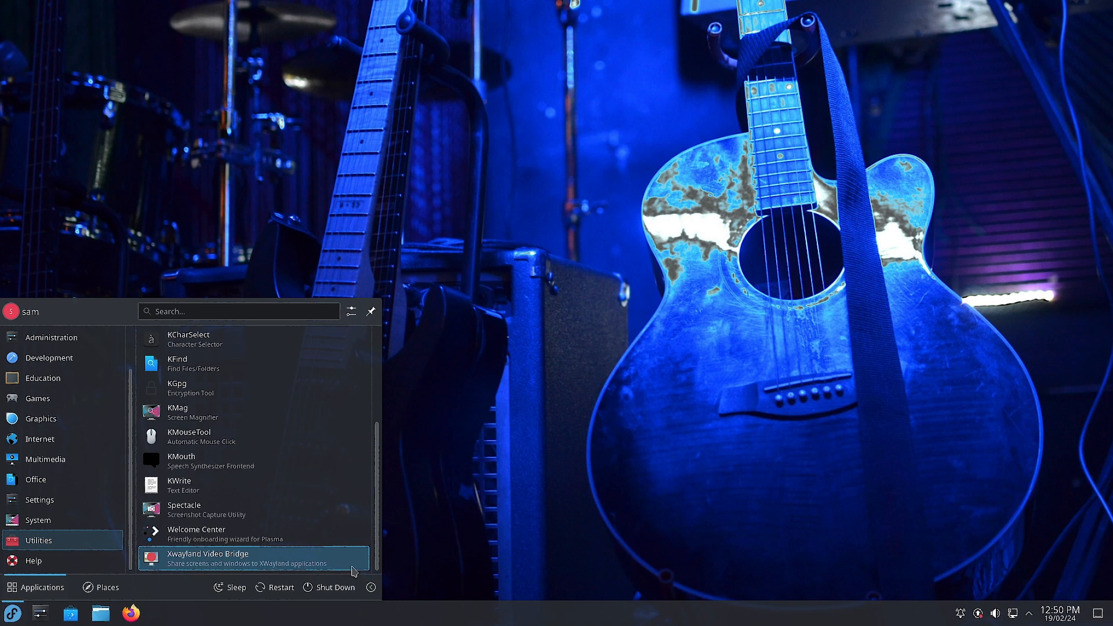
pyautogui.moveTo(341, 572)
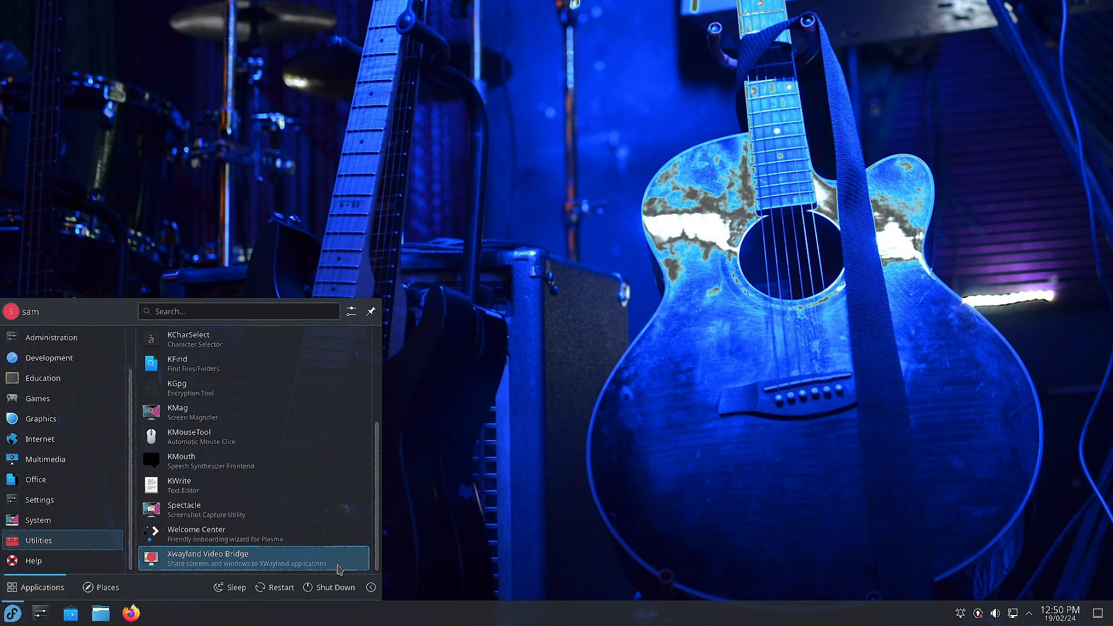
pyautogui.moveTo(327, 569)
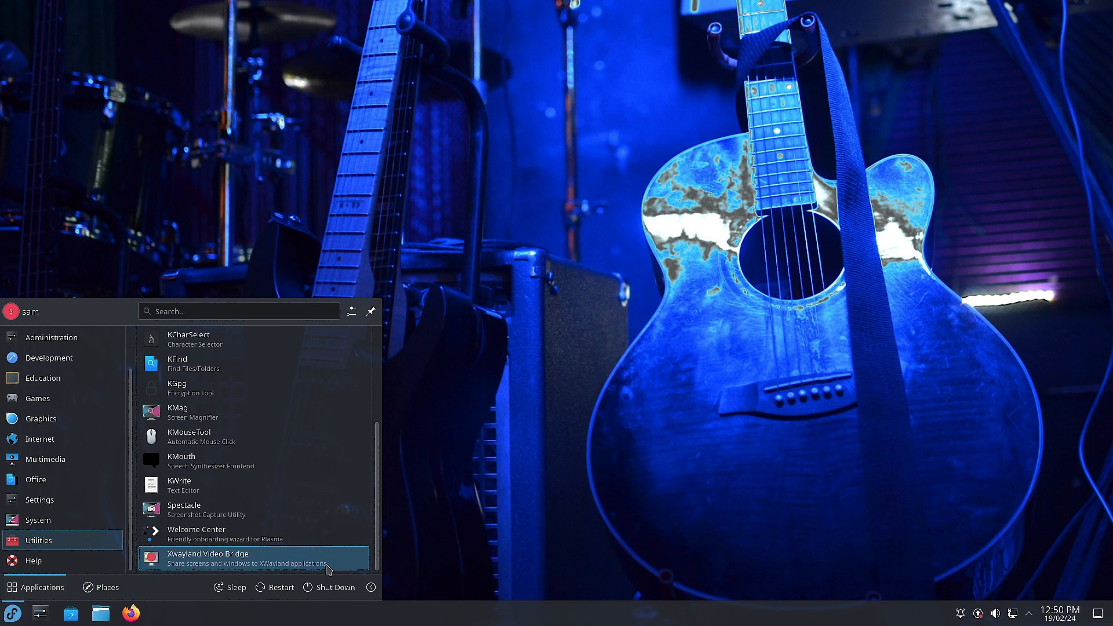
pyautogui.click(35, 480)
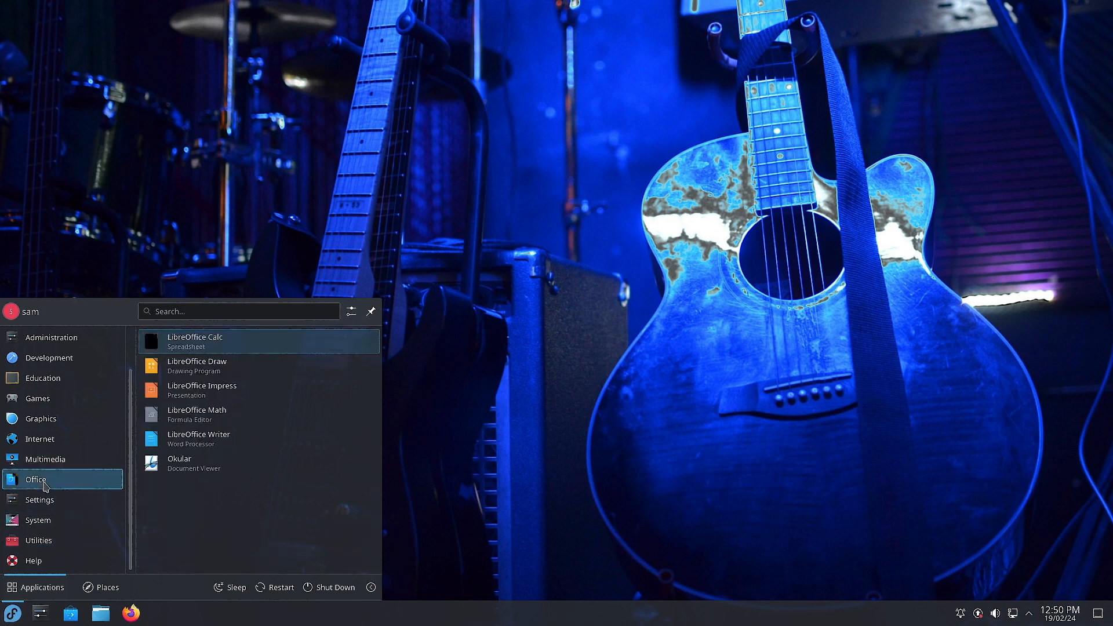
pyautogui.moveTo(190, 486)
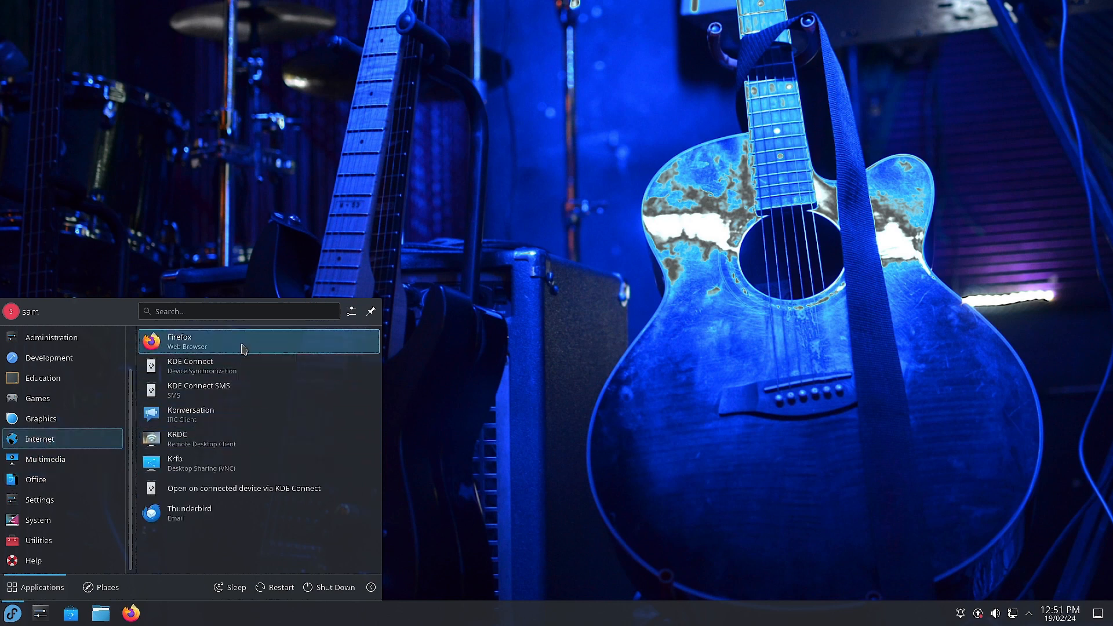
pyautogui.moveTo(220, 334)
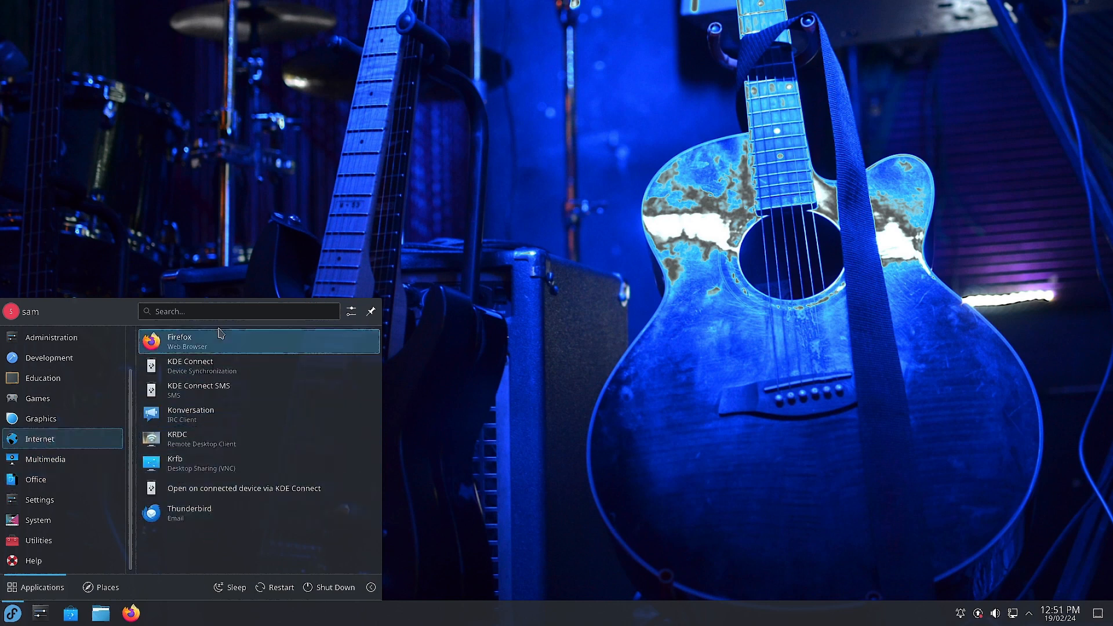
pyautogui.moveTo(198, 512)
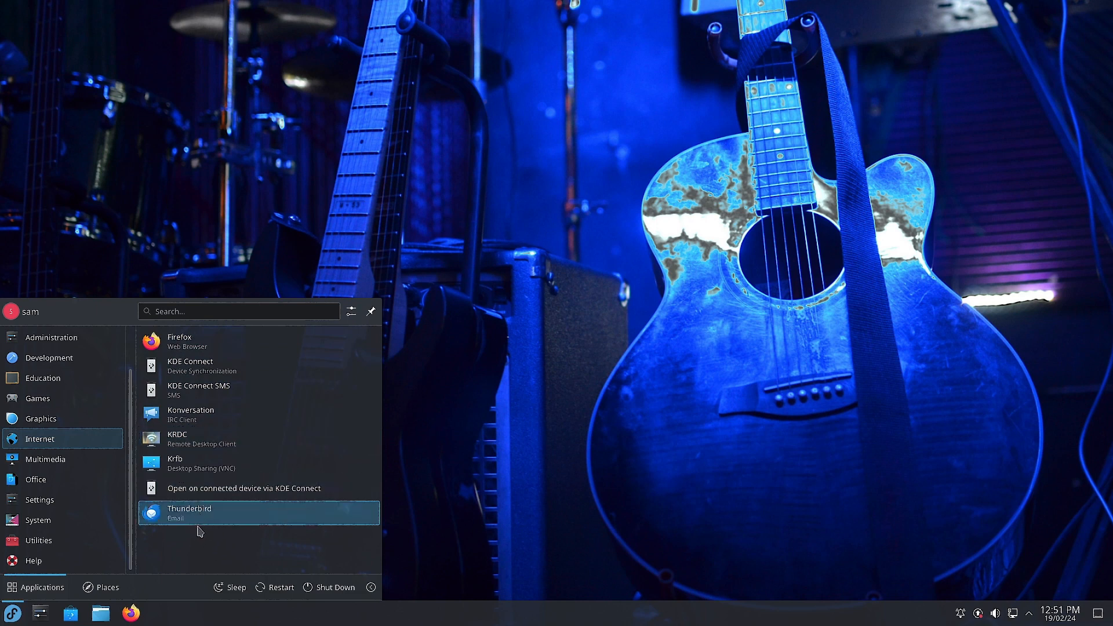
# - Step through the Graphics, Games, Development and Administration categories, then one more category
pyautogui.click(41, 418)
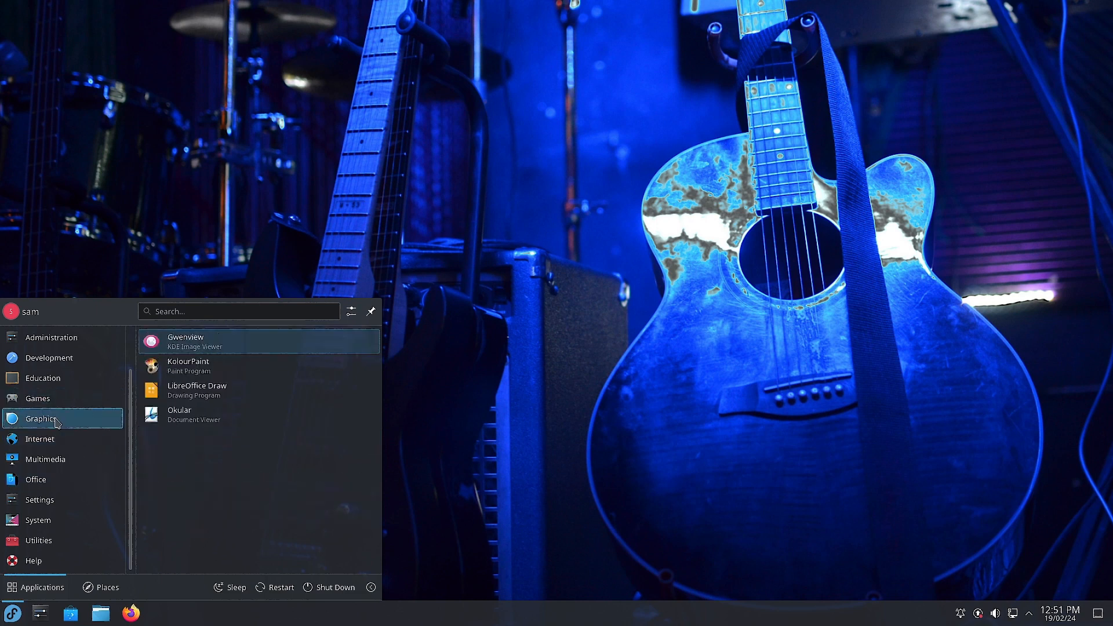
pyautogui.moveTo(222, 348)
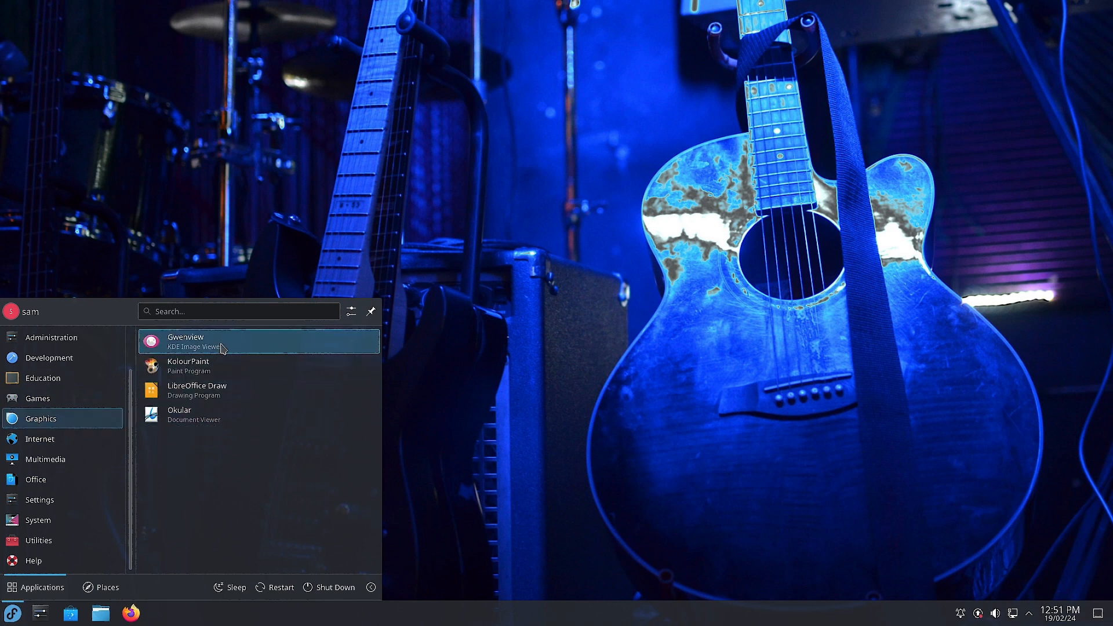
pyautogui.click(38, 398)
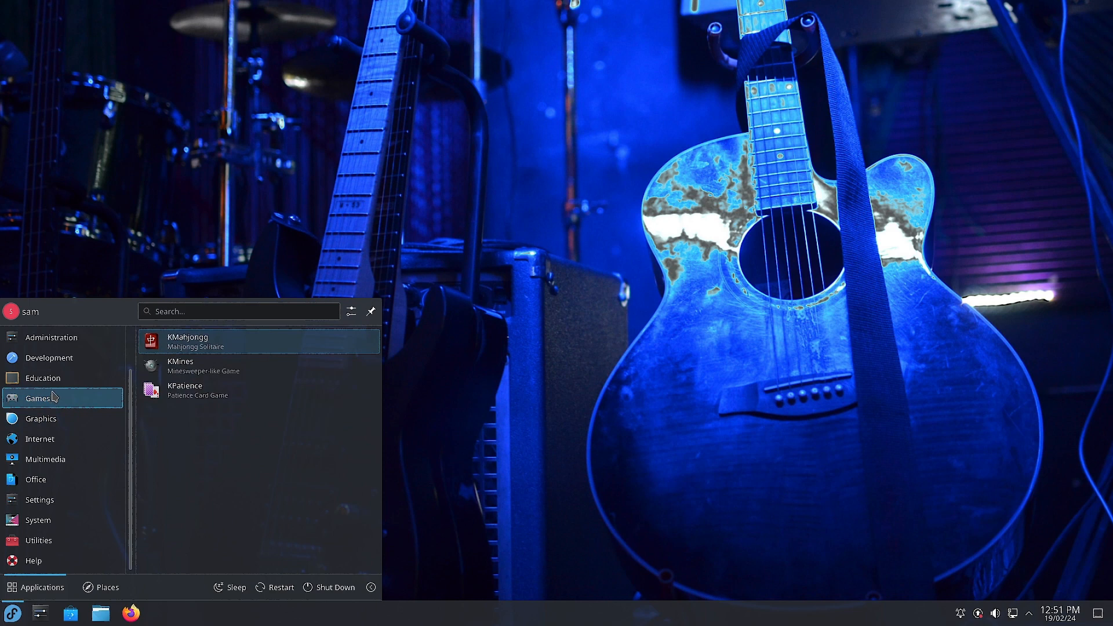
pyautogui.moveTo(63, 389)
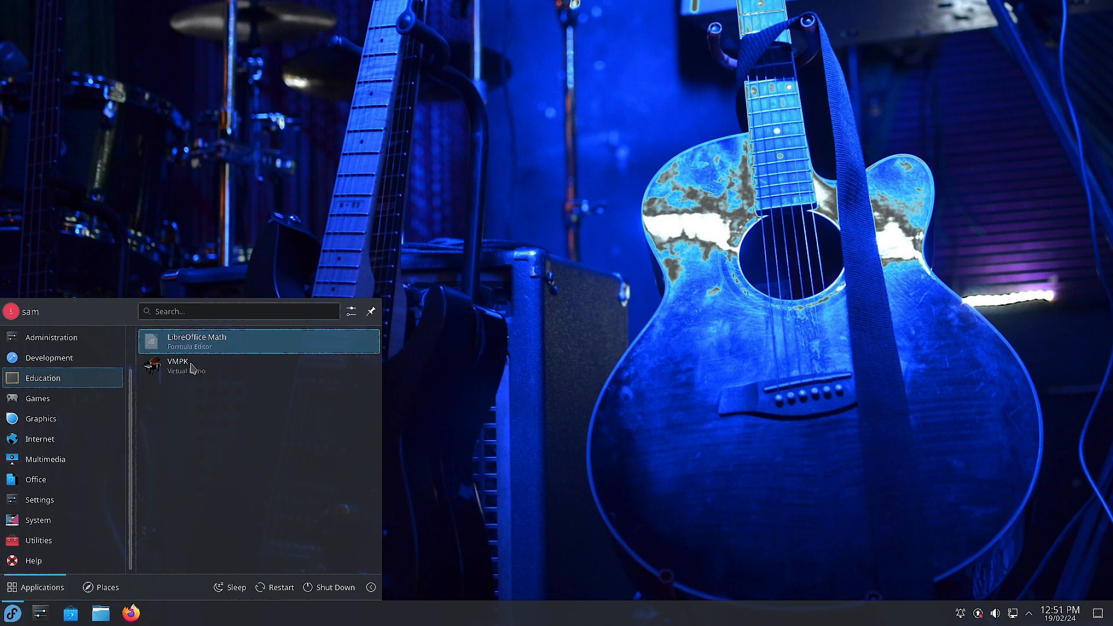
pyautogui.click(50, 358)
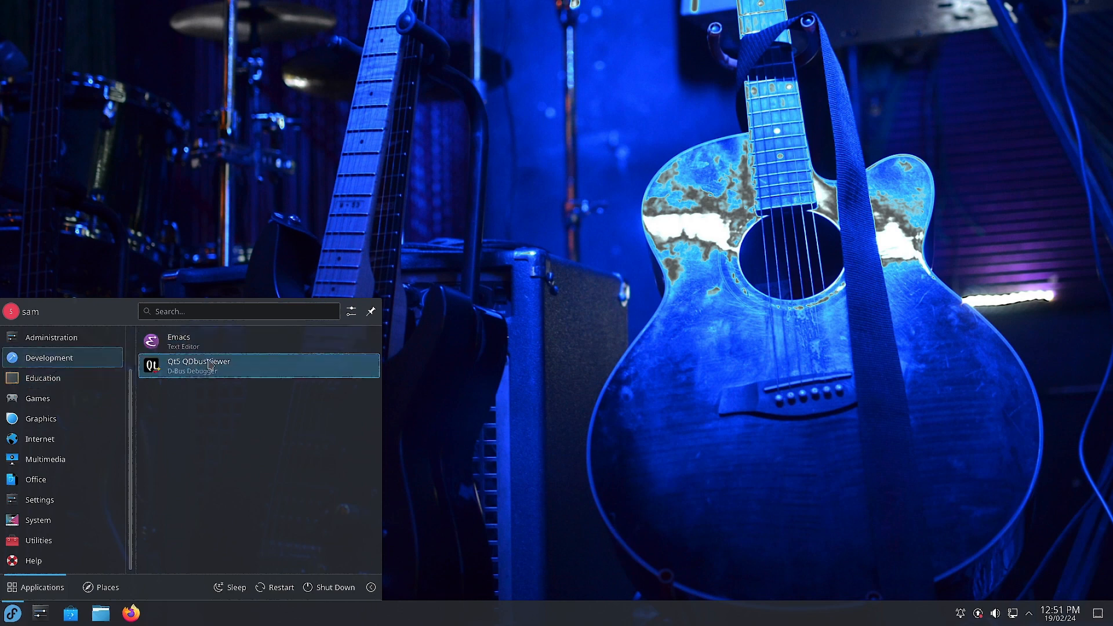
pyautogui.moveTo(211, 342)
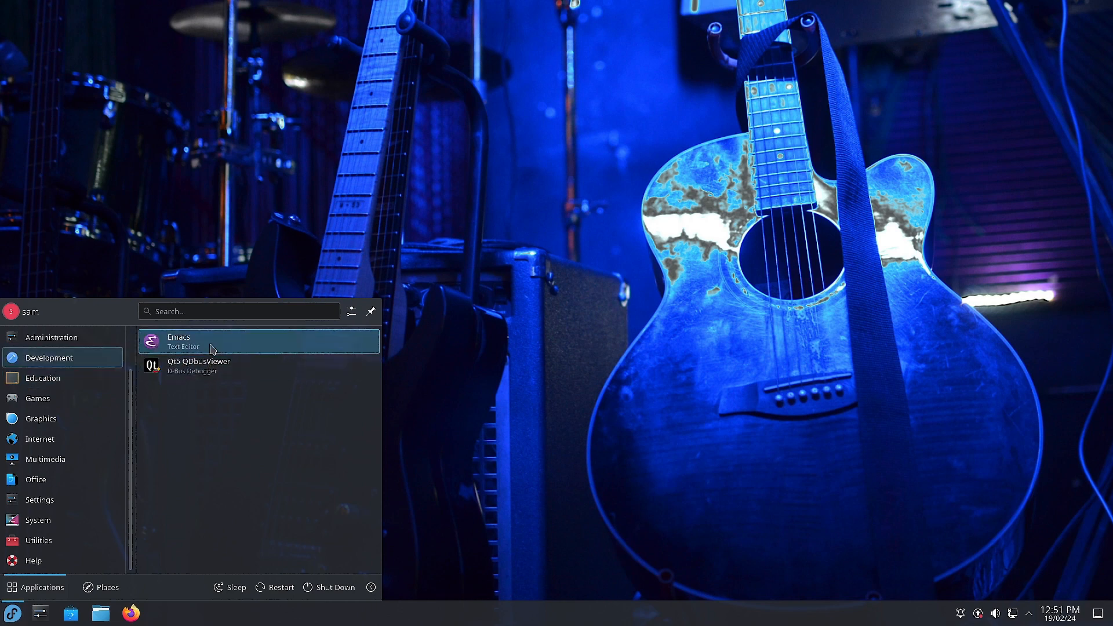
pyautogui.moveTo(201, 366)
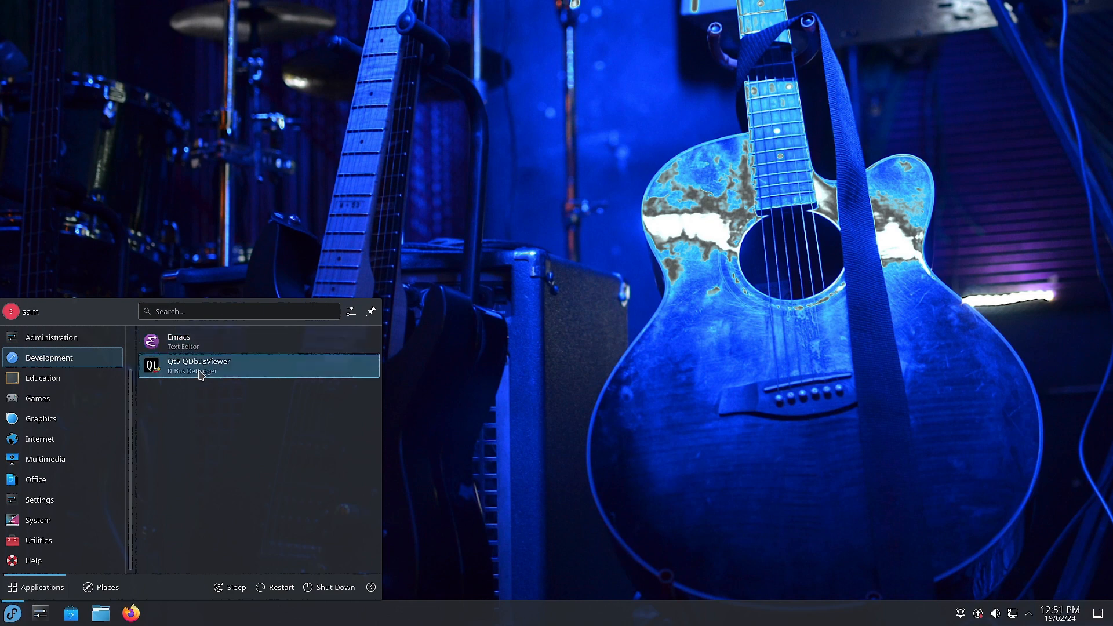
pyautogui.moveTo(236, 371)
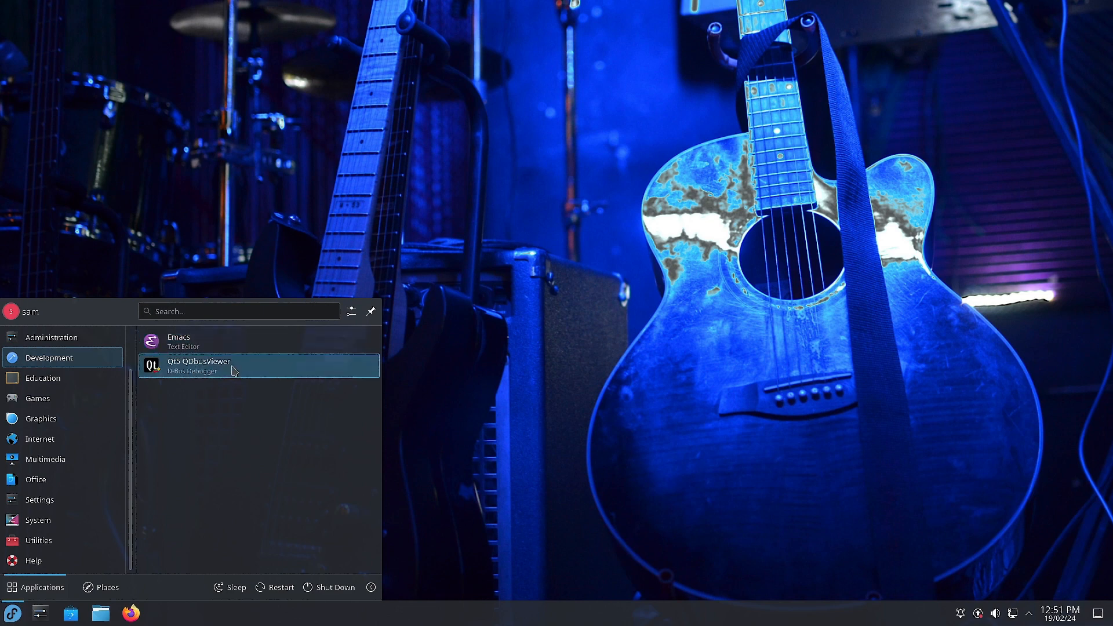
pyautogui.click(50, 339)
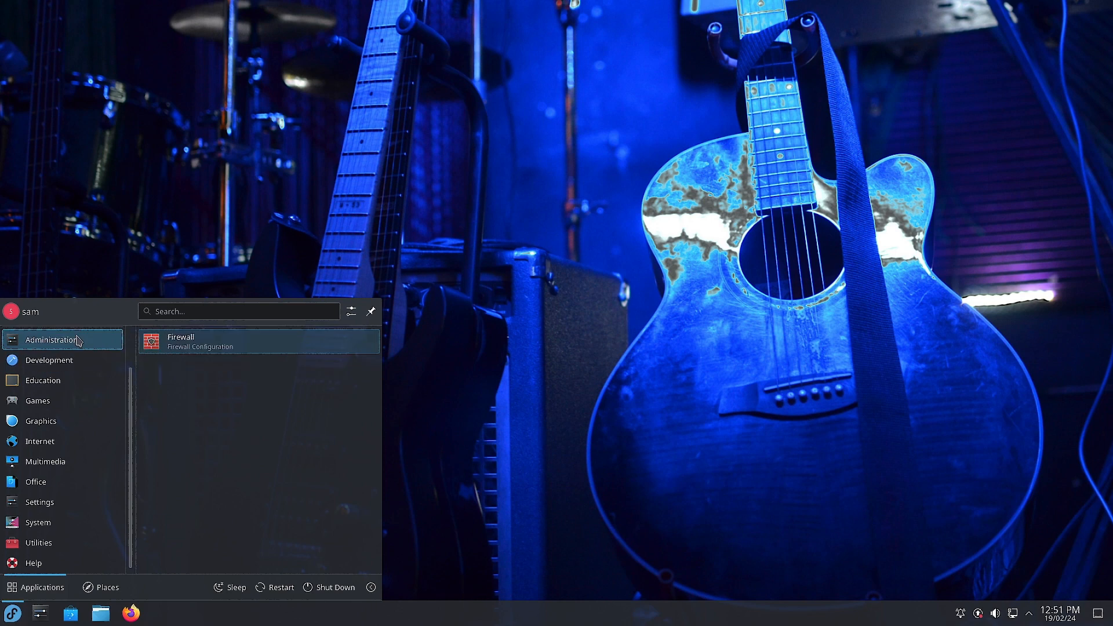
pyautogui.moveTo(224, 351)
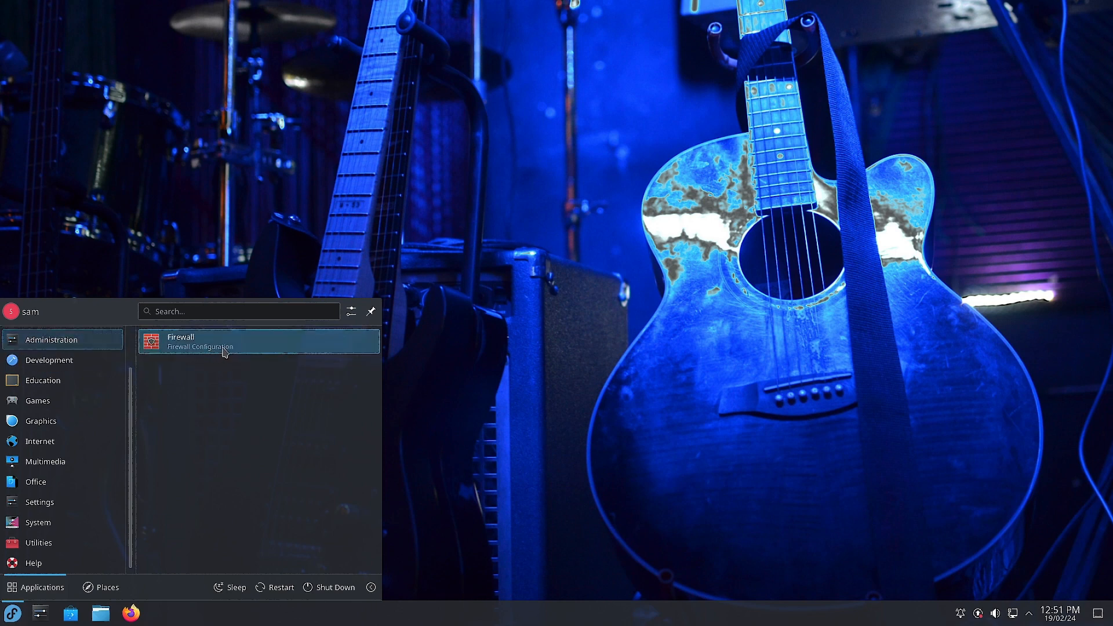
pyautogui.moveTo(221, 353)
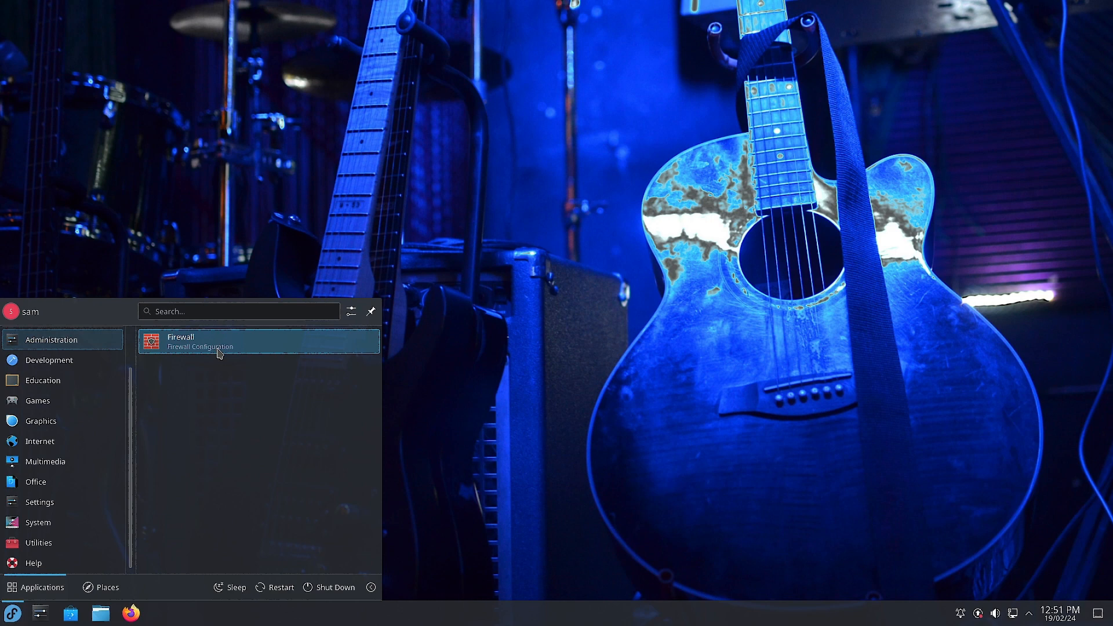
pyautogui.click(35, 479)
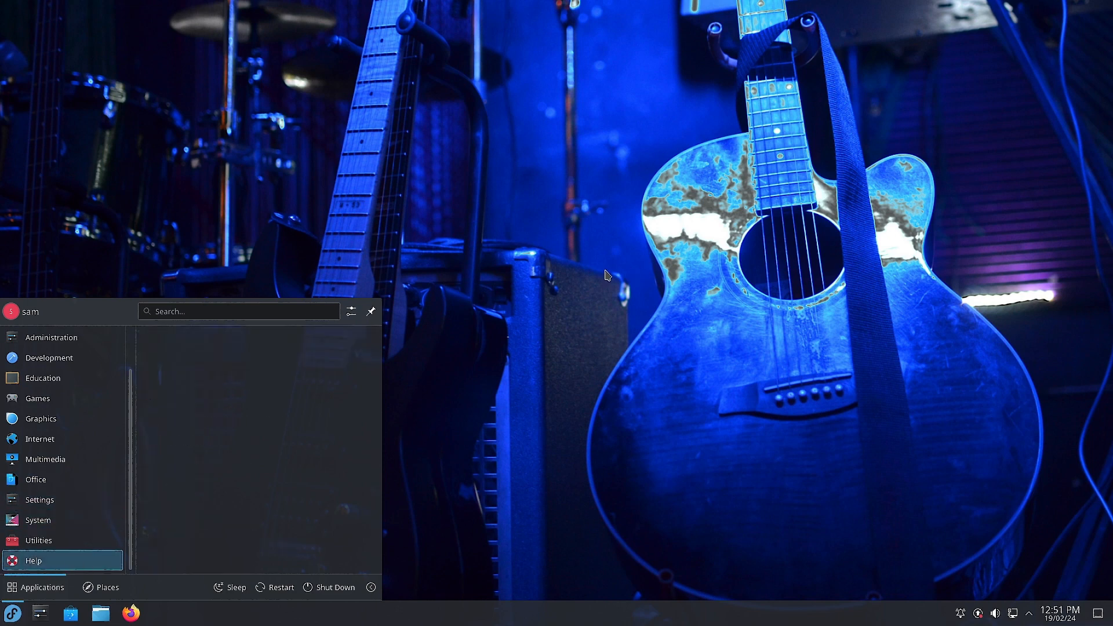
# - Launch Konsole and type the ulimit -a command at the bash prompt
pyautogui.click(35, 587)
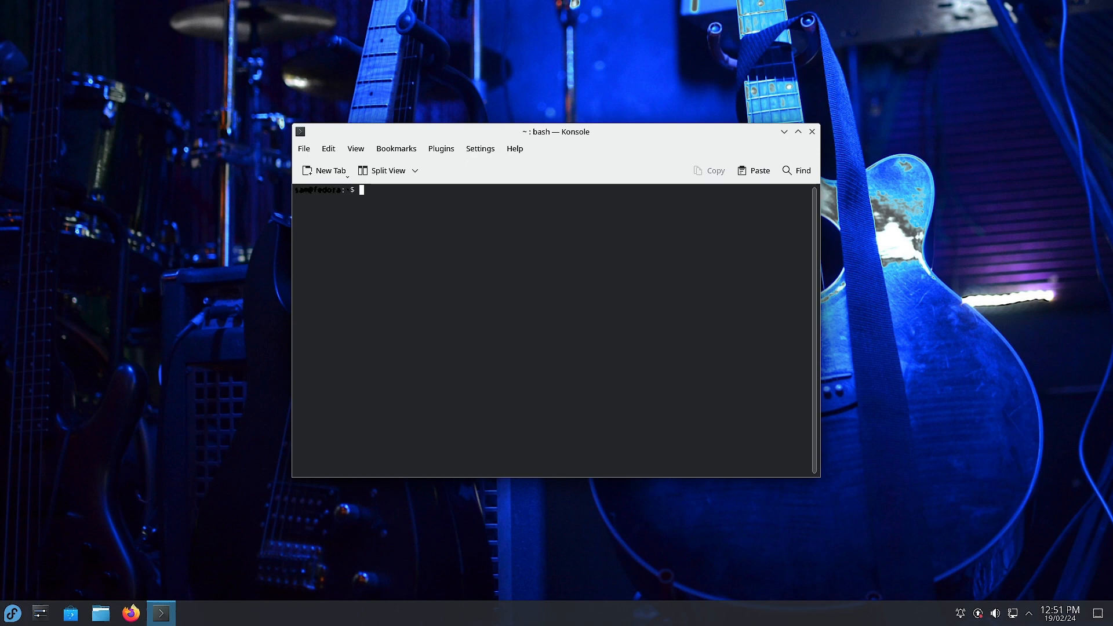
pyautogui.moveTo(556, 200)
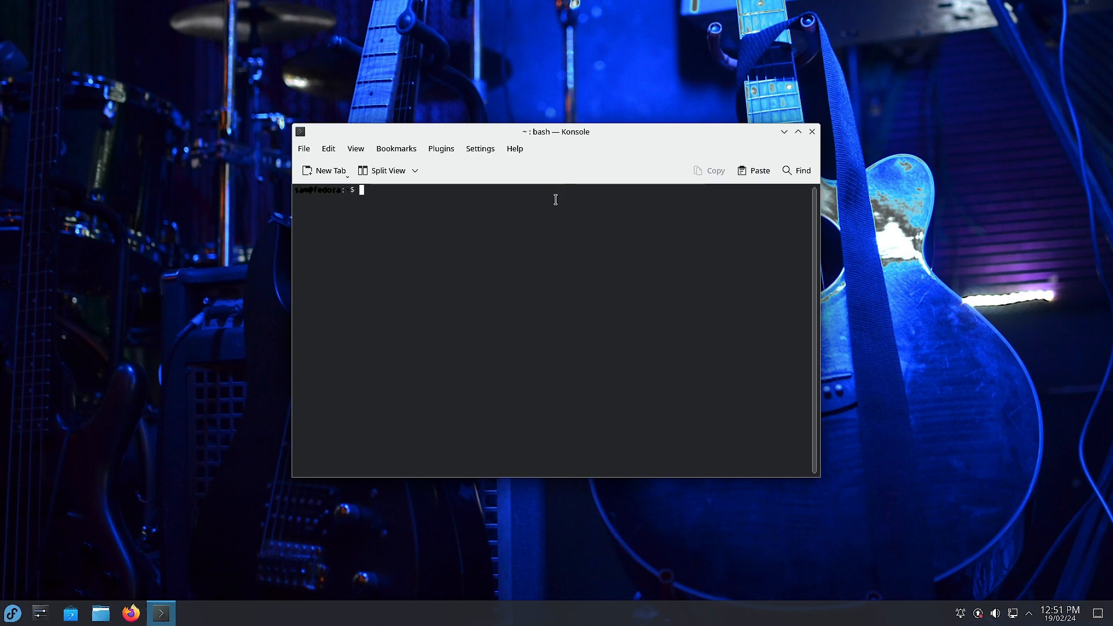
pyautogui.write('ulimit -')
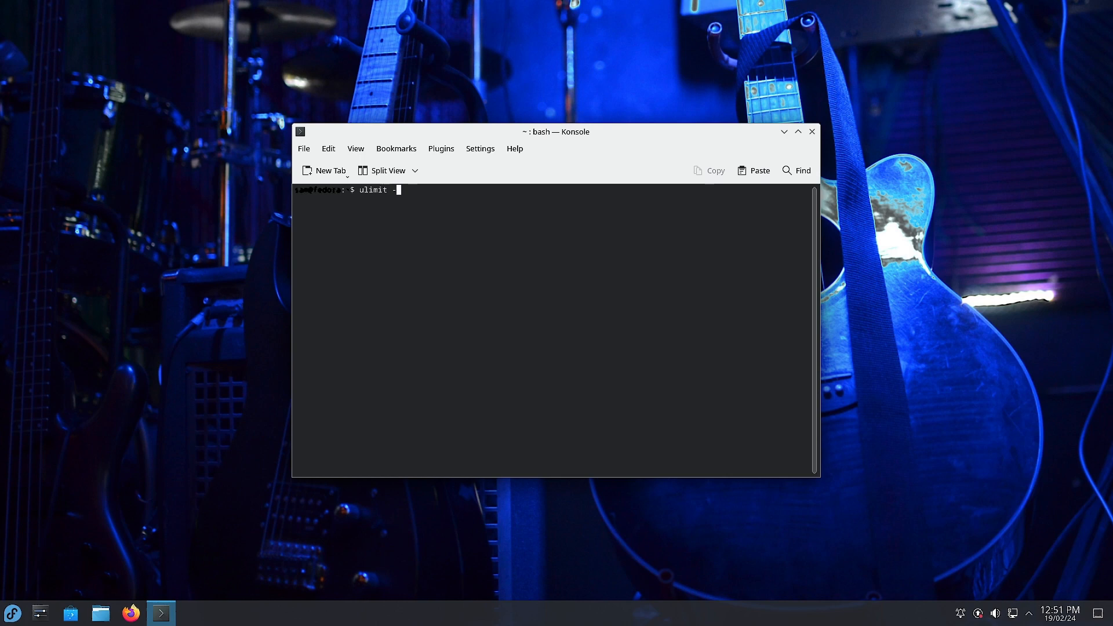
pyautogui.write('a')
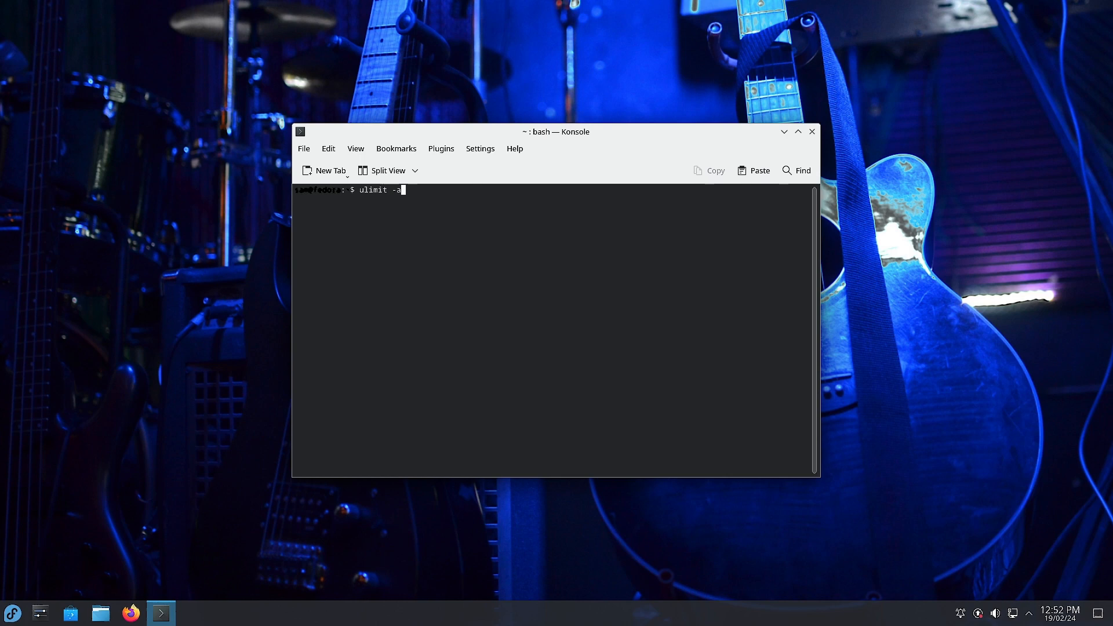
# - Run ulimit -a, listing limits such as open files 1024 and stack size 8192
pyautogui.press('Return')
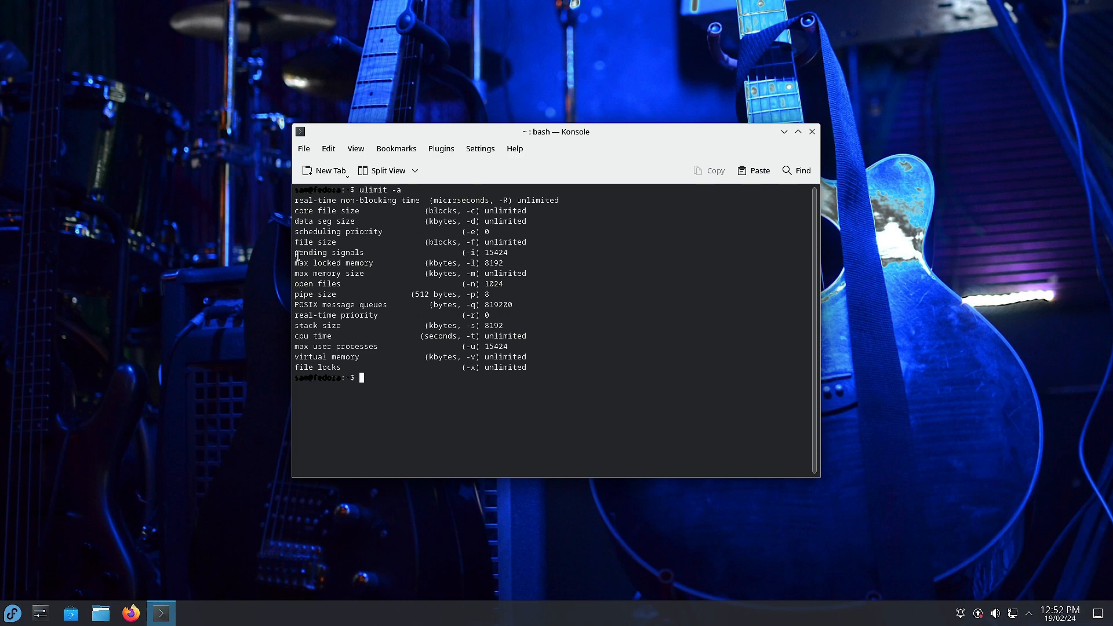
pyautogui.moveTo(505, 261)
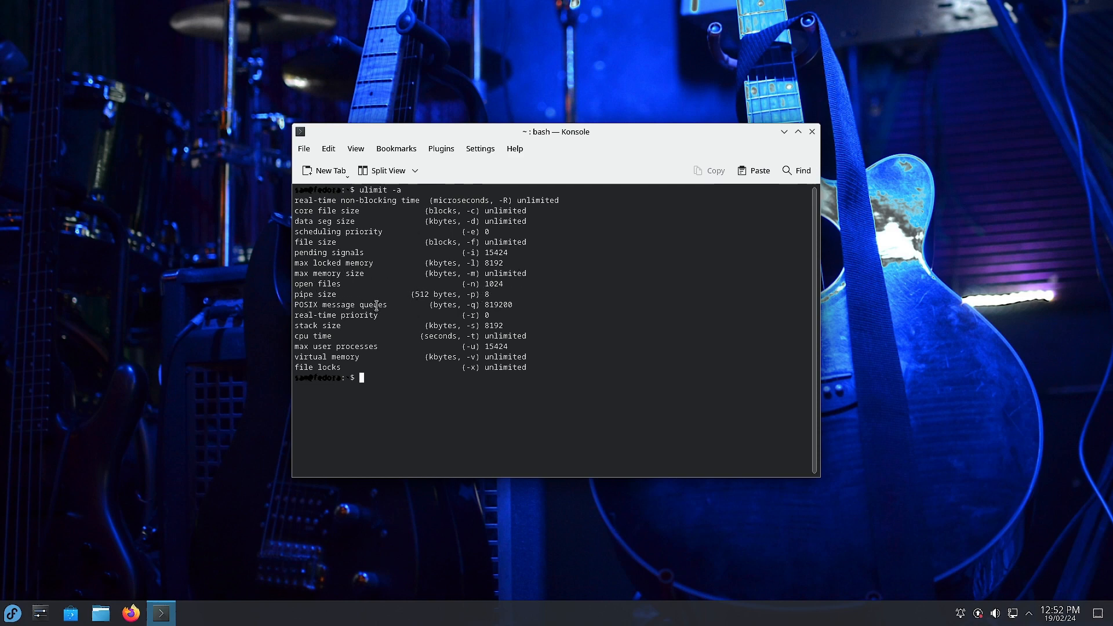
pyautogui.moveTo(527, 306)
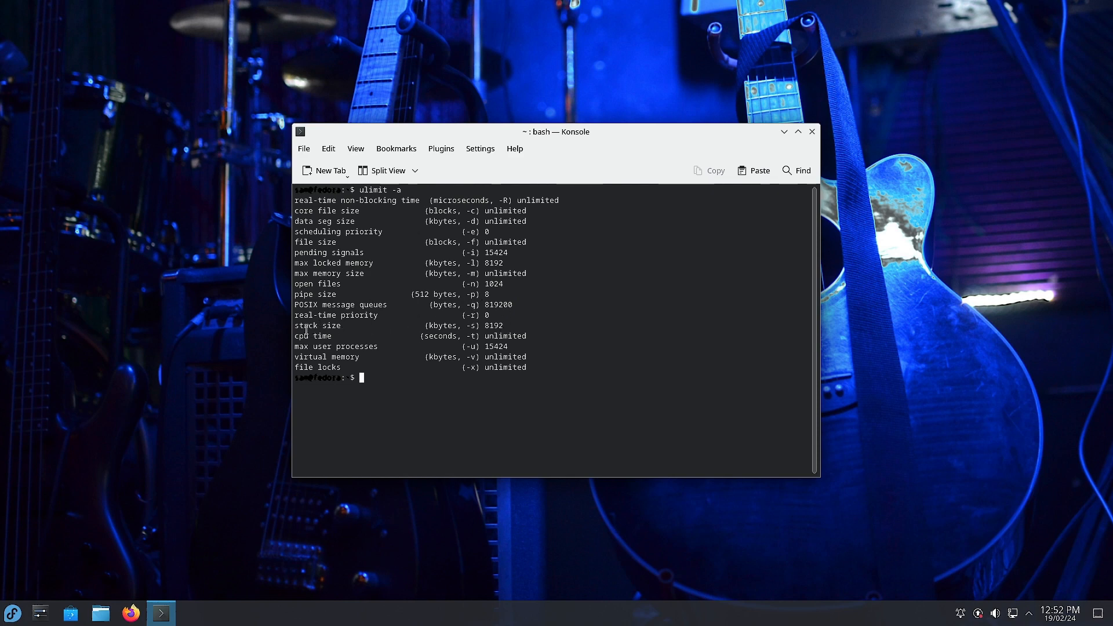
pyautogui.moveTo(294, 348)
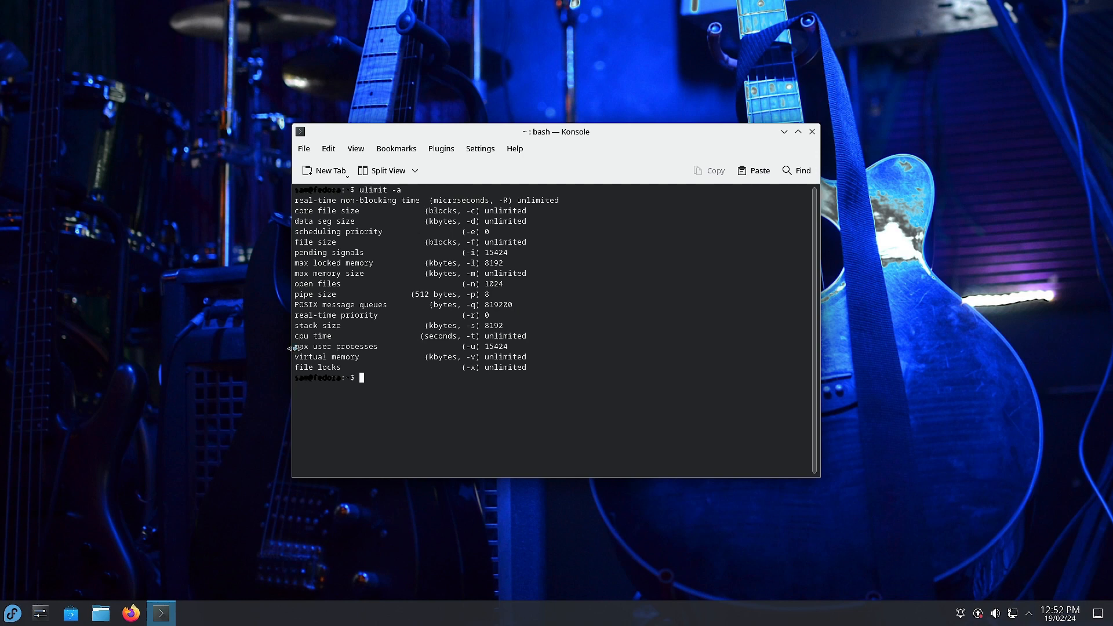
pyautogui.moveTo(291, 347)
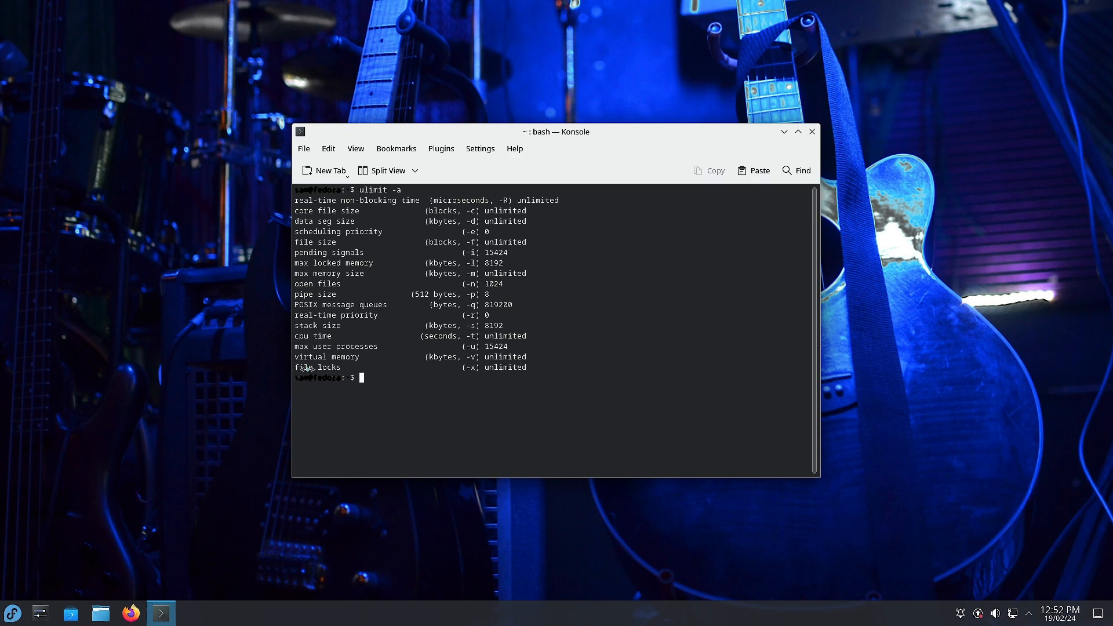
pyautogui.moveTo(521, 388)
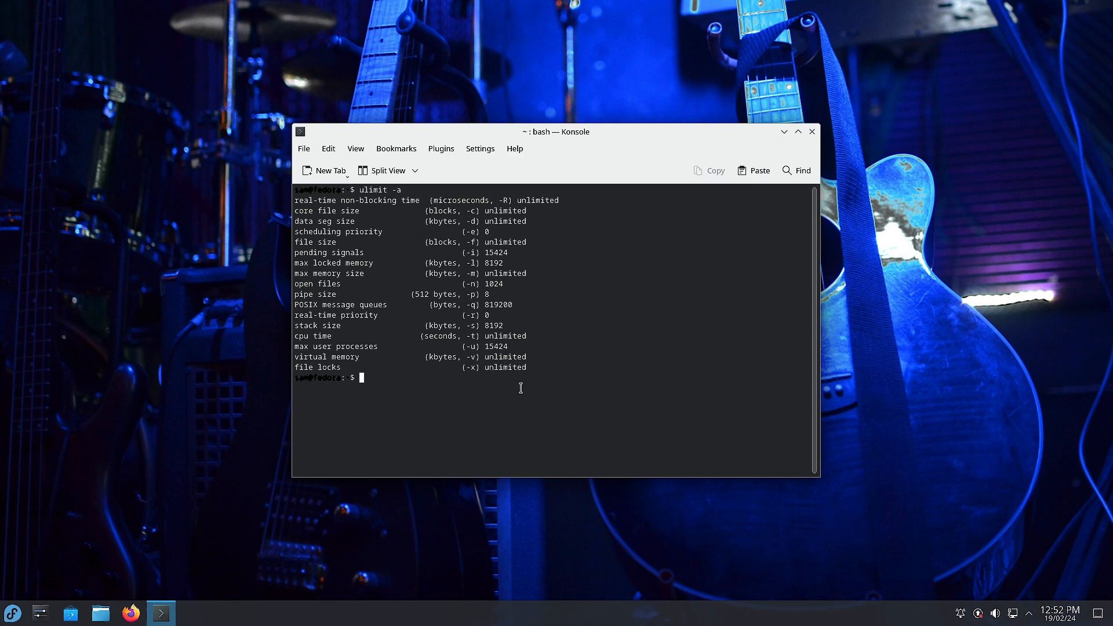
pyautogui.moveTo(541, 412)
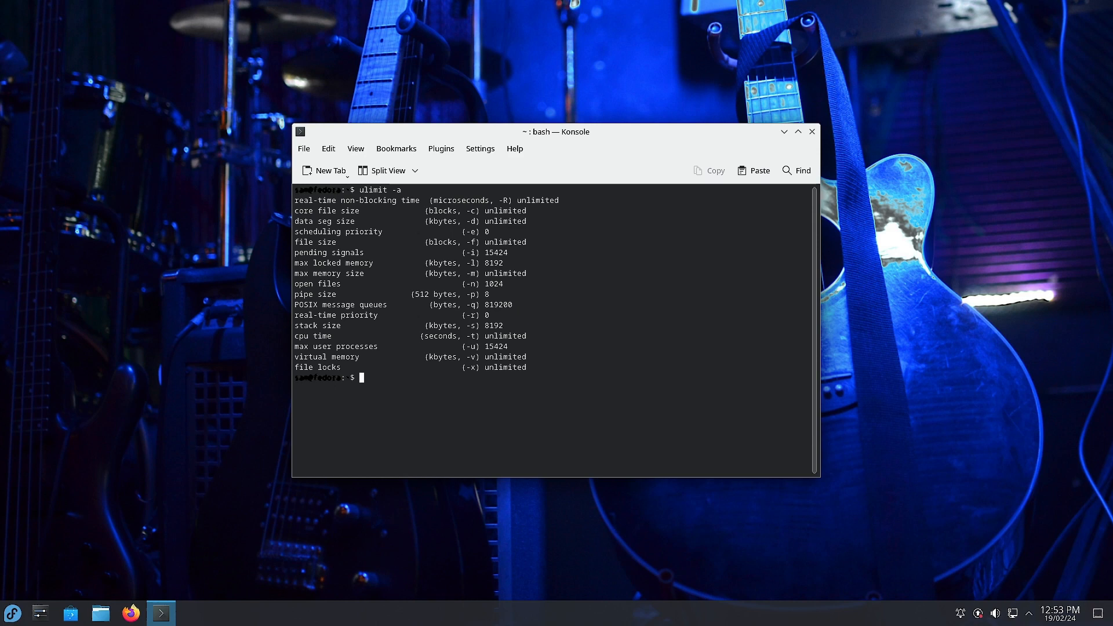
pyautogui.moveTo(540, 413)
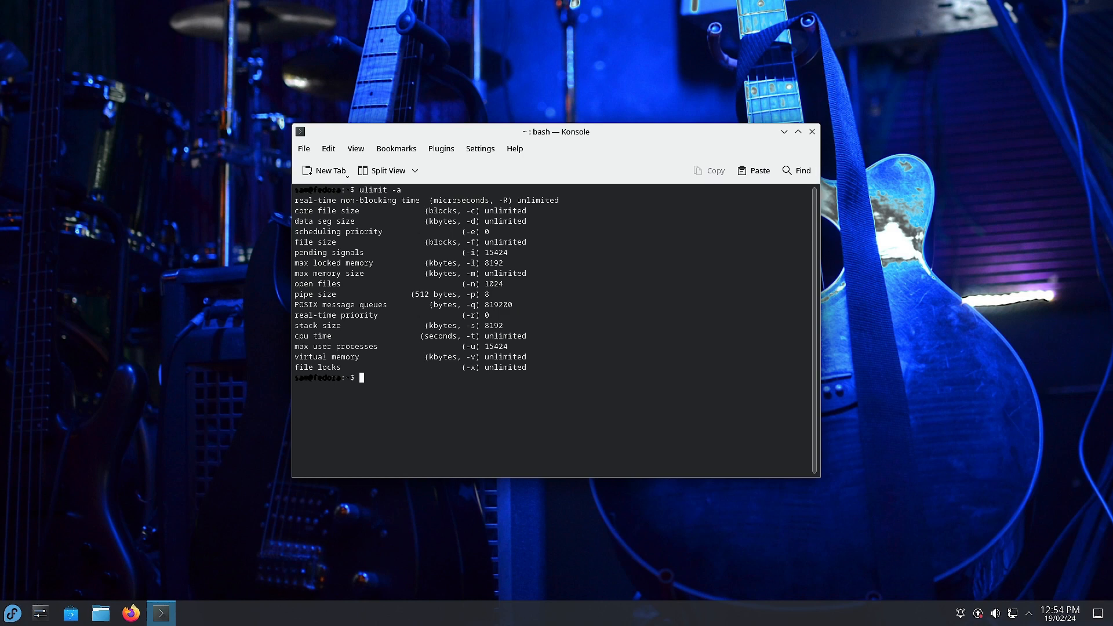
pyautogui.moveTo(294, 321)
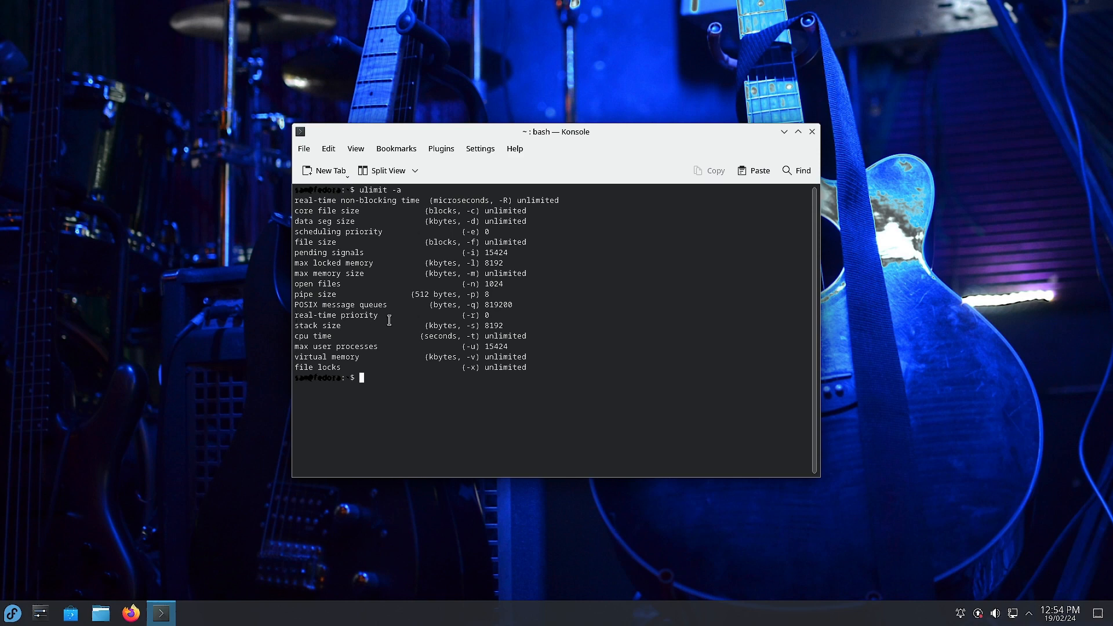
pyautogui.moveTo(389, 318)
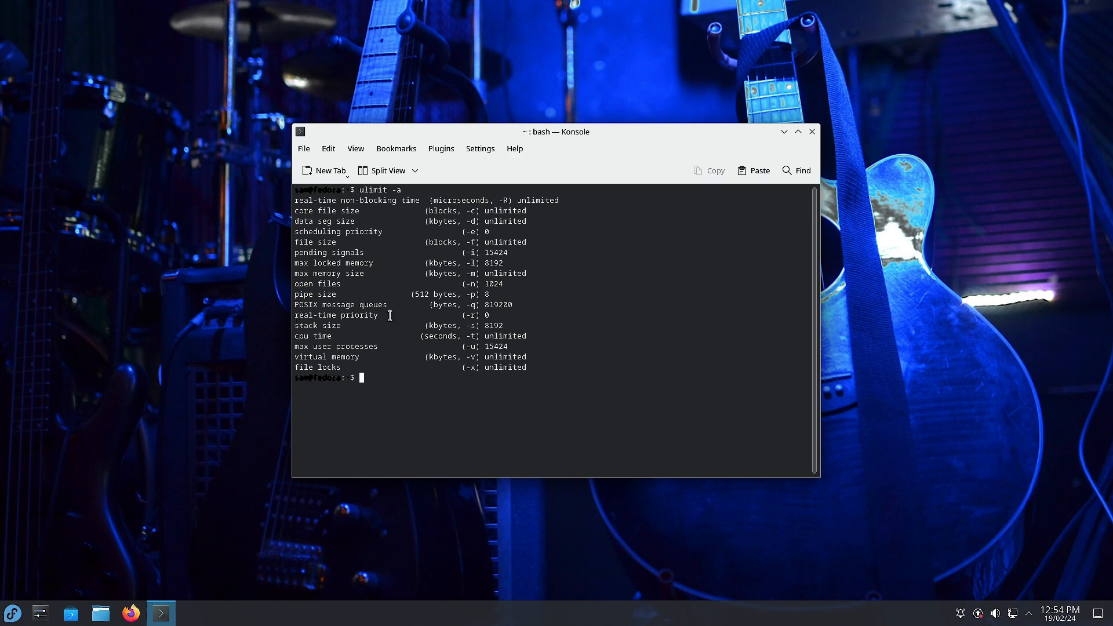